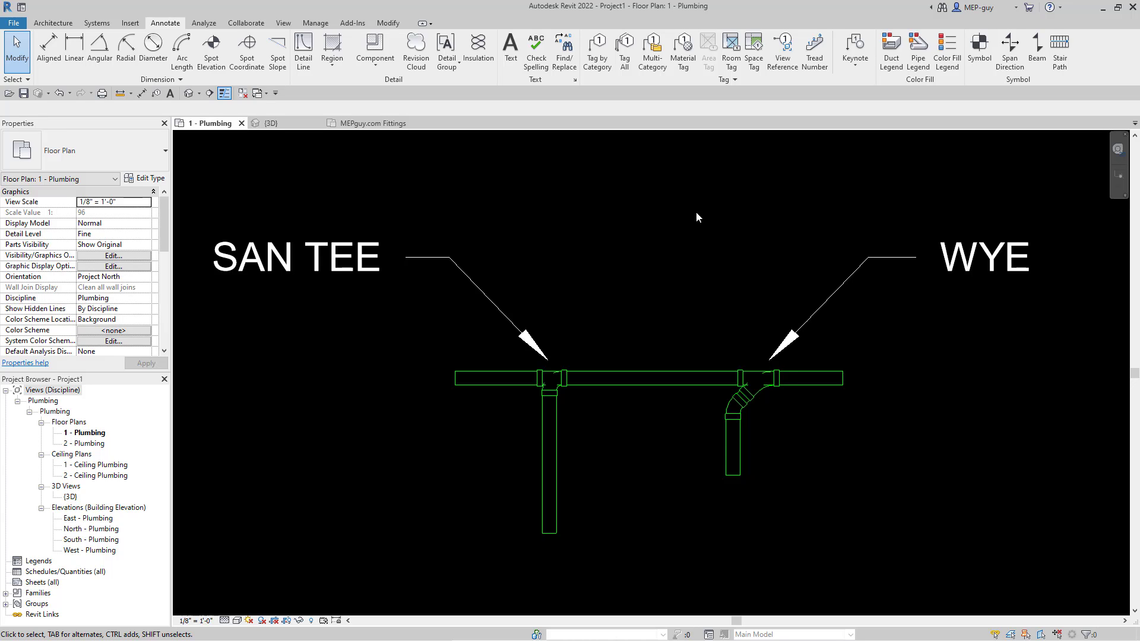
pyautogui.moveTo(442, 279)
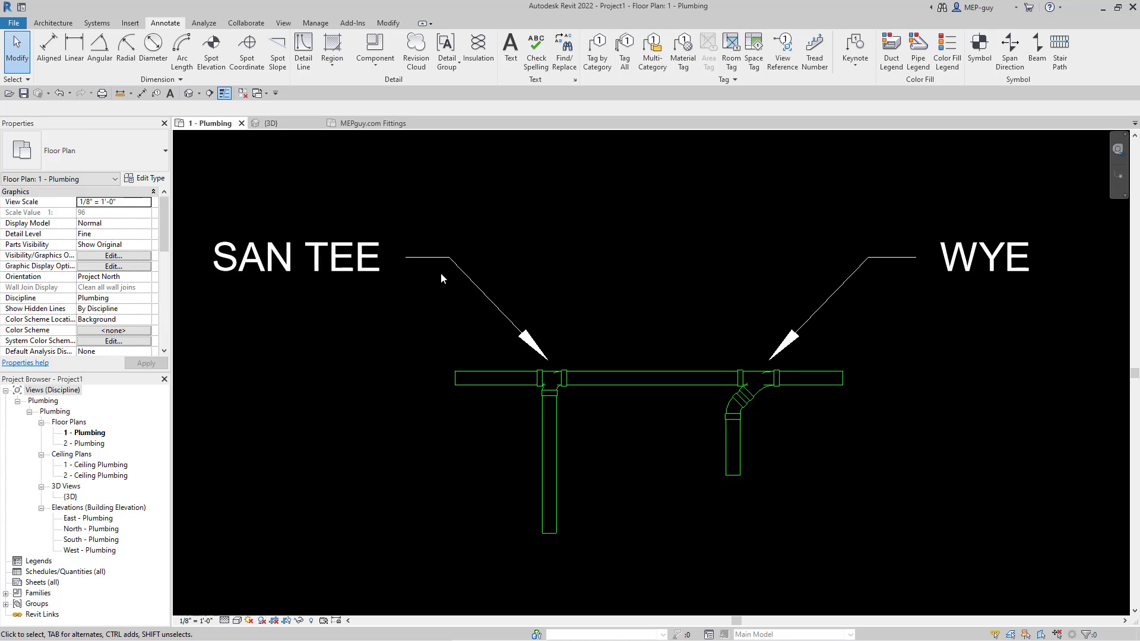
pyautogui.moveTo(999, 272)
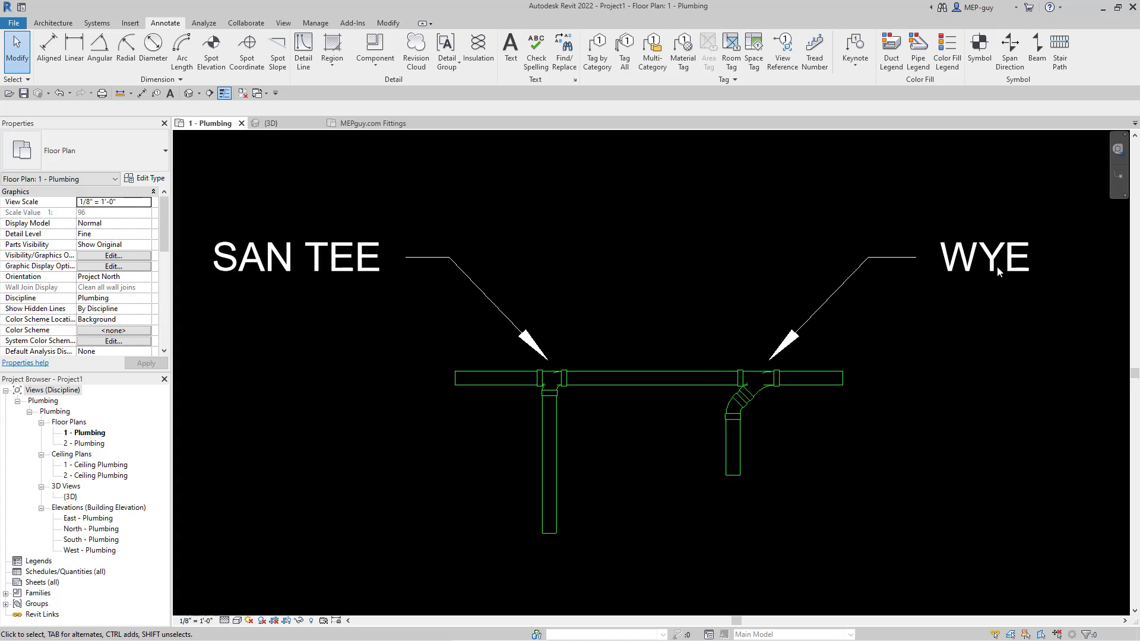
pyautogui.moveTo(670, 449)
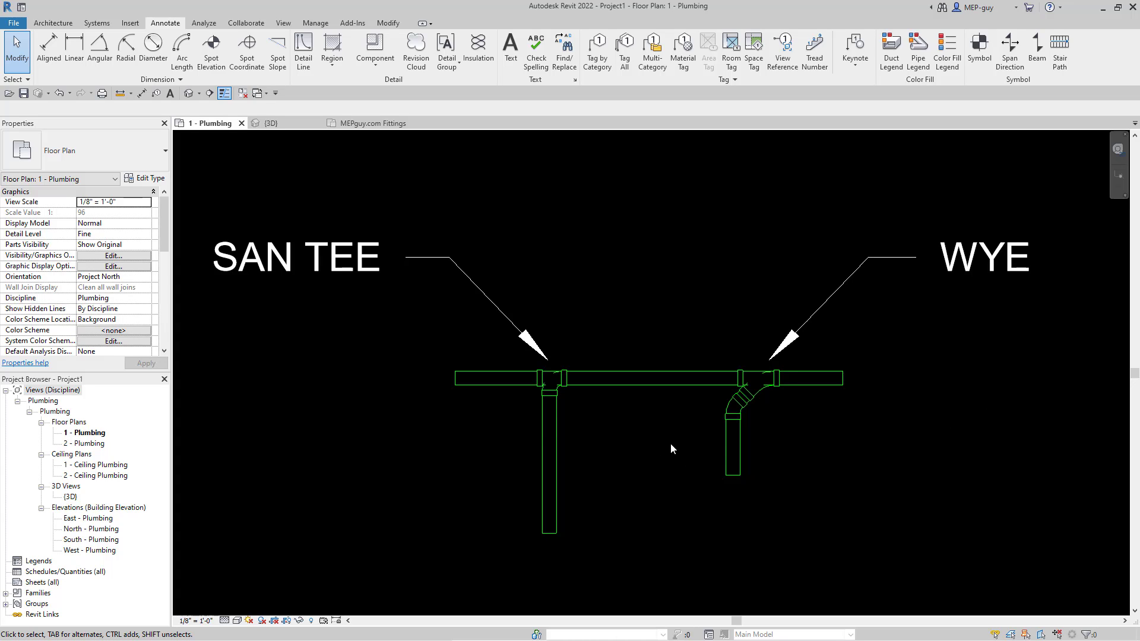
pyautogui.moveTo(567, 391)
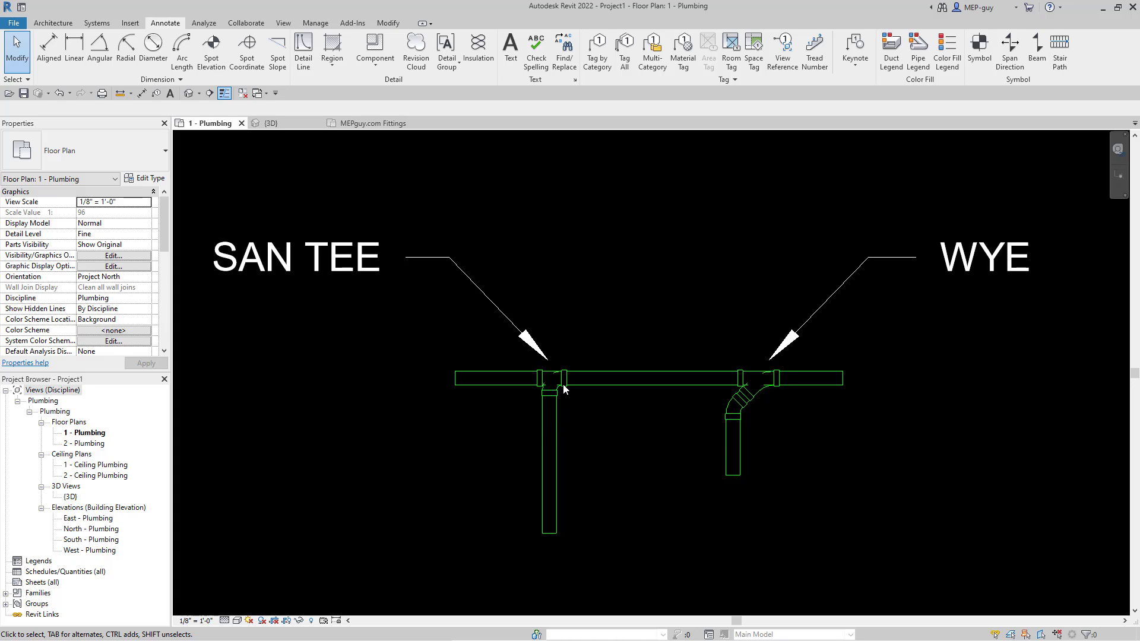
pyautogui.moveTo(550, 391)
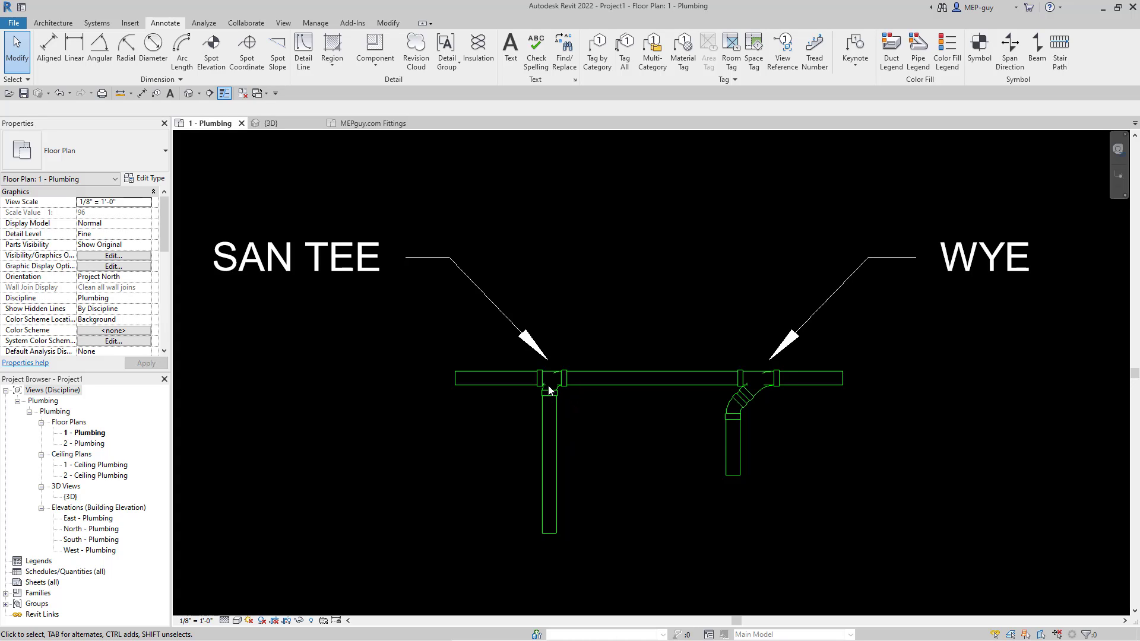
pyautogui.moveTo(589, 434)
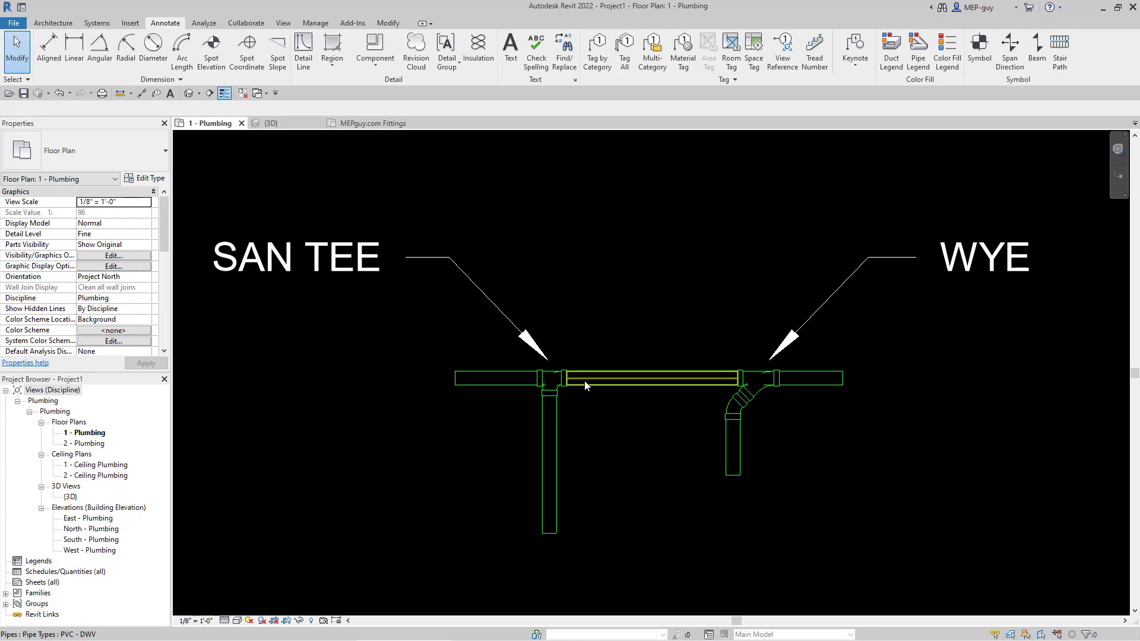
# Select the sanitary tee and wye fittings in the plumbing plan, then clear the selection
pyautogui.click(548, 378)
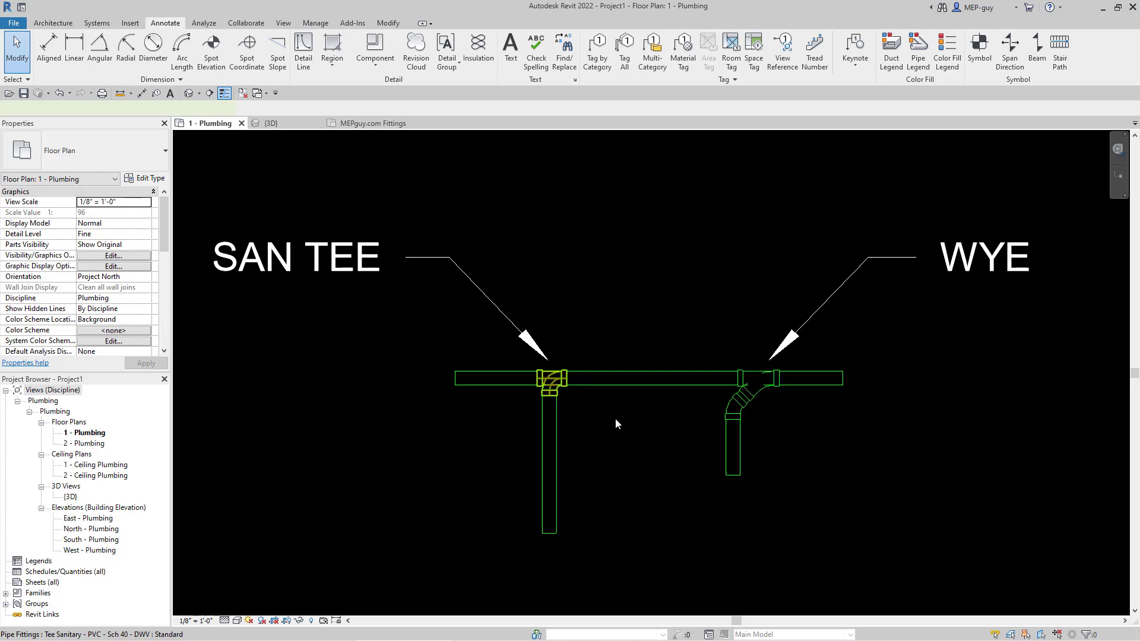
pyautogui.click(549, 378)
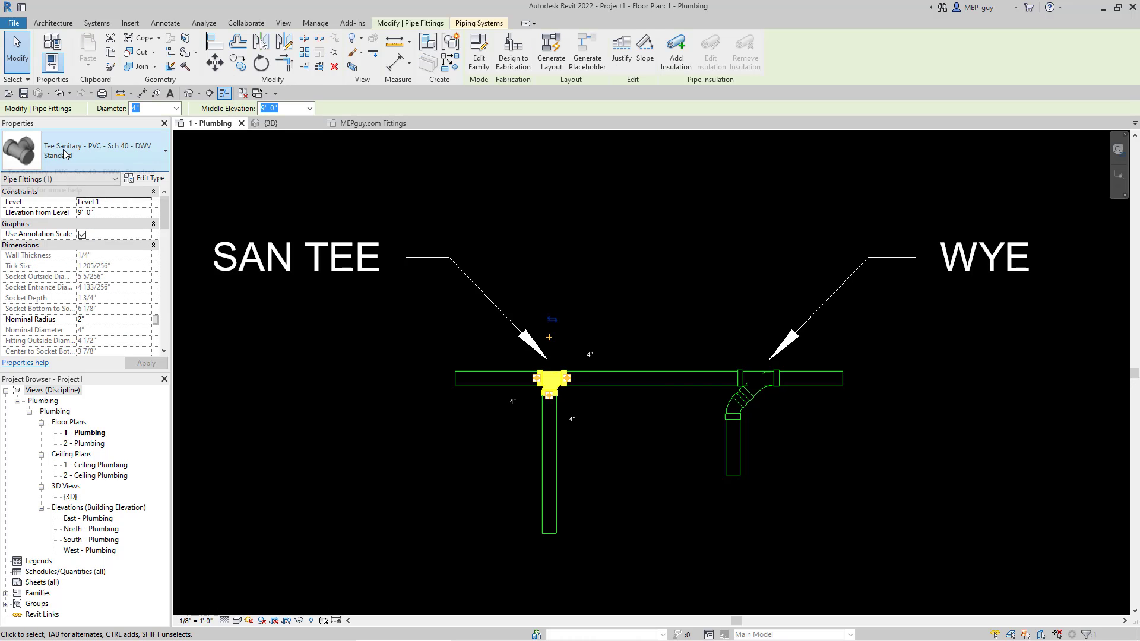
pyautogui.click(756, 380)
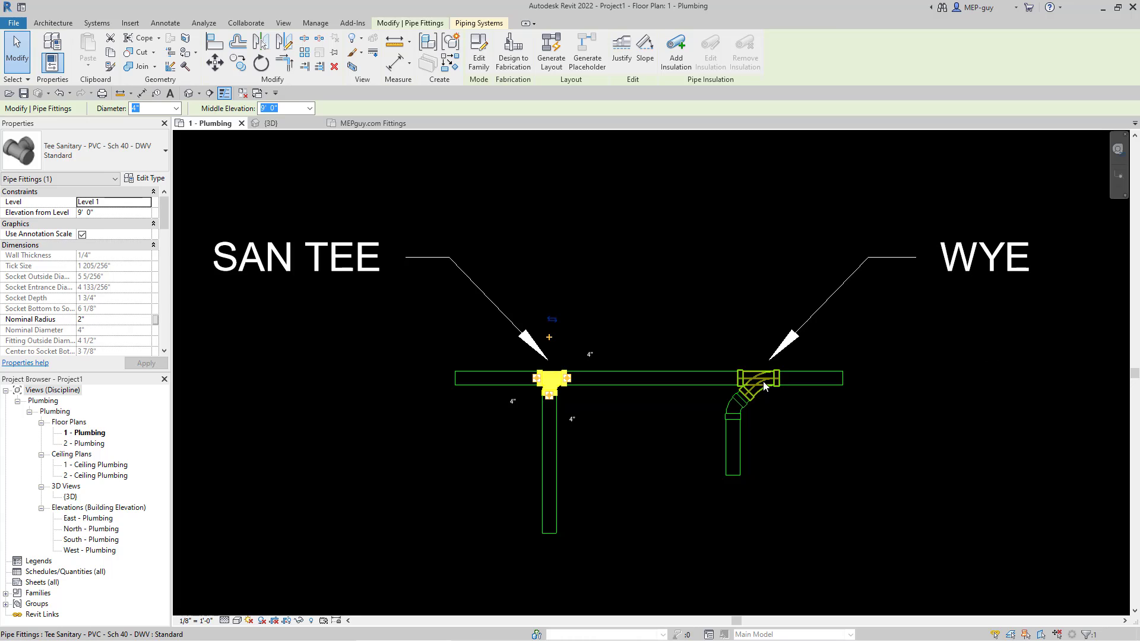
pyautogui.click(757, 378)
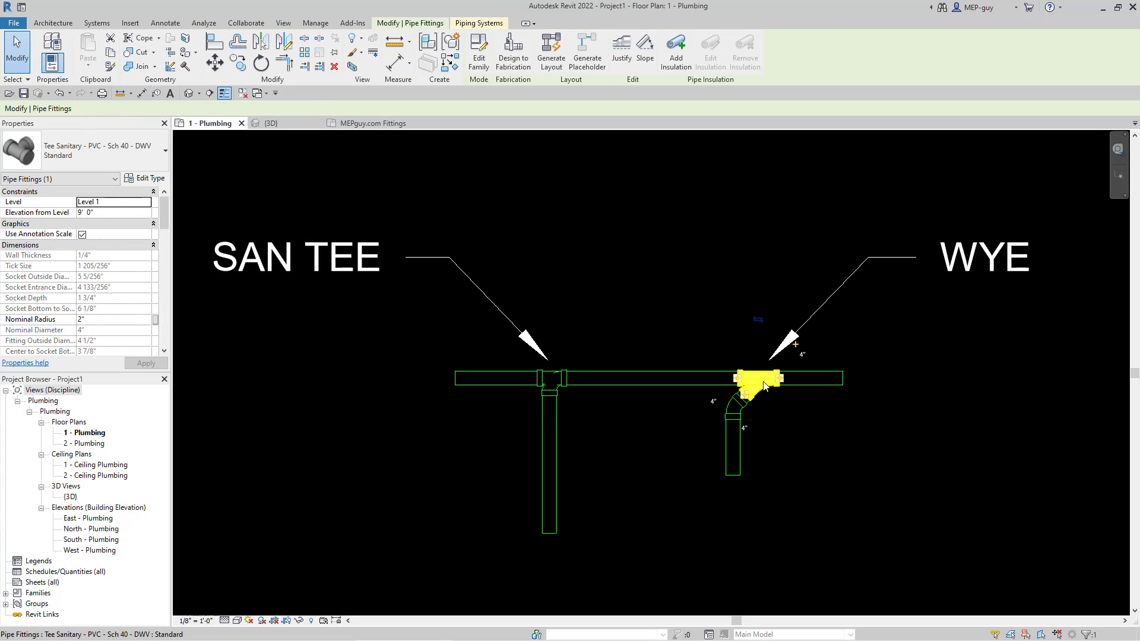
pyautogui.click(760, 381)
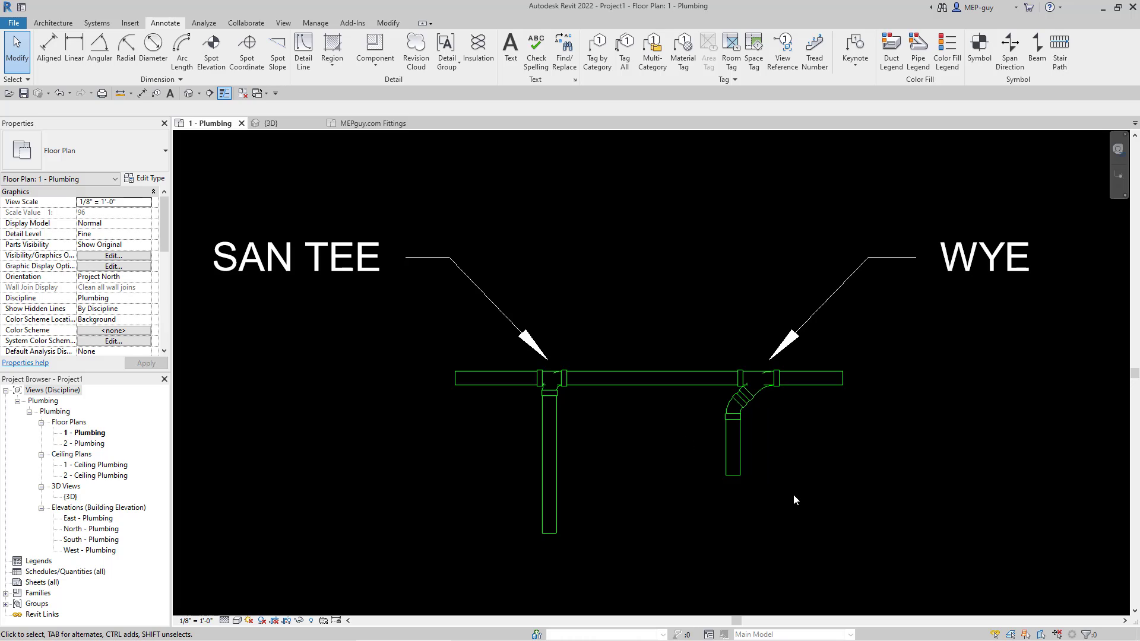
pyautogui.moveTo(761, 489)
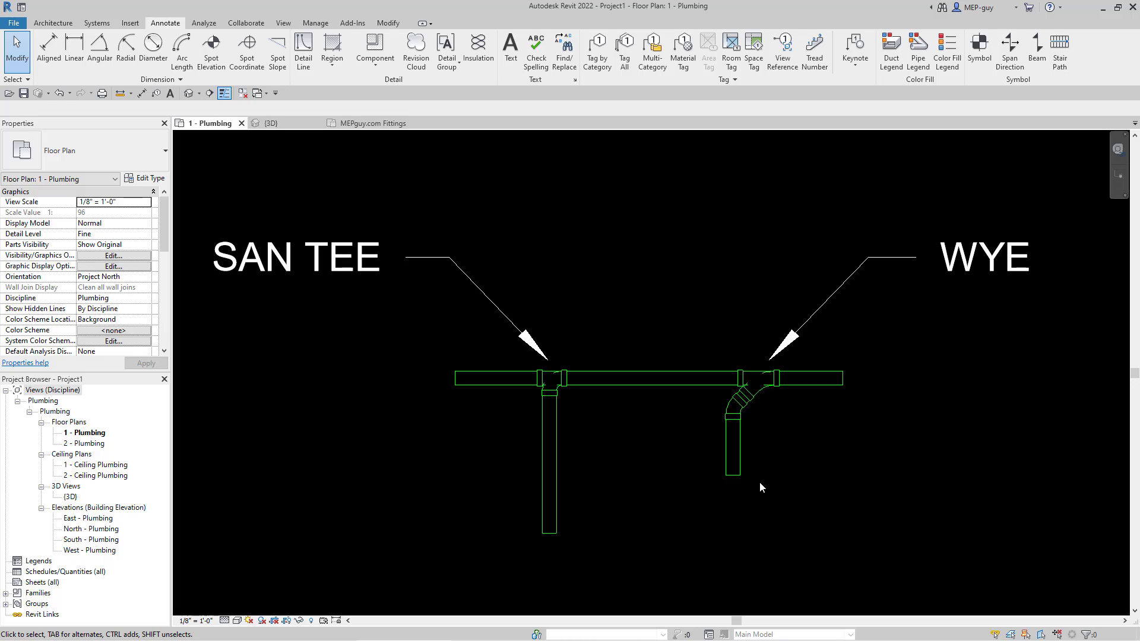
pyautogui.moveTo(734, 501)
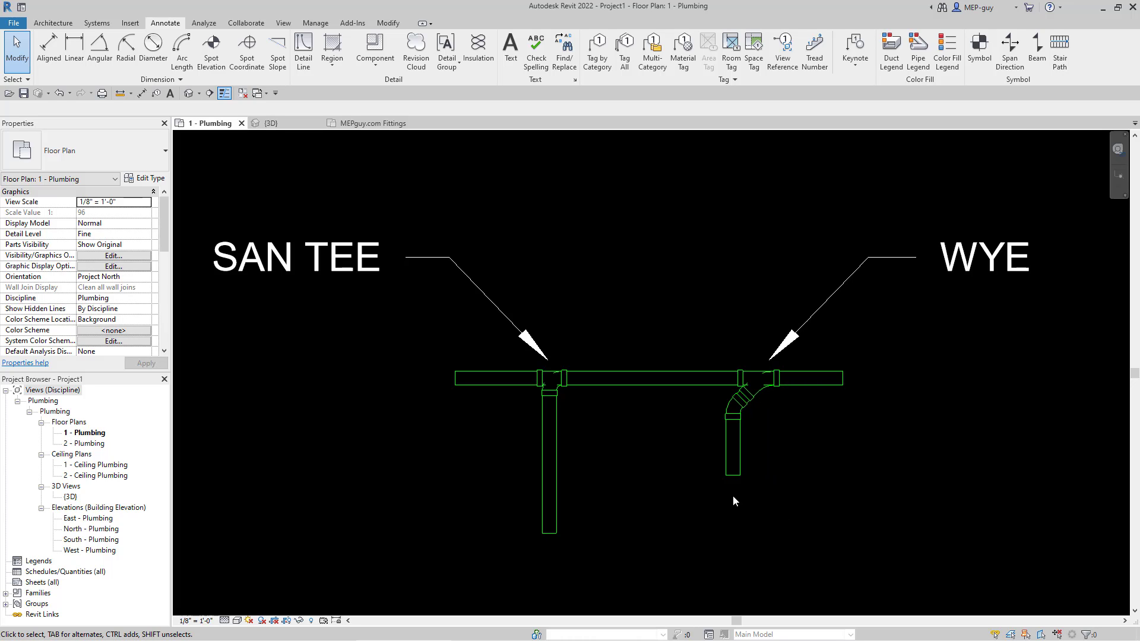
pyautogui.moveTo(583, 451)
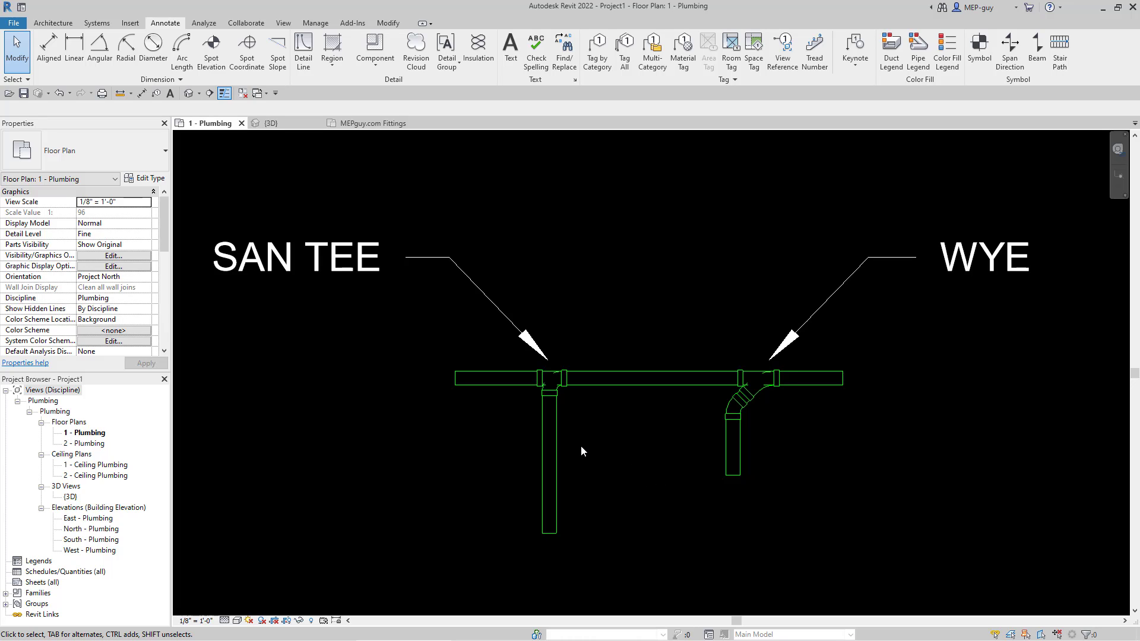
pyautogui.click(563, 377)
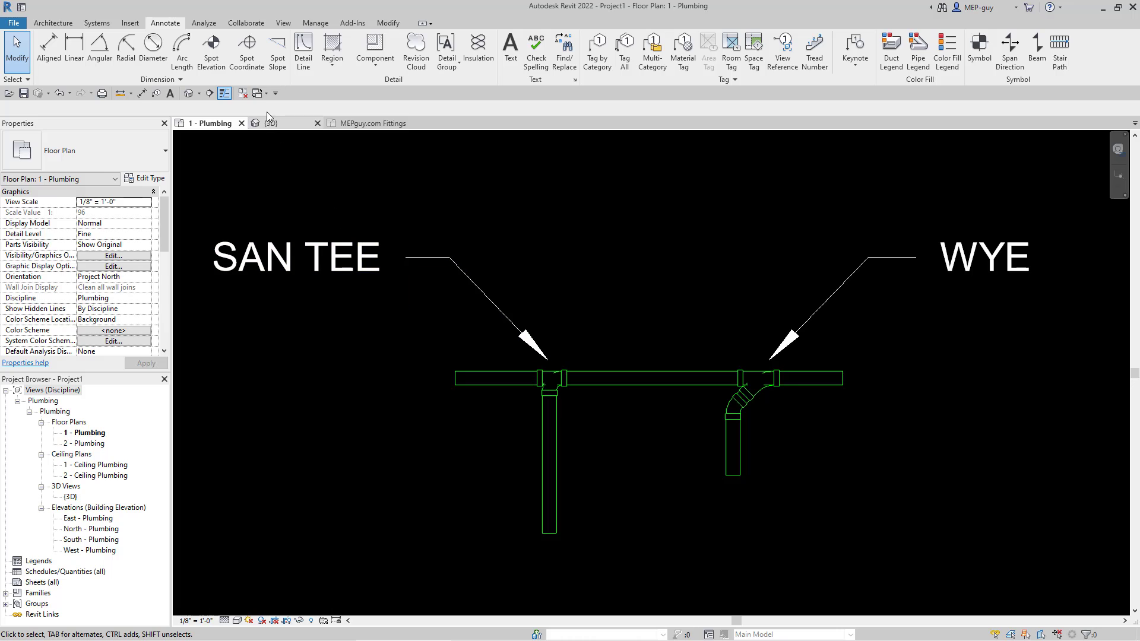
# Switch to the {3D} view and zoom in on the pipe network
pyautogui.click(270, 122)
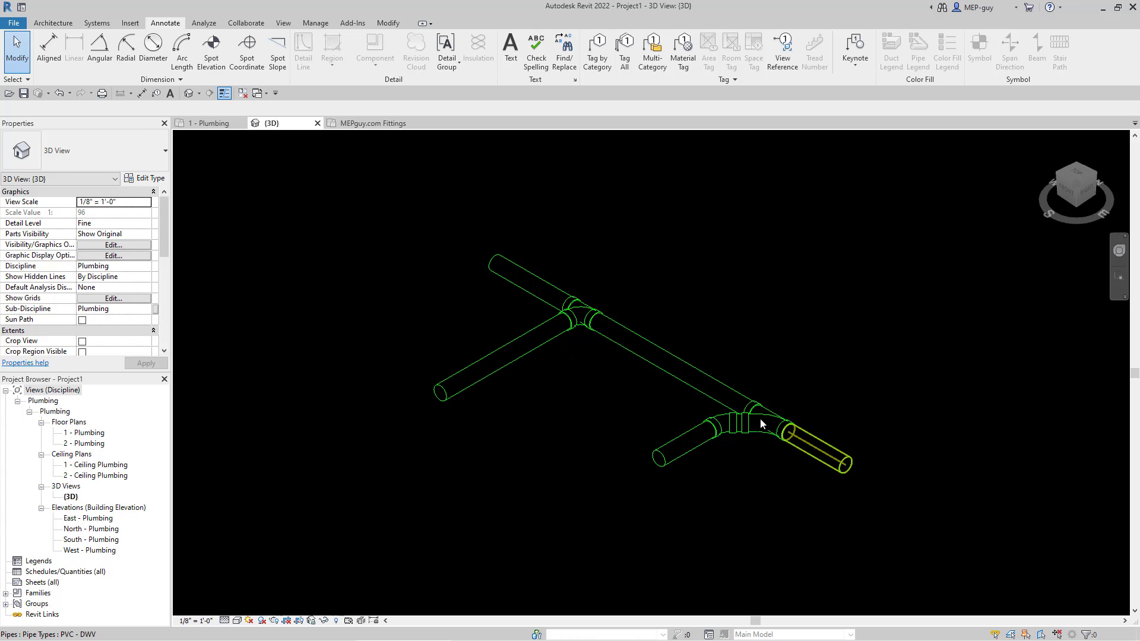
pyautogui.click(590, 370)
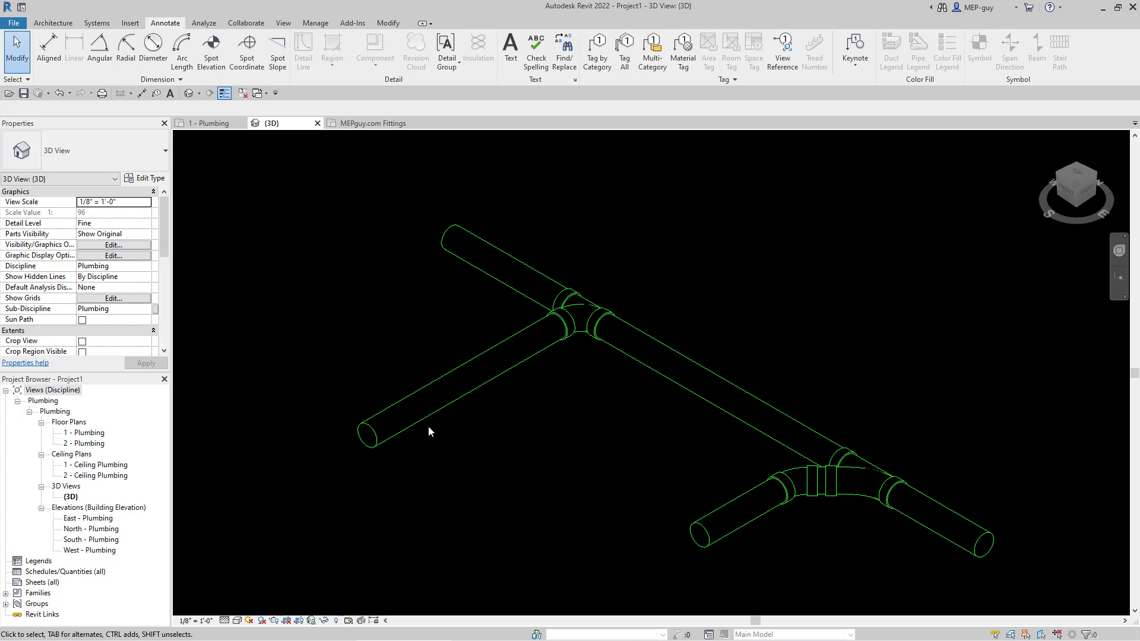
pyautogui.moveTo(425, 335)
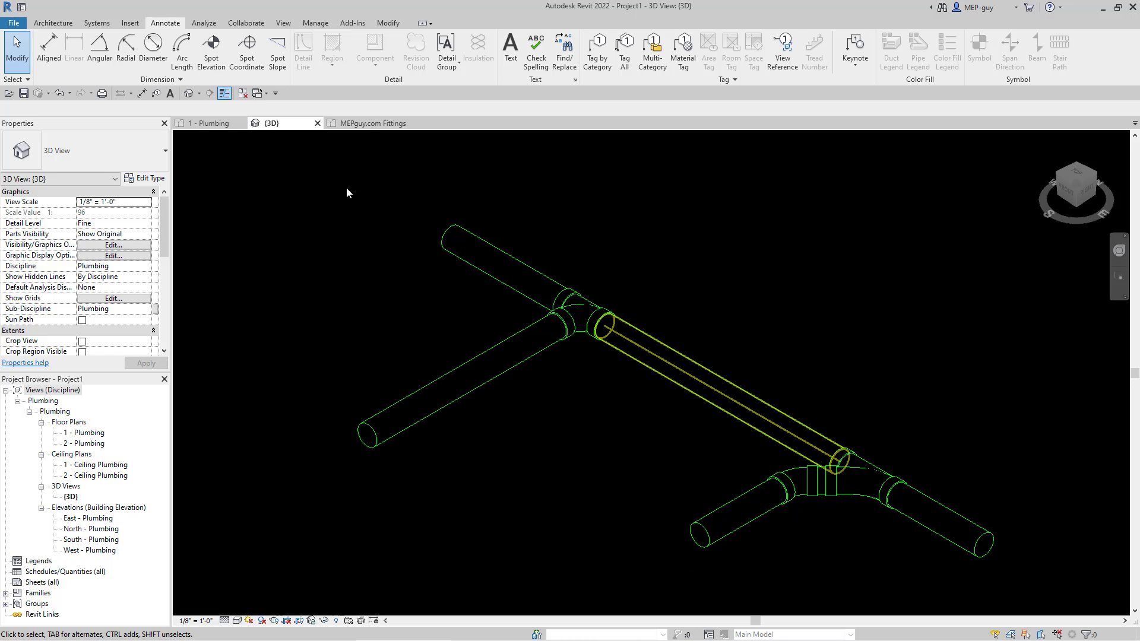
# Return to the 1 - Plumbing floor plan and briefly select and release the wye fitting
pyautogui.click(205, 122)
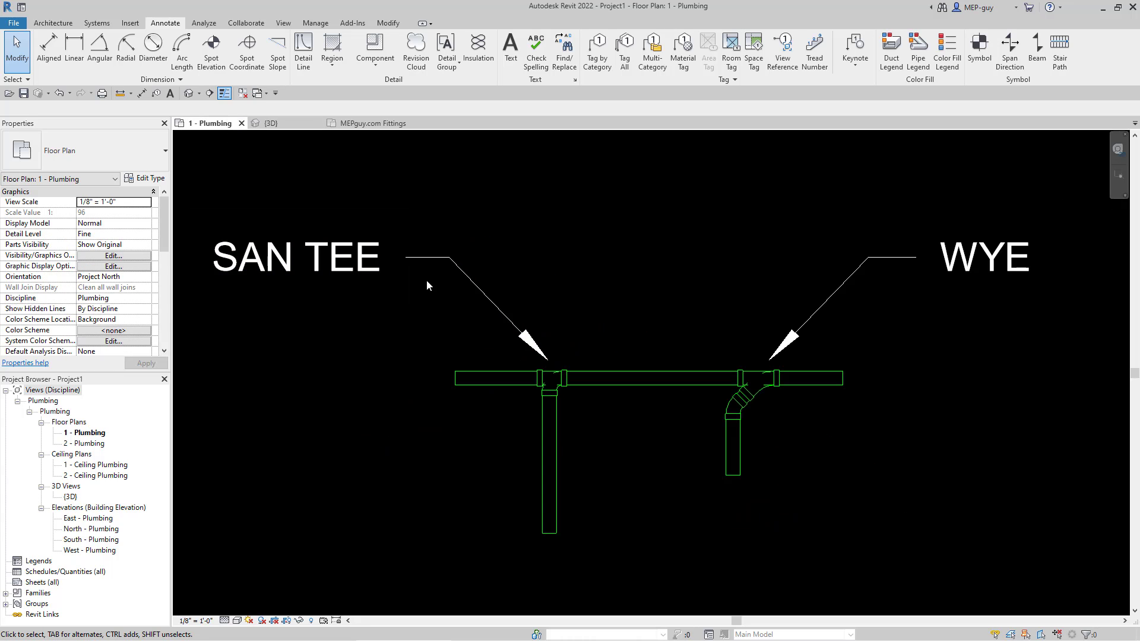
pyautogui.click(511, 45)
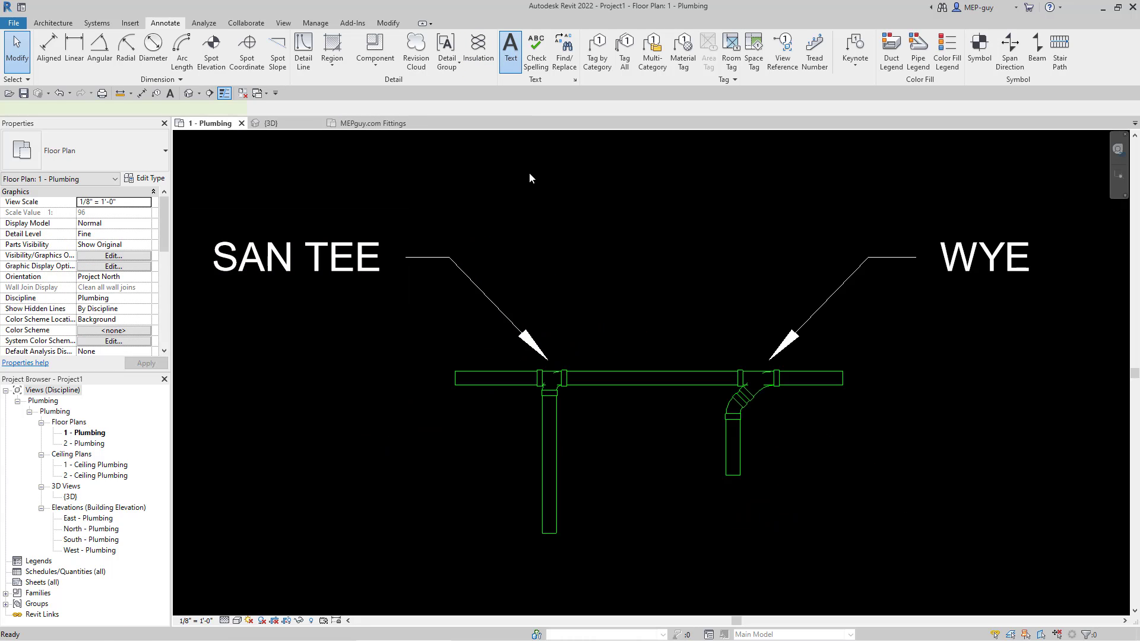
pyautogui.click(510, 45)
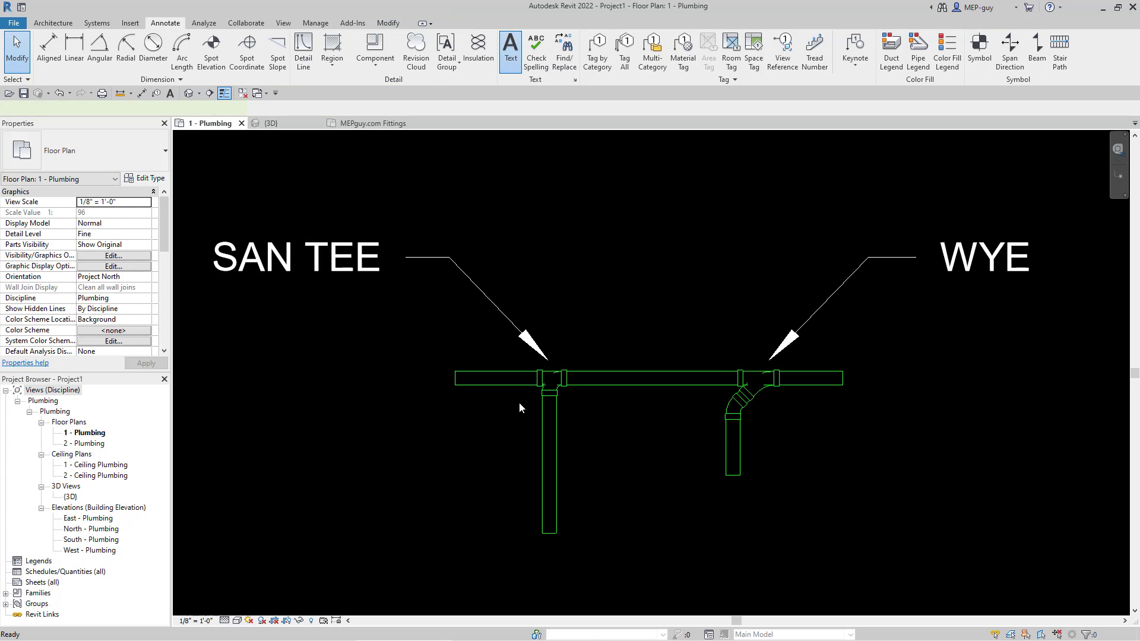
pyautogui.click(509, 45)
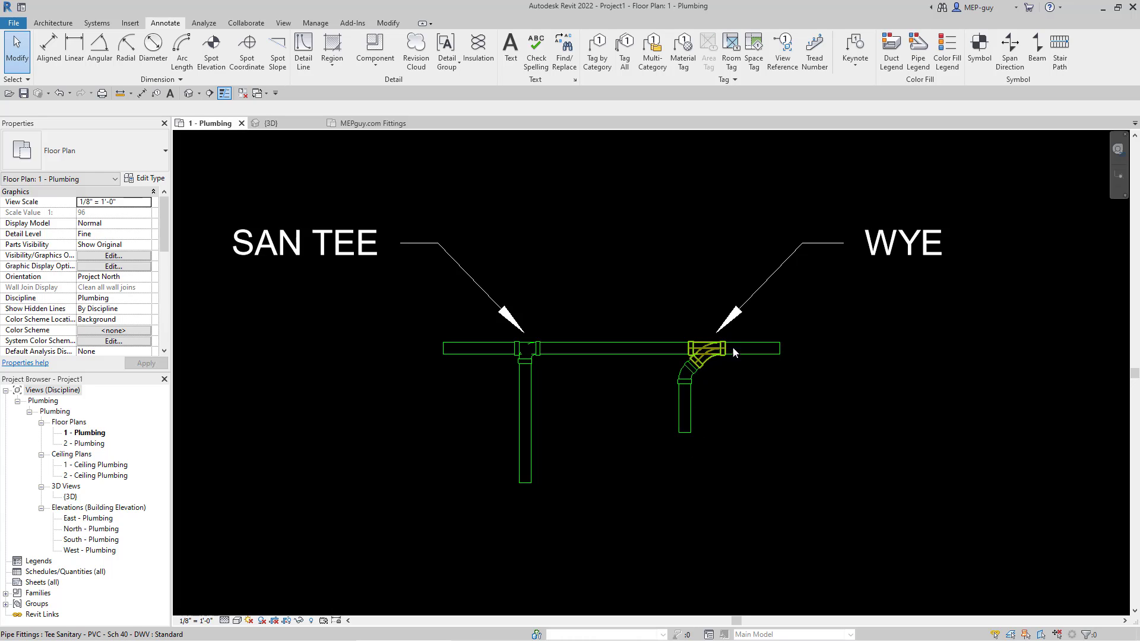
pyautogui.click(654, 356)
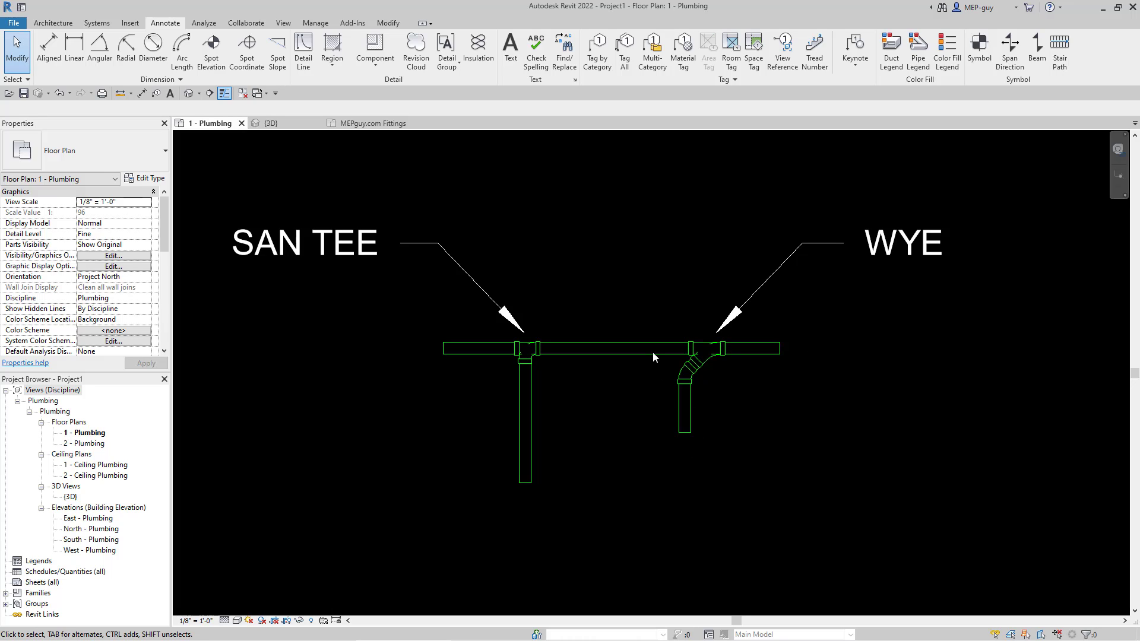
pyautogui.click(689, 367)
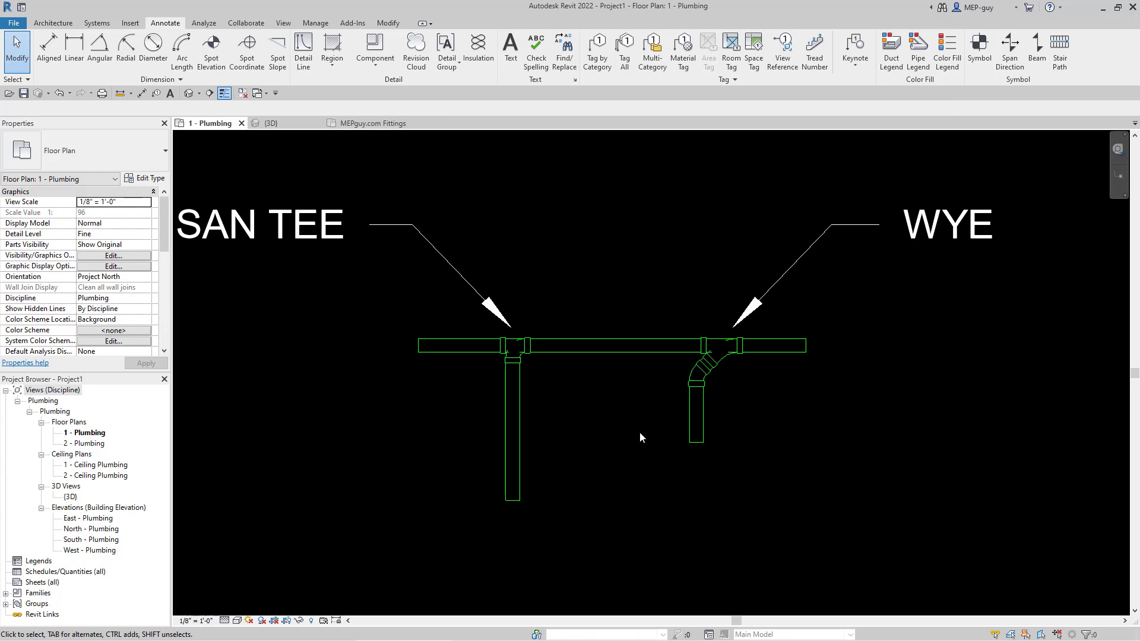
pyautogui.moveTo(713, 361)
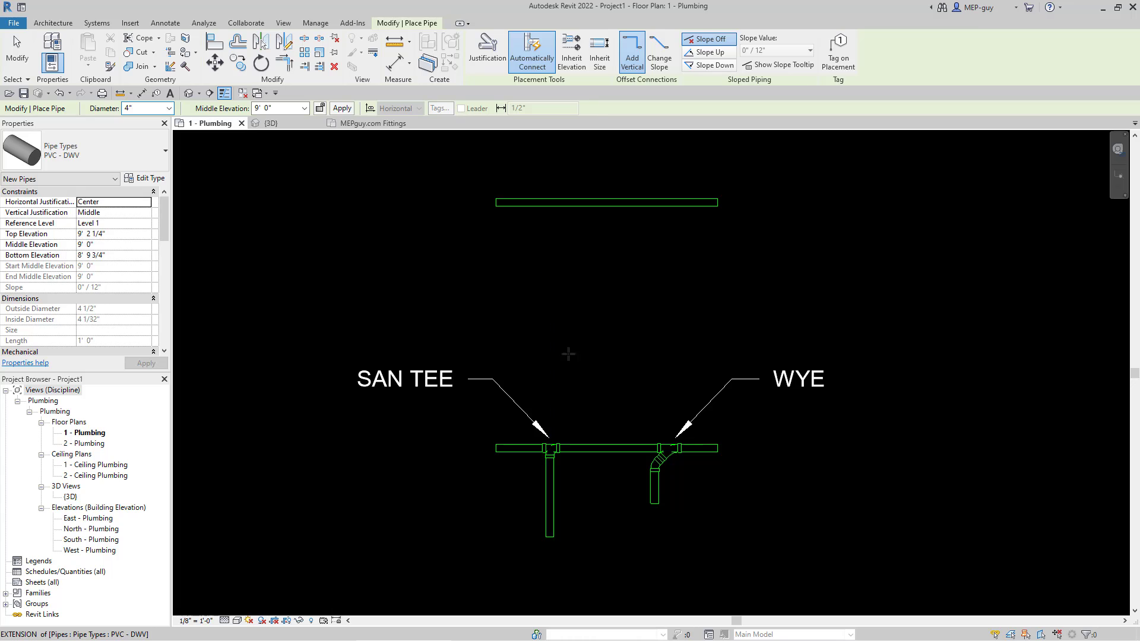
pyautogui.moveTo(546, 266)
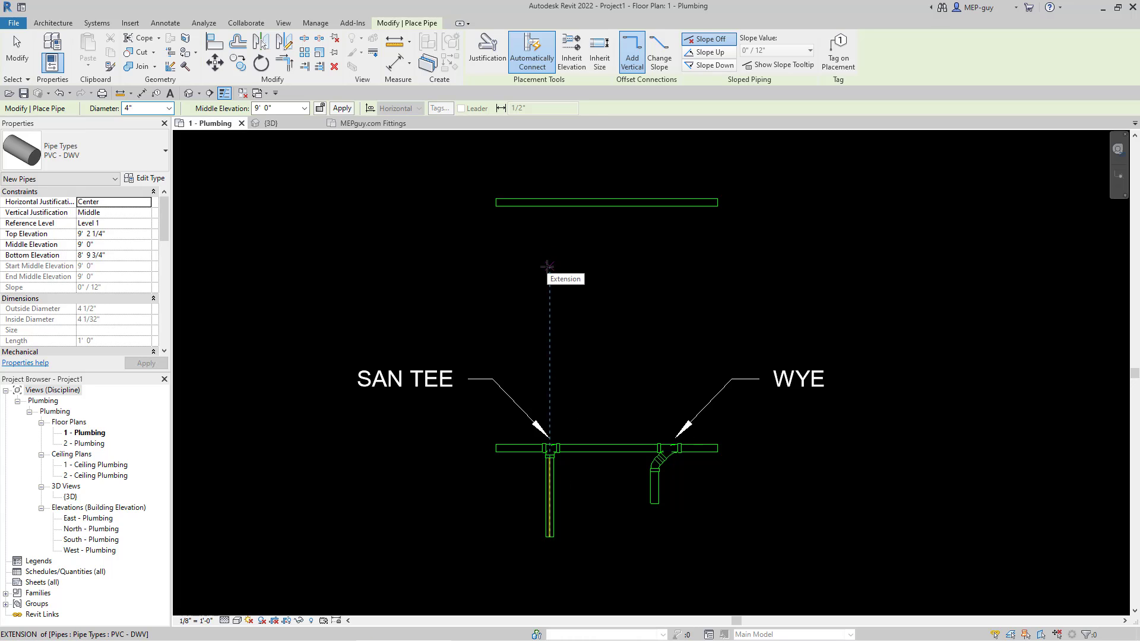
pyautogui.moveTo(549, 202)
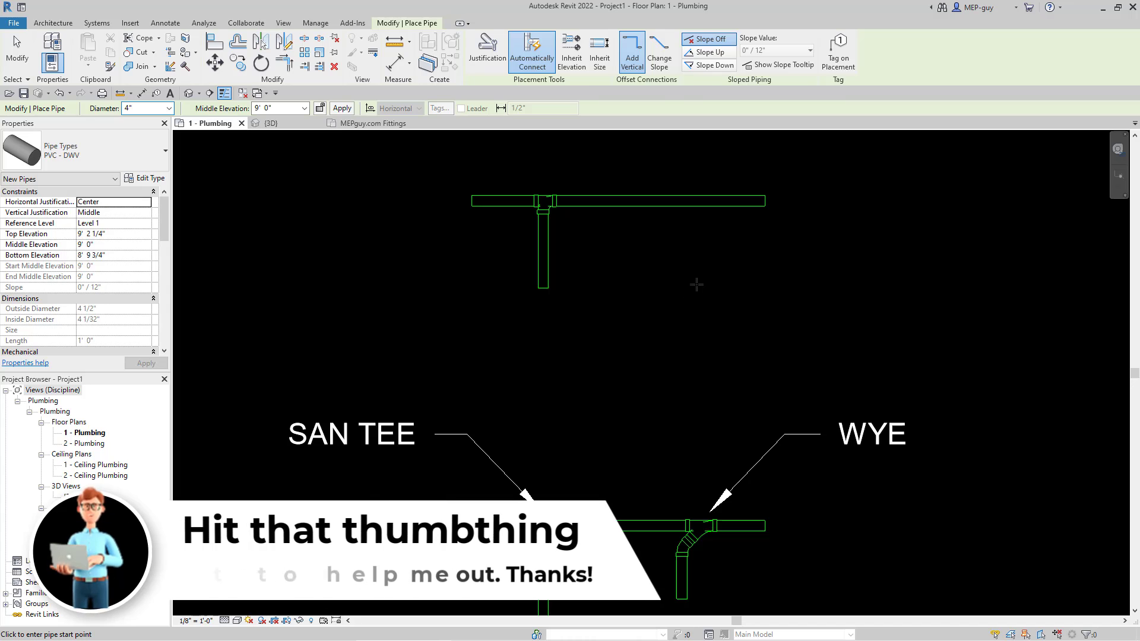
pyautogui.moveTo(679, 290)
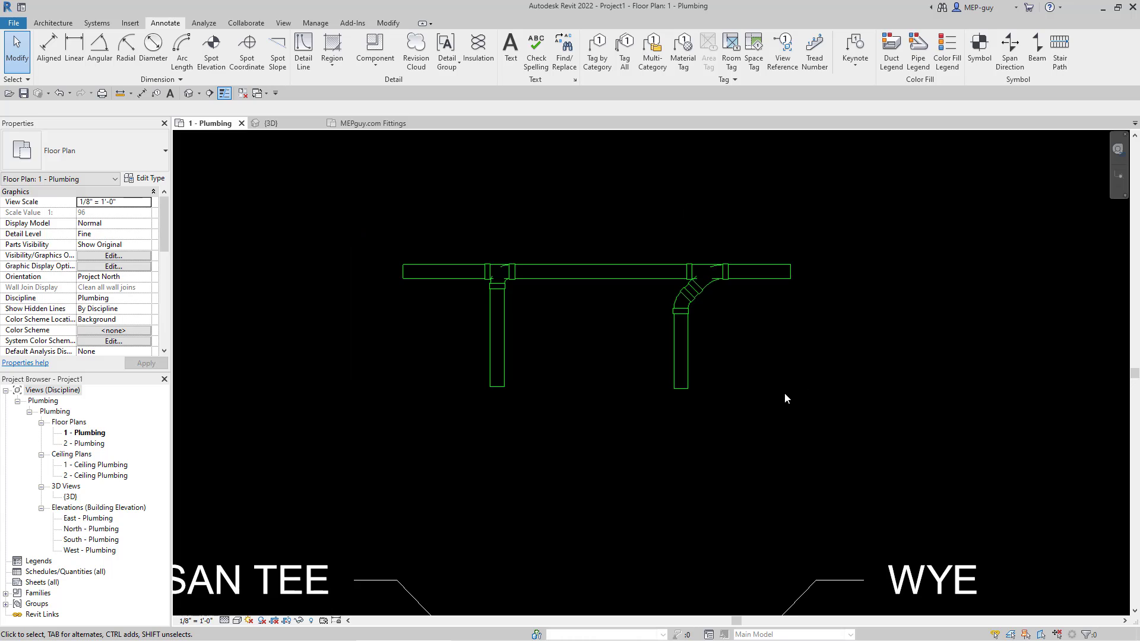
pyautogui.moveTo(579, 333)
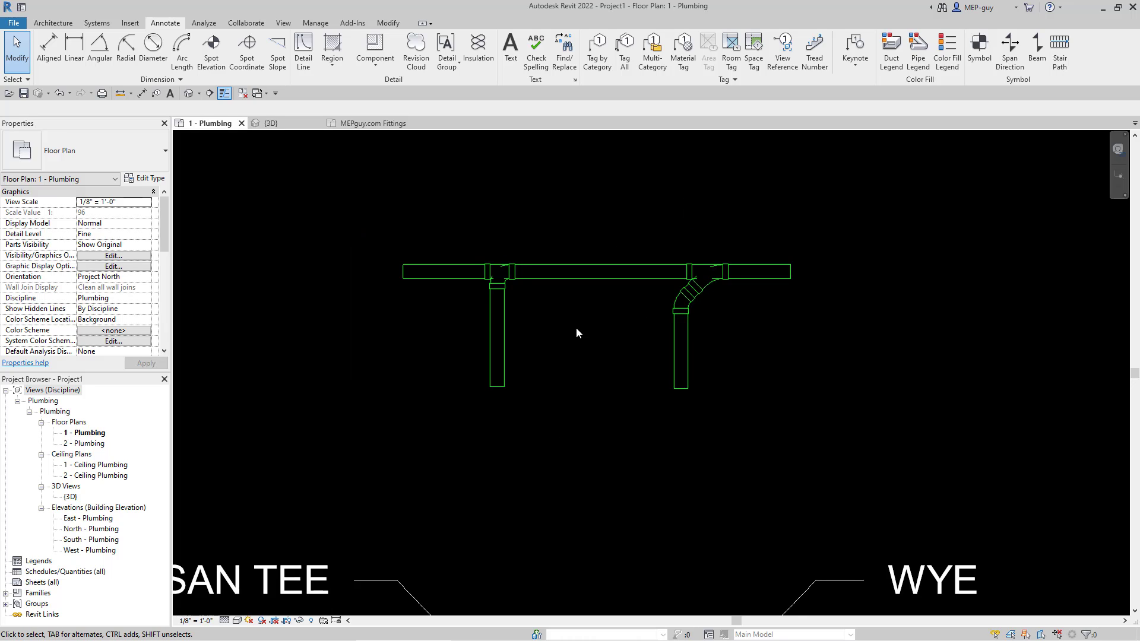
pyautogui.click(688, 294)
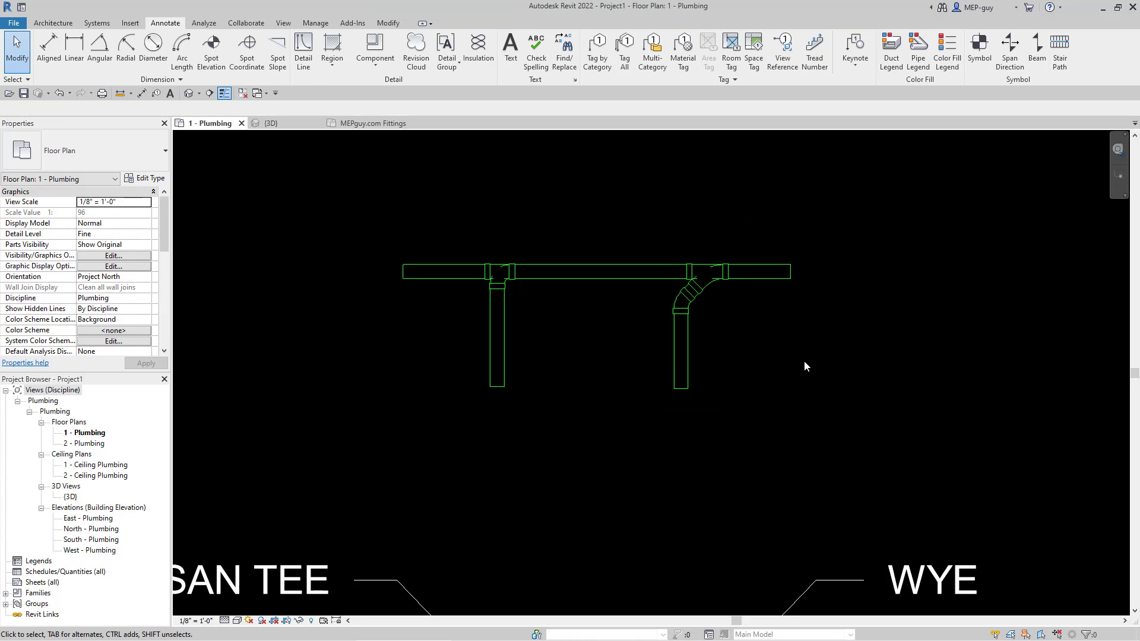
pyautogui.click(682, 345)
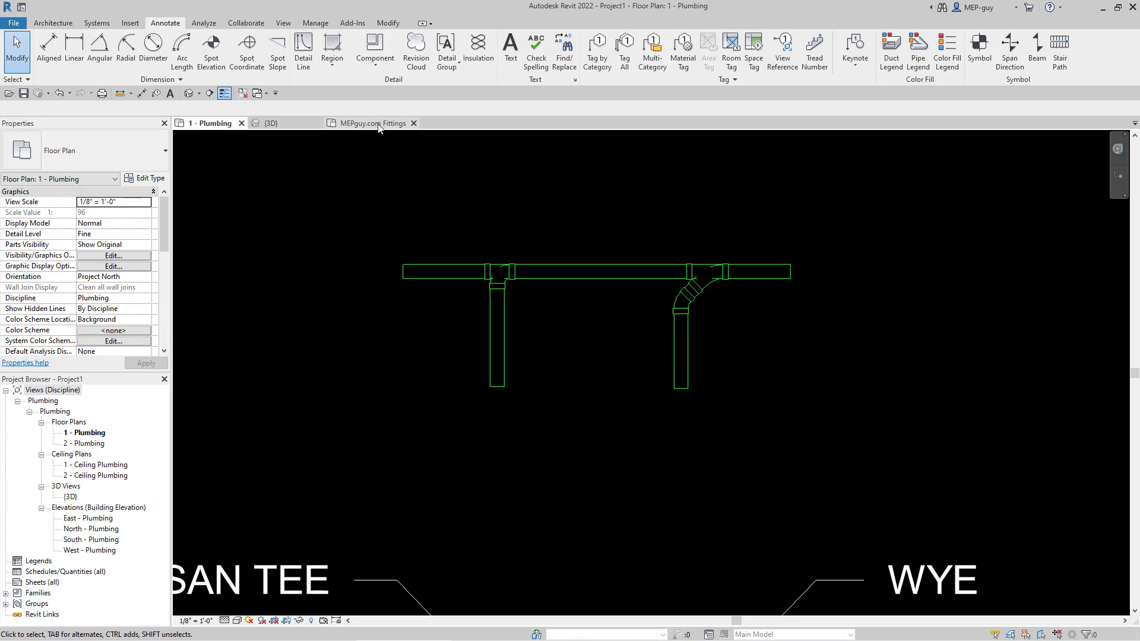
# In the MEPguy.com Fittings plan, Tab-select the whole connected vertical fittings stack
pyautogui.click(370, 122)
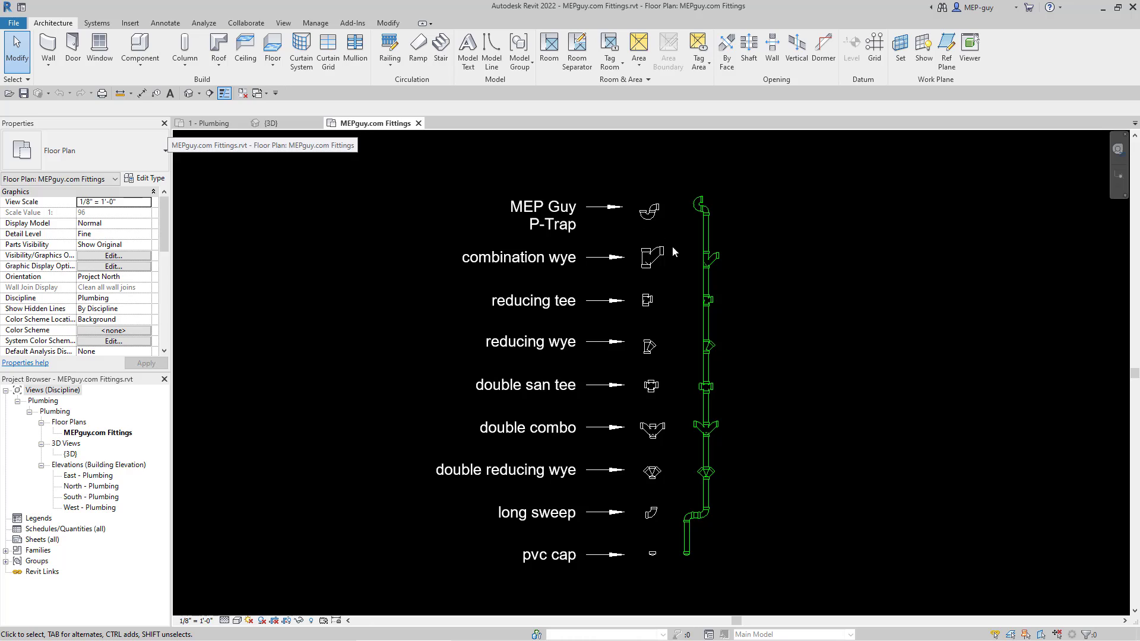
pyautogui.click(702, 229)
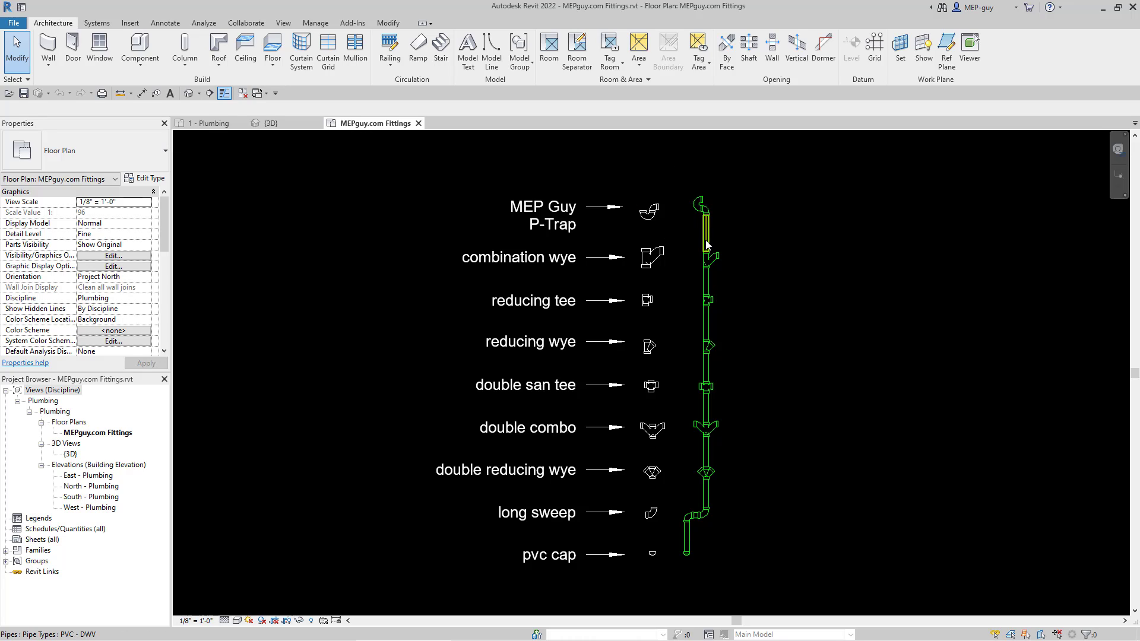
pyautogui.click(700, 245)
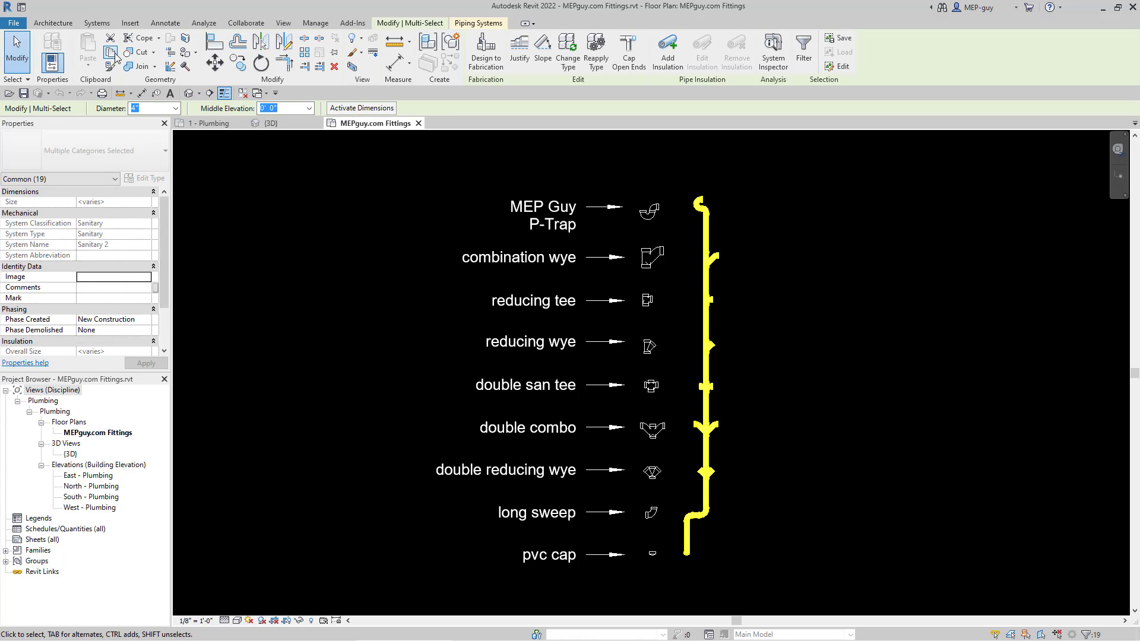
pyautogui.moveTo(216, 131)
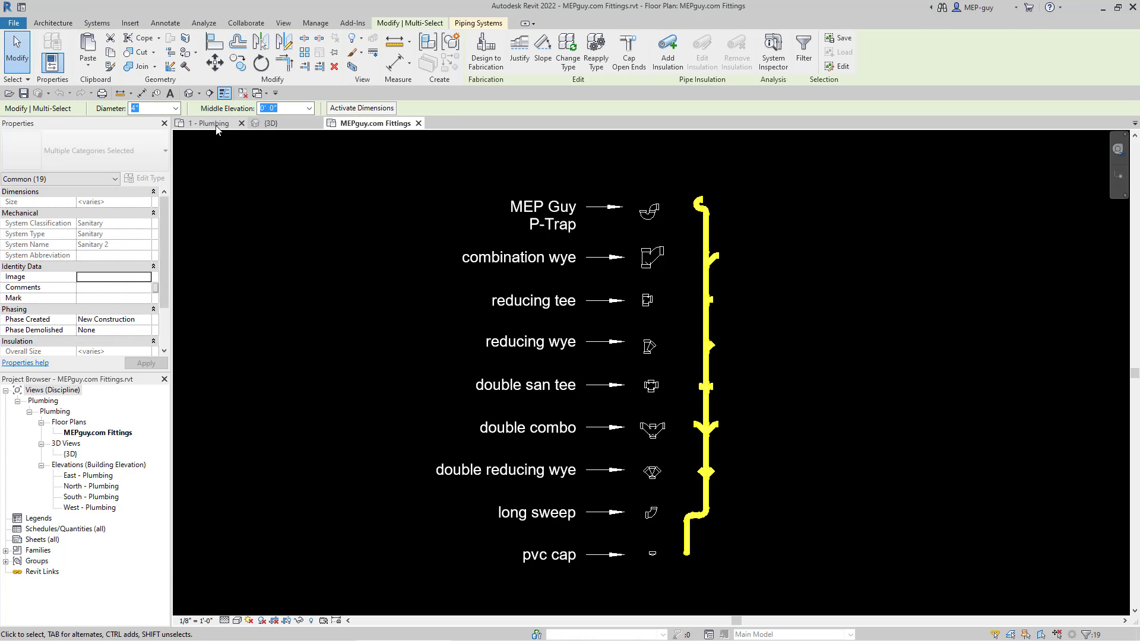
# Paste the copied fittings stack into the Project1 plumbing plan and select the drop below the wye
pyautogui.click(211, 122)
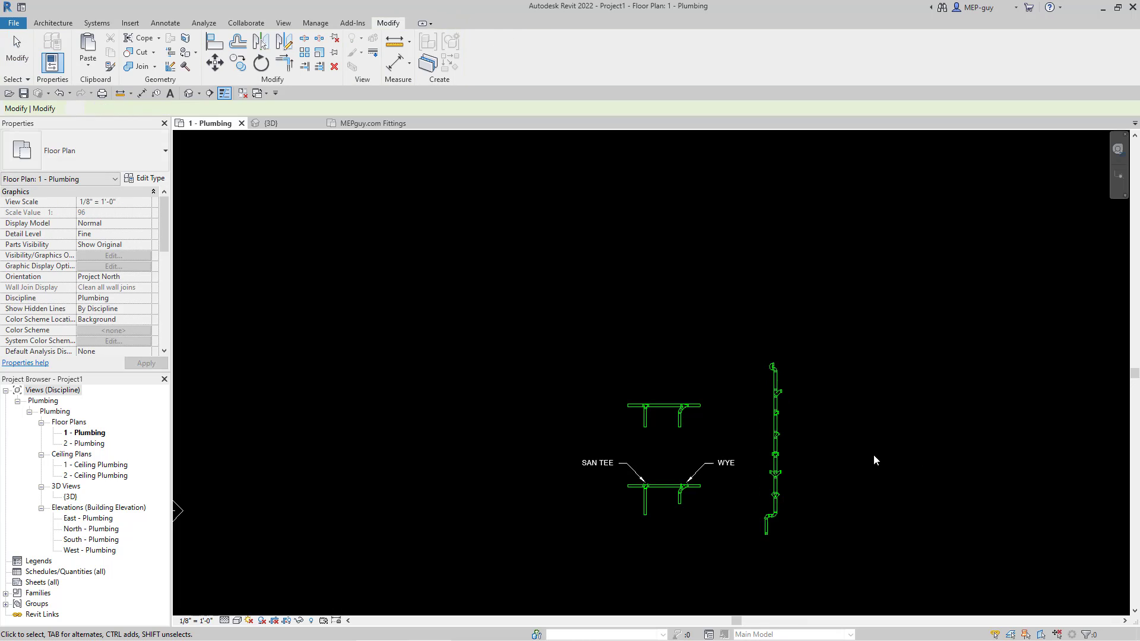
pyautogui.moveTo(774, 501)
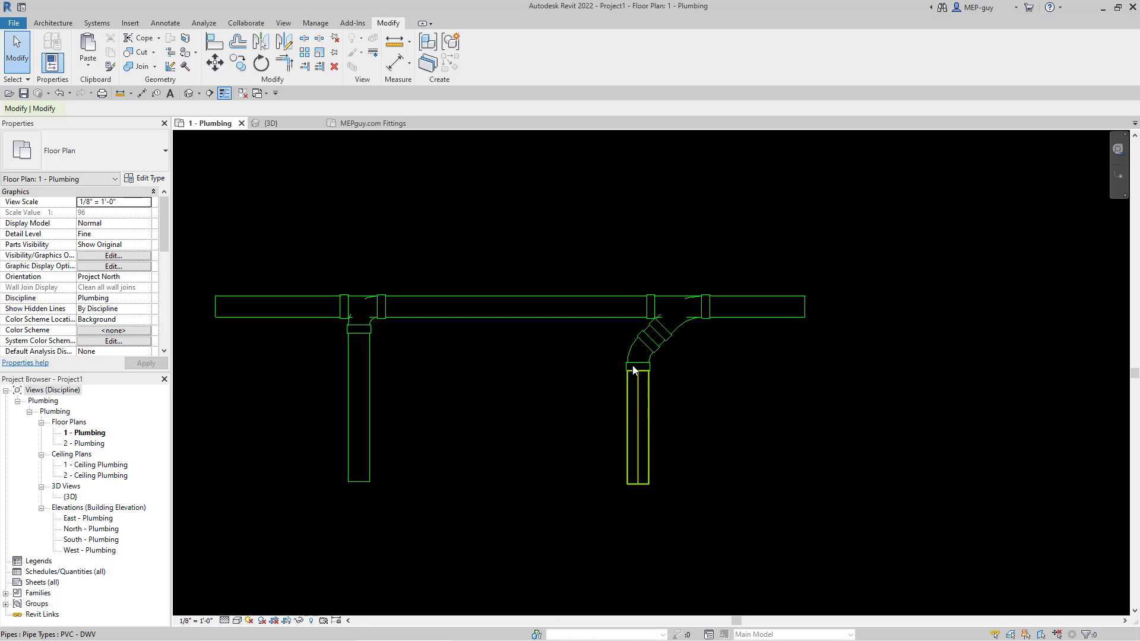
pyautogui.click(668, 305)
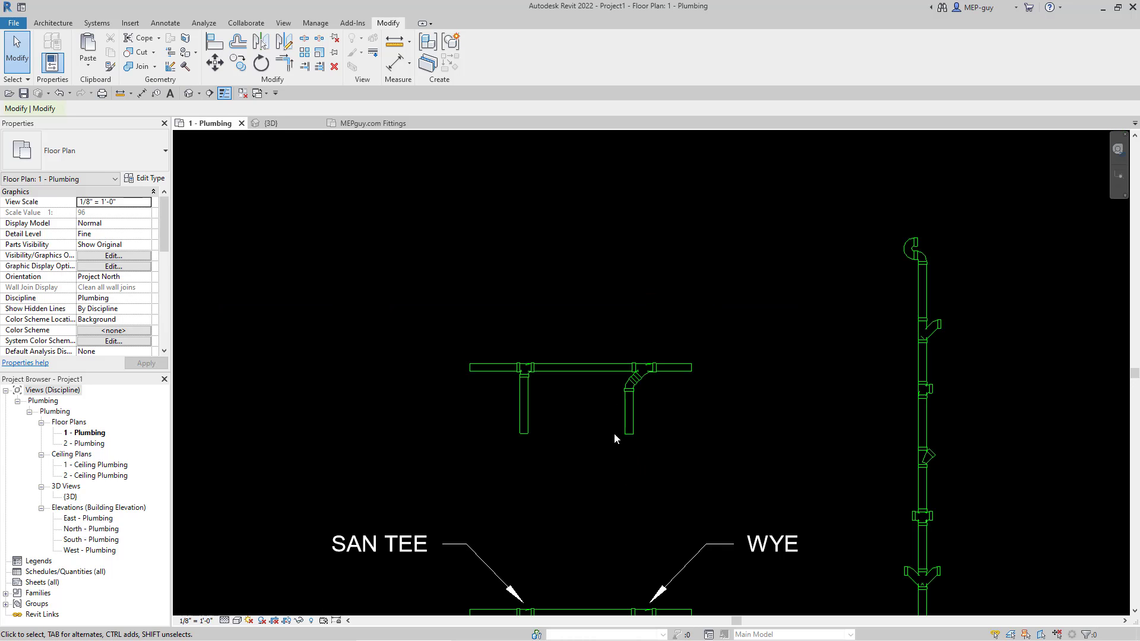
# Create Similar from the drop pipe to add a third vertical drop, then change its tee's fitting type
pyautogui.click(633, 400)
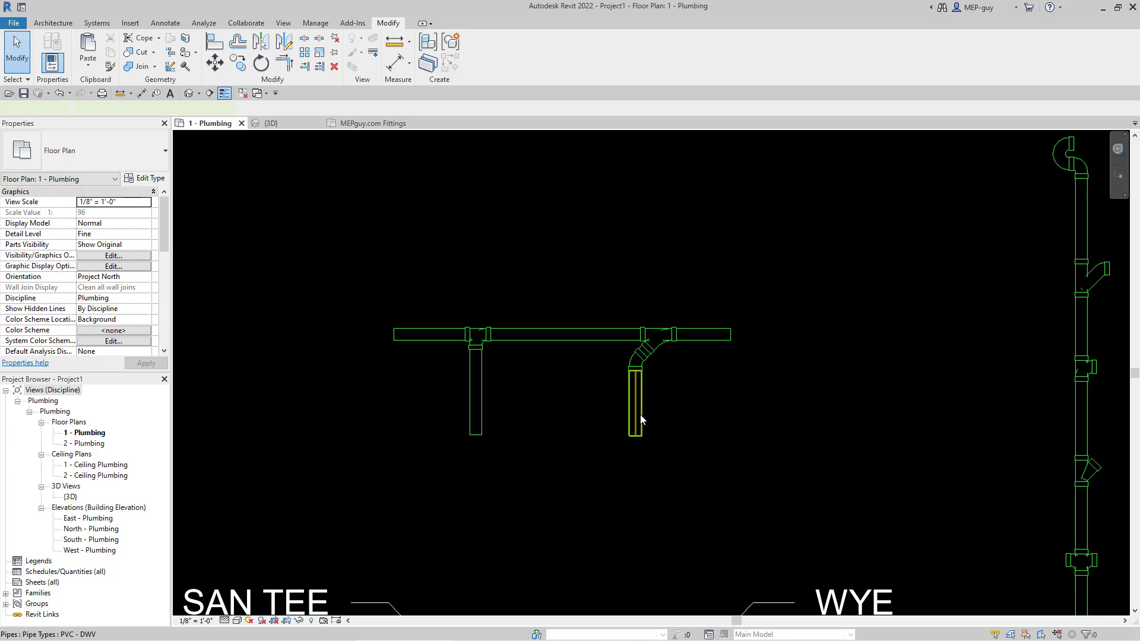
pyautogui.rightClick(636, 397)
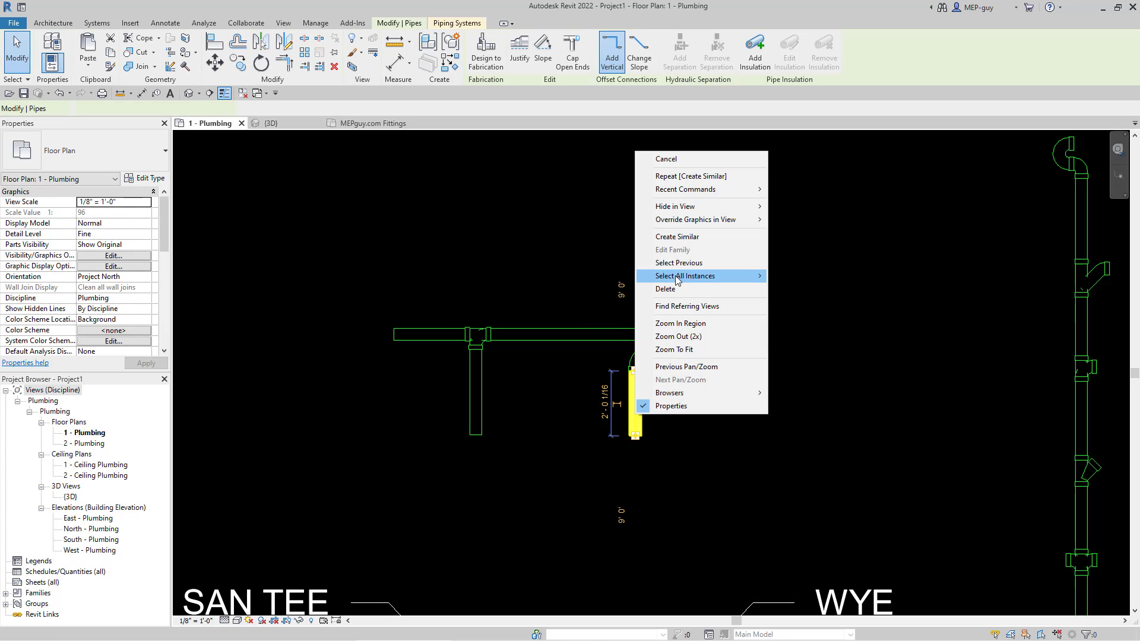
pyautogui.click(677, 236)
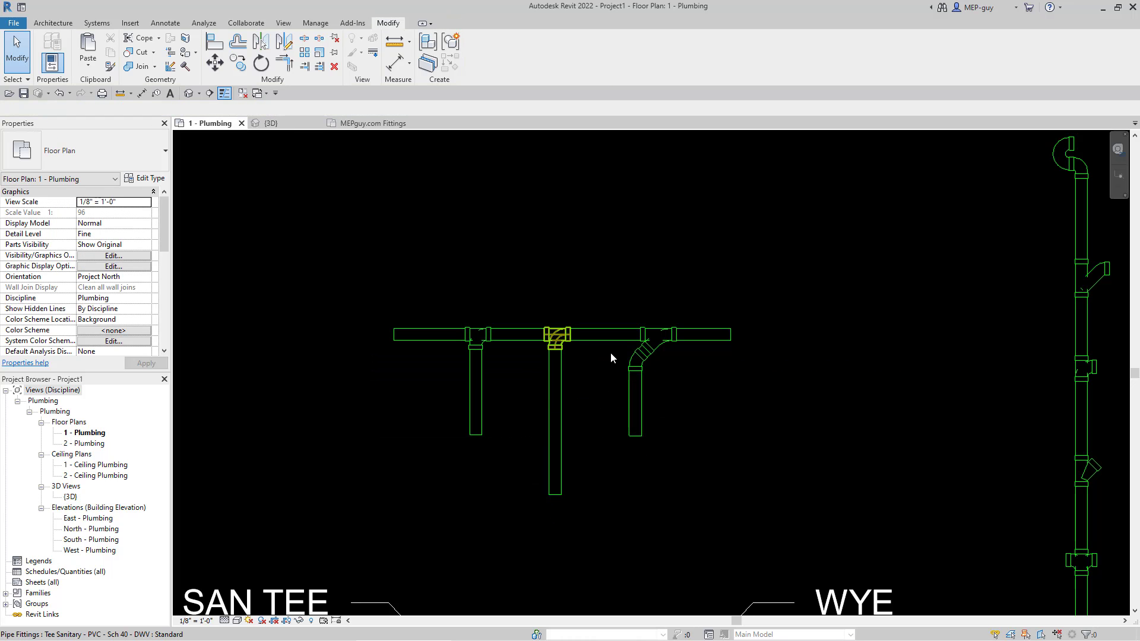
pyautogui.click(557, 335)
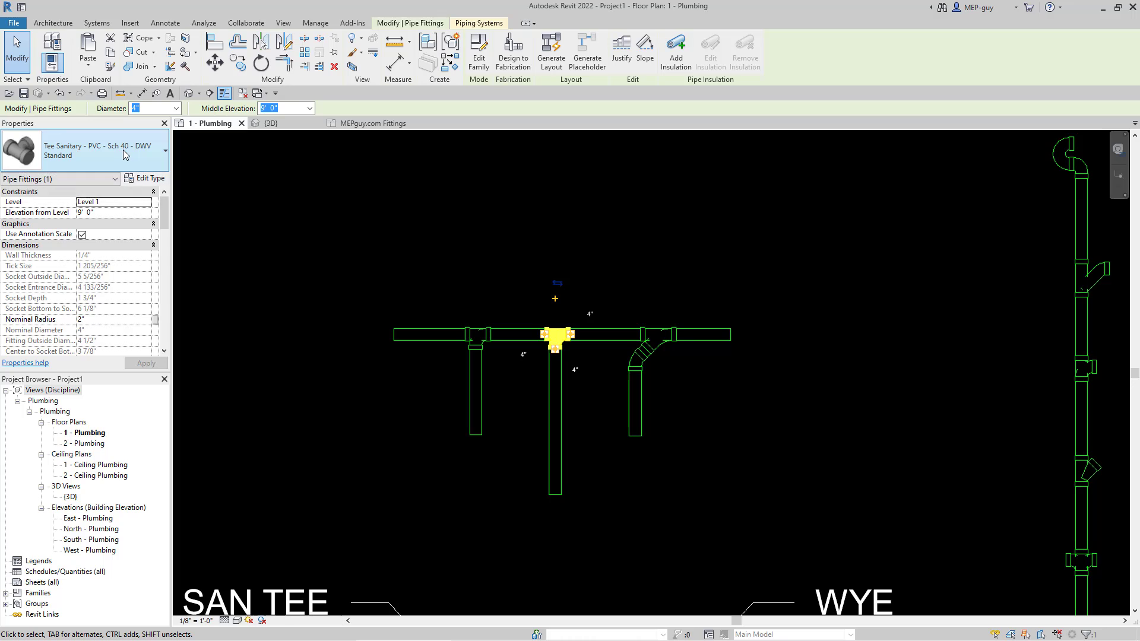
pyautogui.click(165, 151)
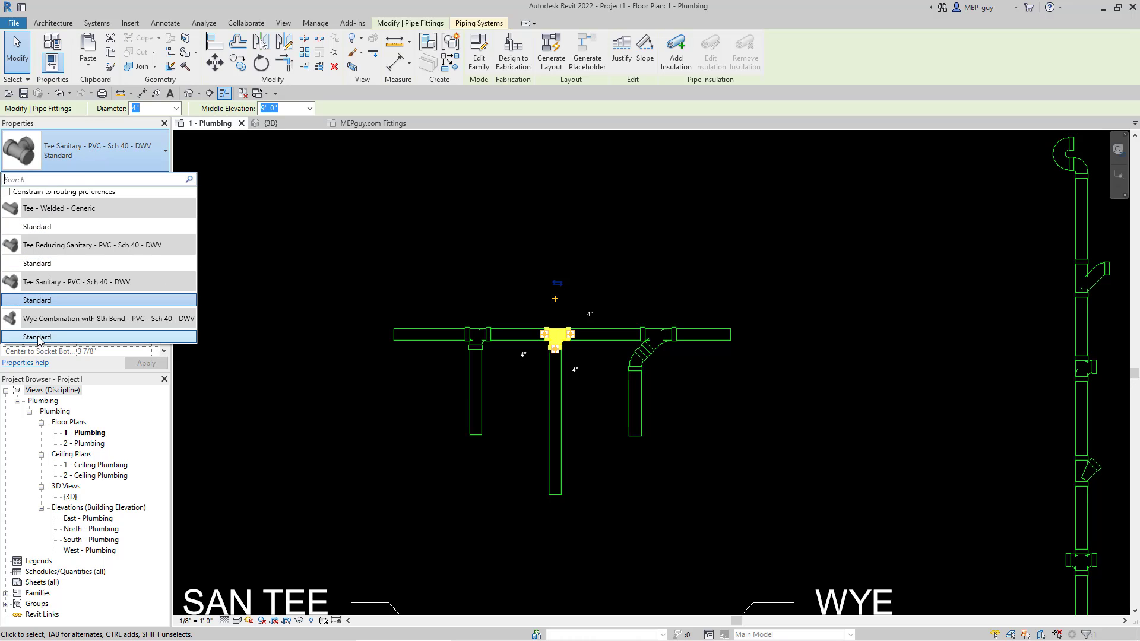
pyautogui.moveTo(55, 336)
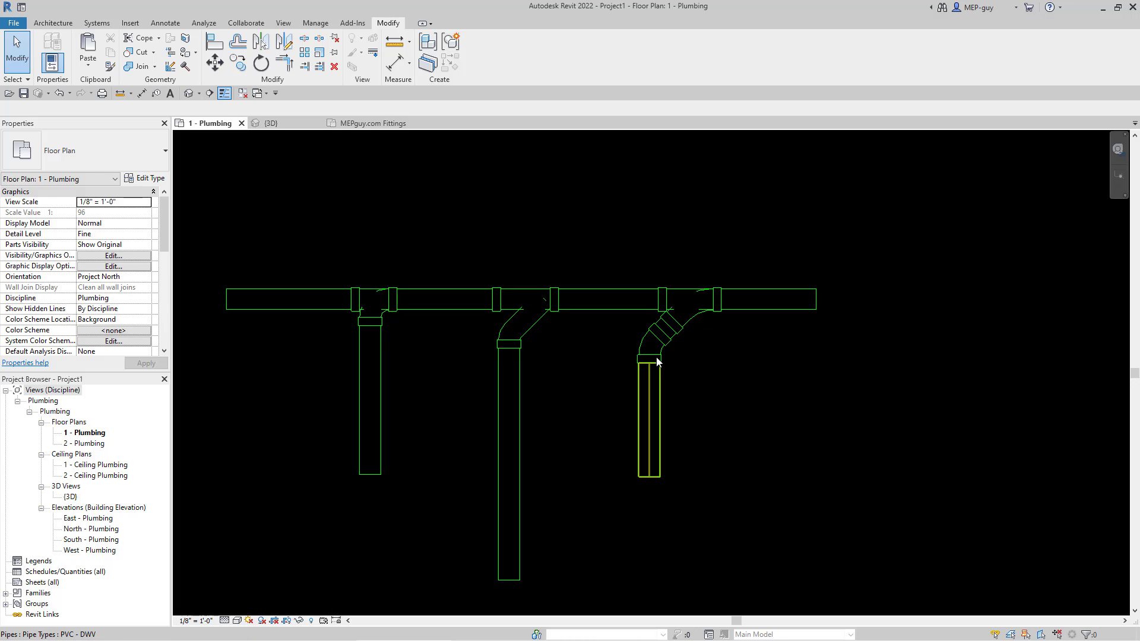
pyautogui.click(650, 357)
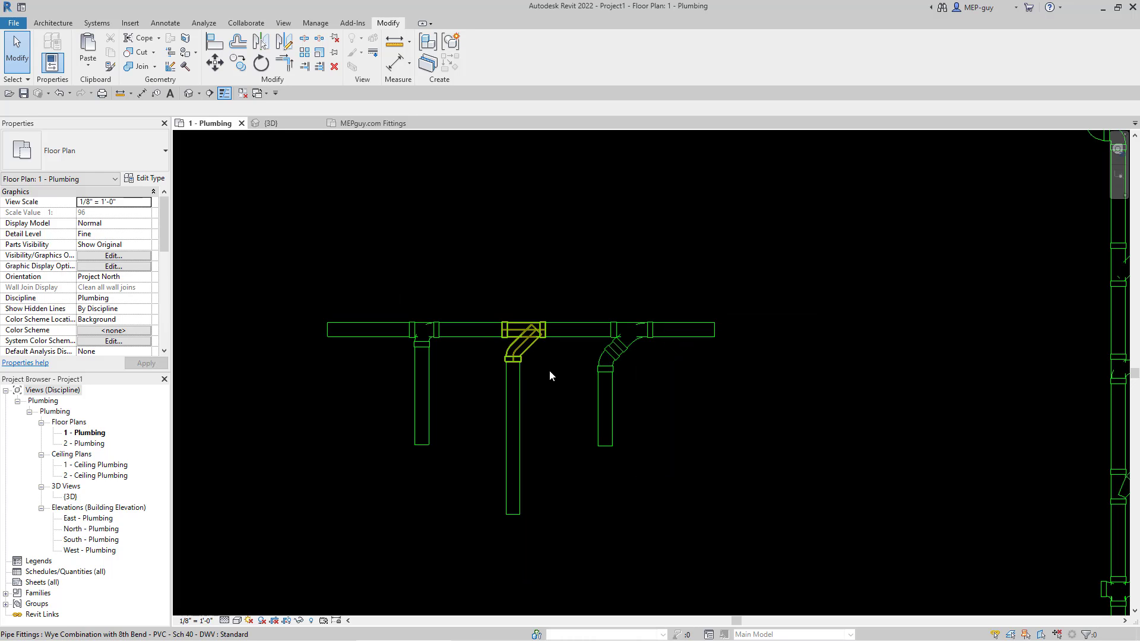
pyautogui.click(512, 436)
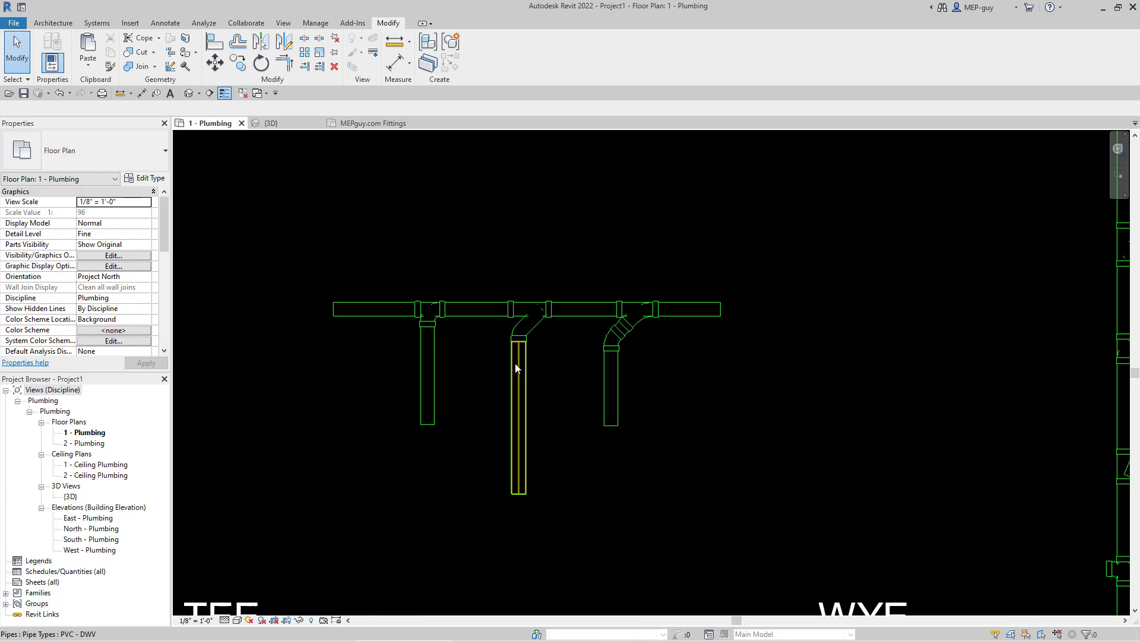
pyautogui.moveTo(518, 374)
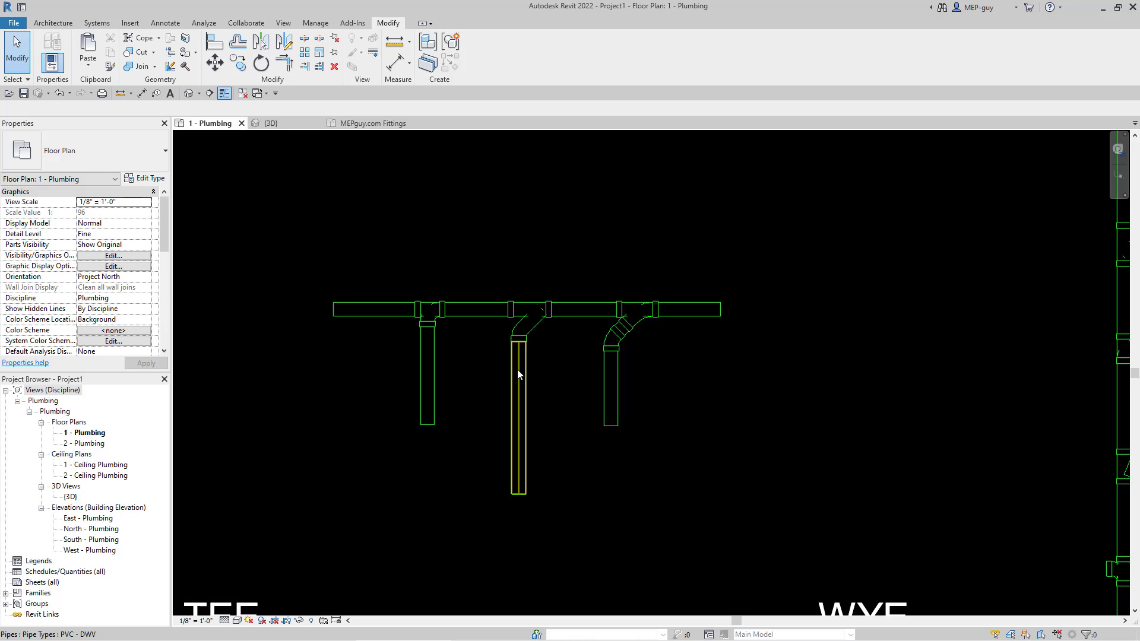
pyautogui.click(522, 309)
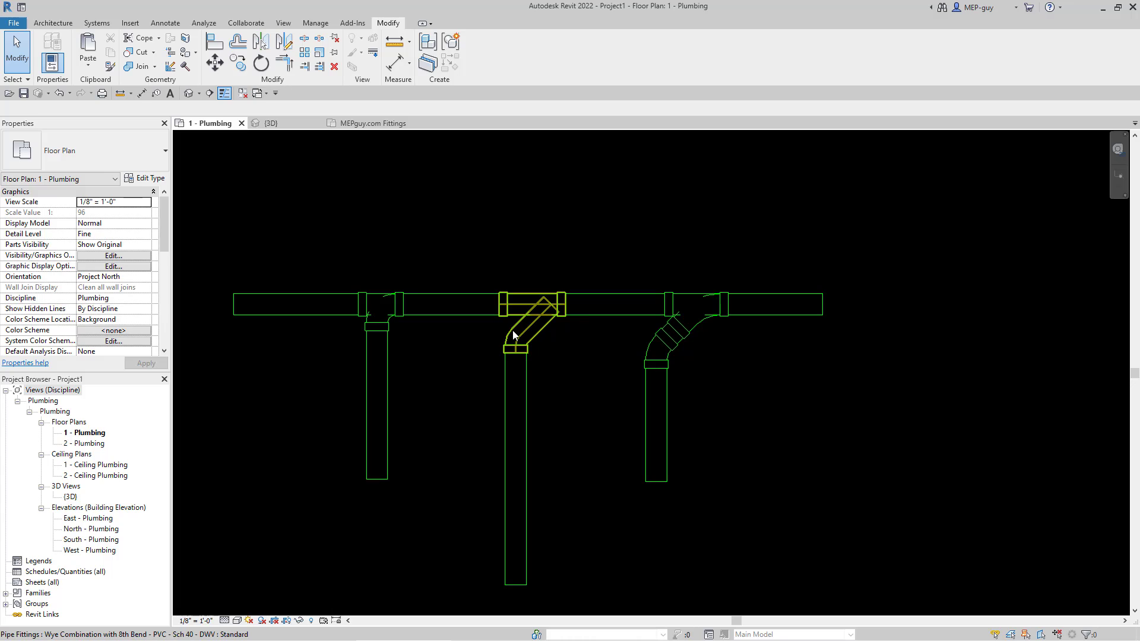
pyautogui.moveTo(533, 359)
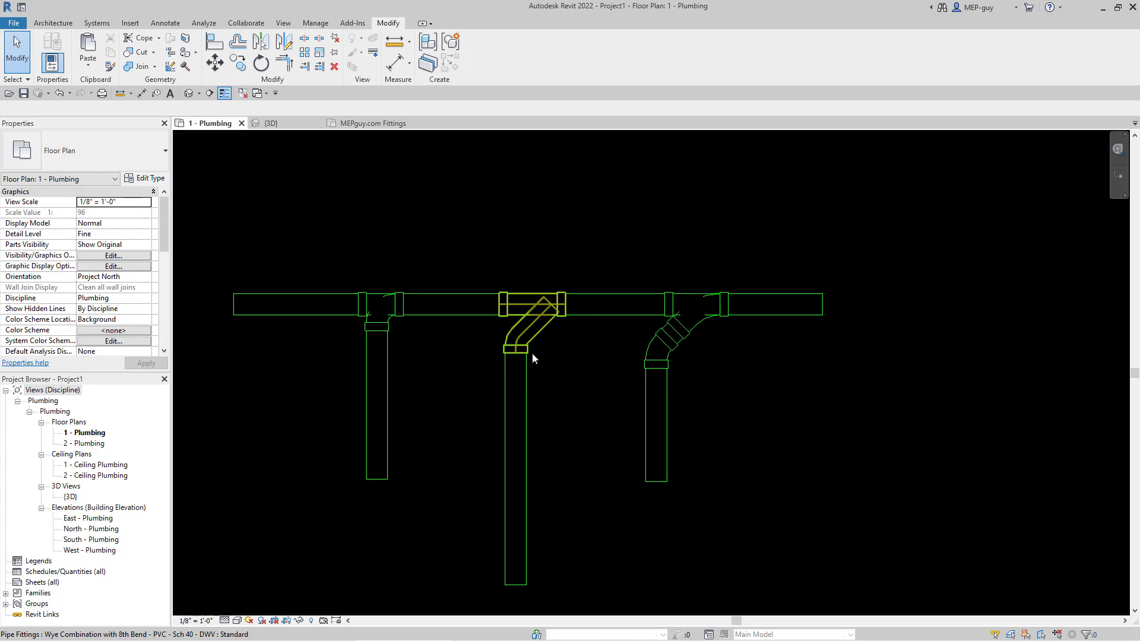
pyautogui.click(473, 304)
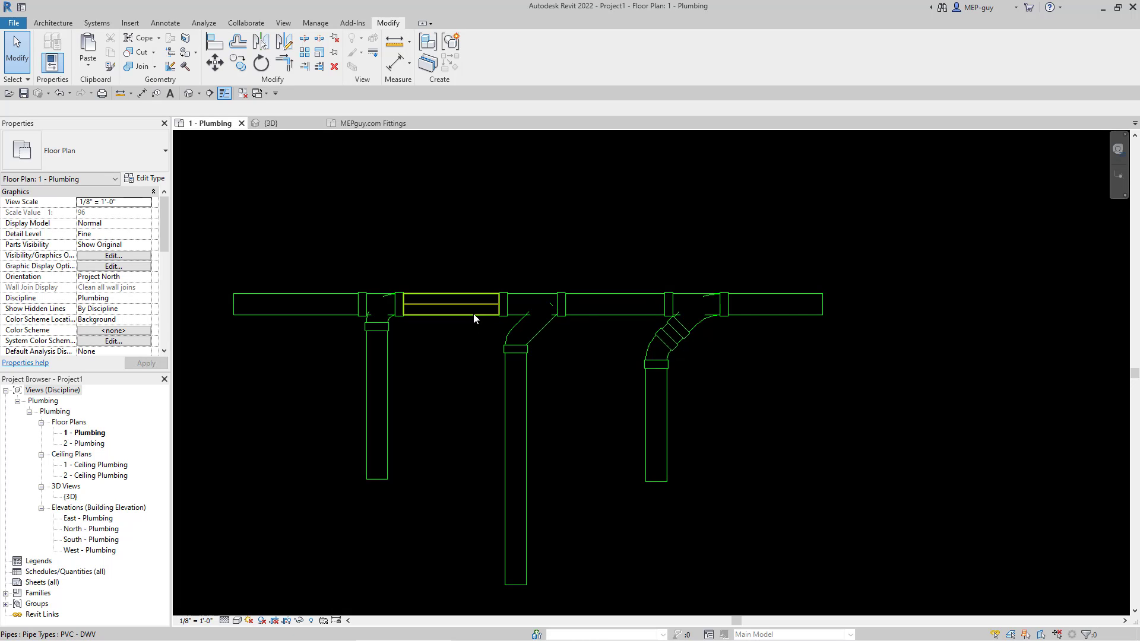
pyautogui.click(451, 303)
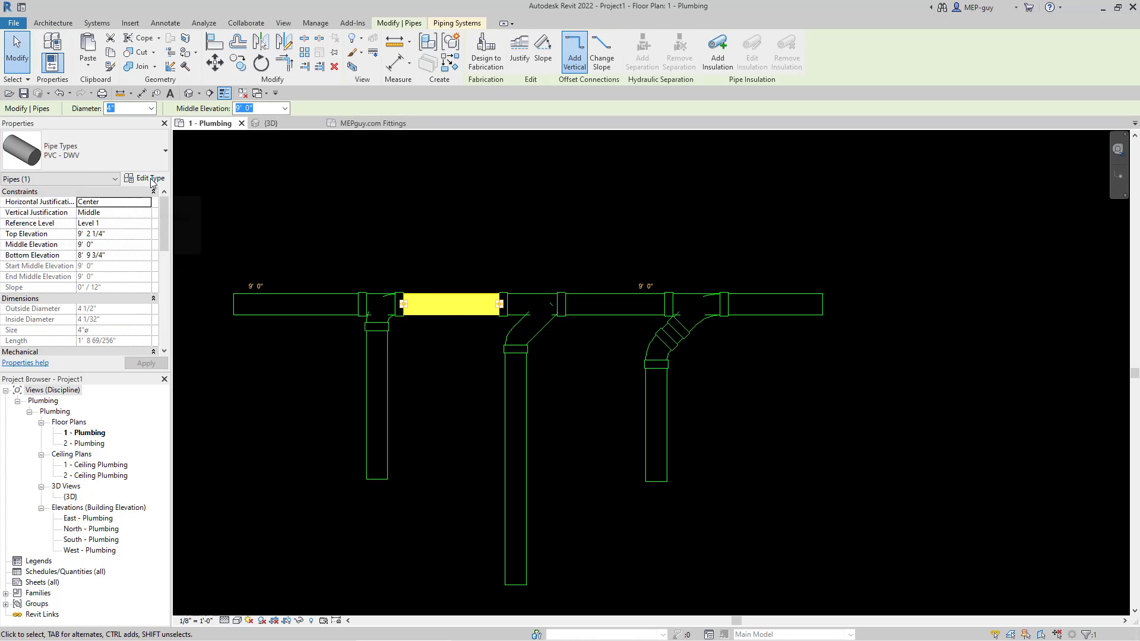
# Set the PVC - DWV pipe type's routing preference junction to Wye Combination with 8th Bend
pyautogui.click(145, 178)
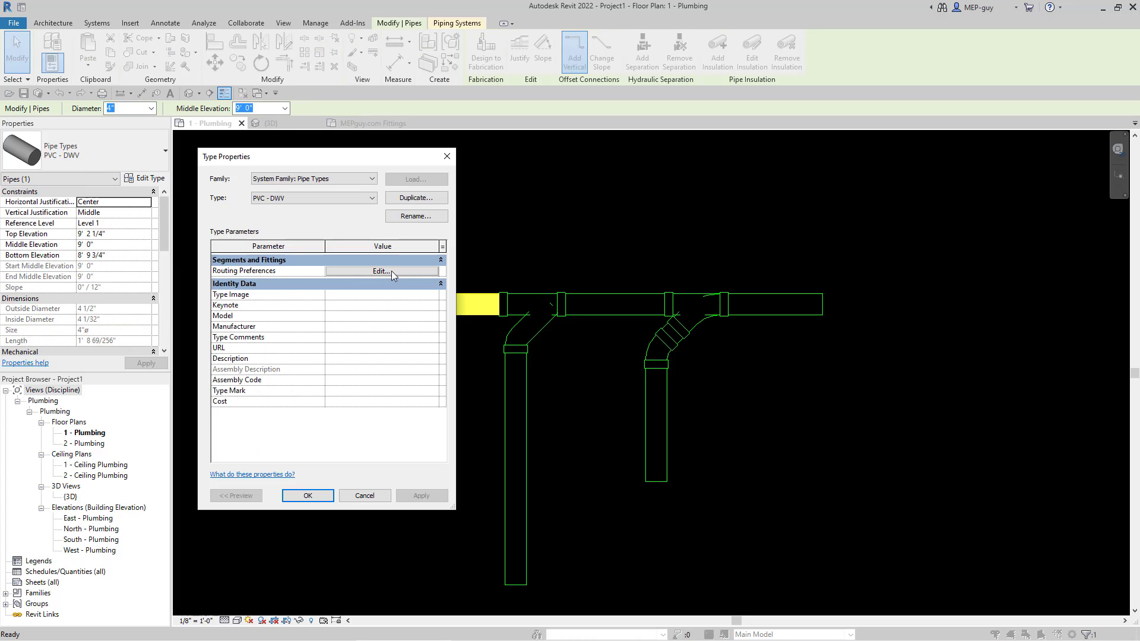
pyautogui.click(381, 270)
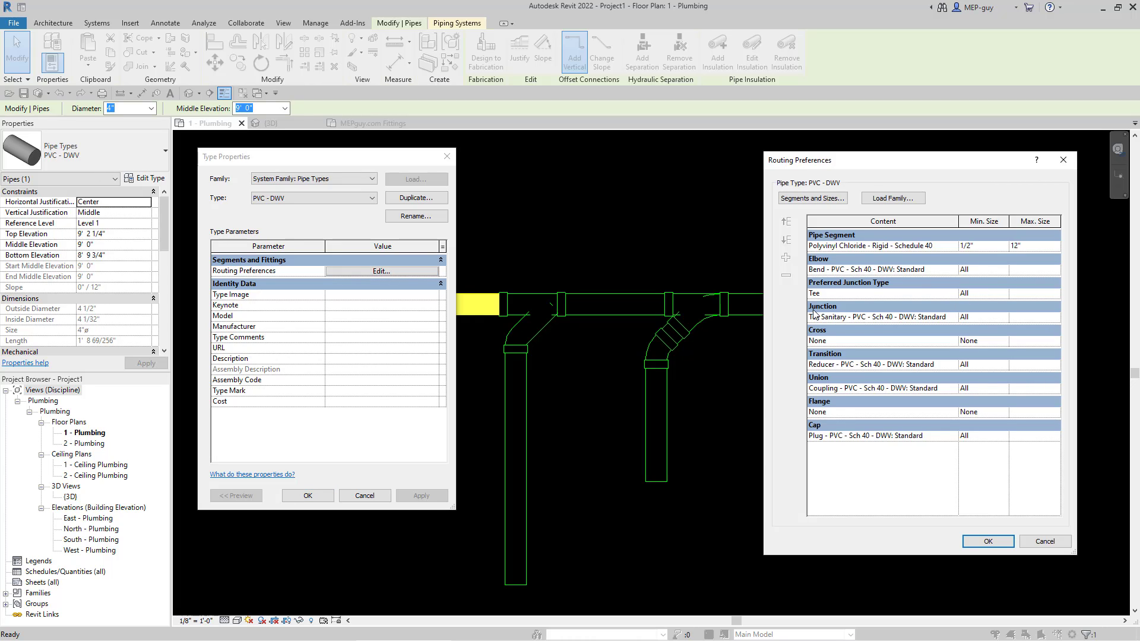
pyautogui.moveTo(819, 294)
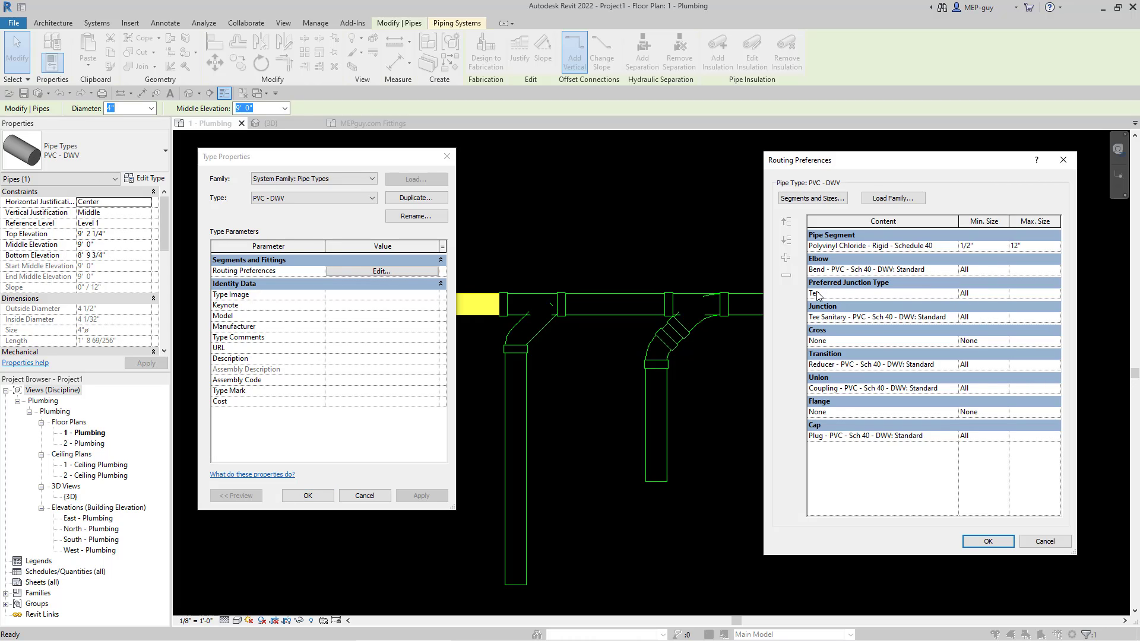
pyautogui.moveTo(827, 332)
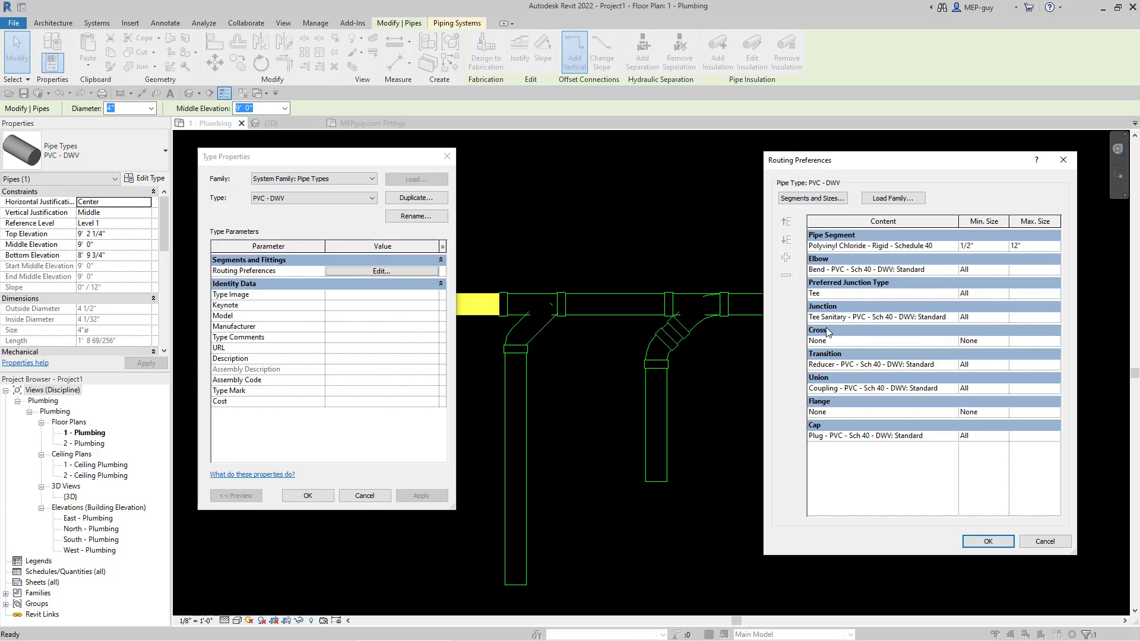
pyautogui.moveTo(896, 326)
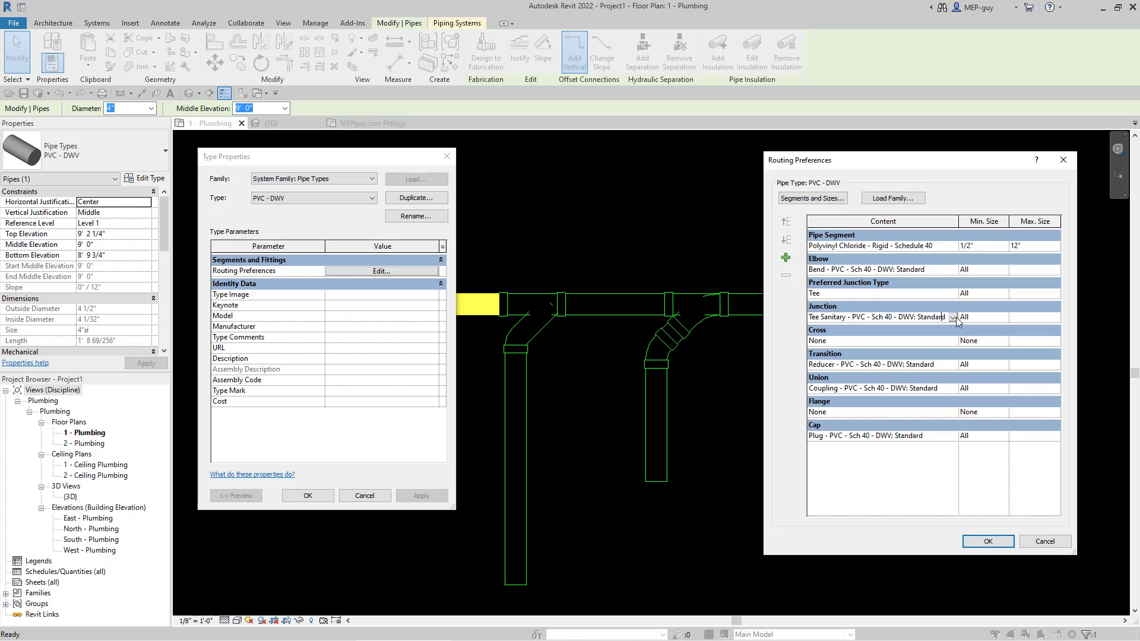
pyautogui.click(954, 317)
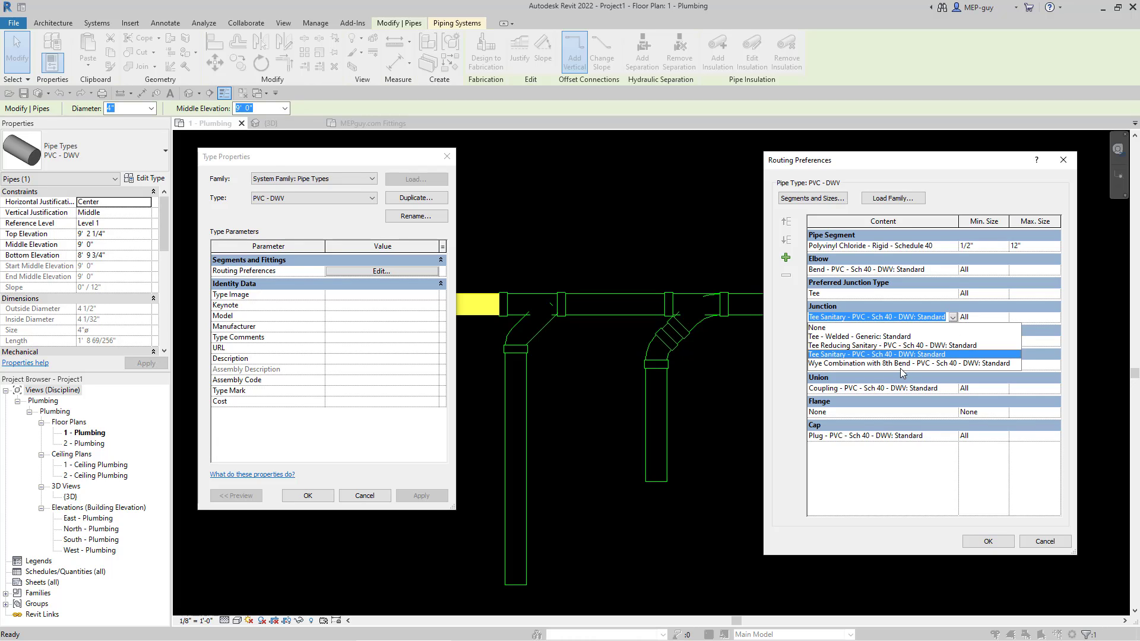
pyautogui.click(876, 364)
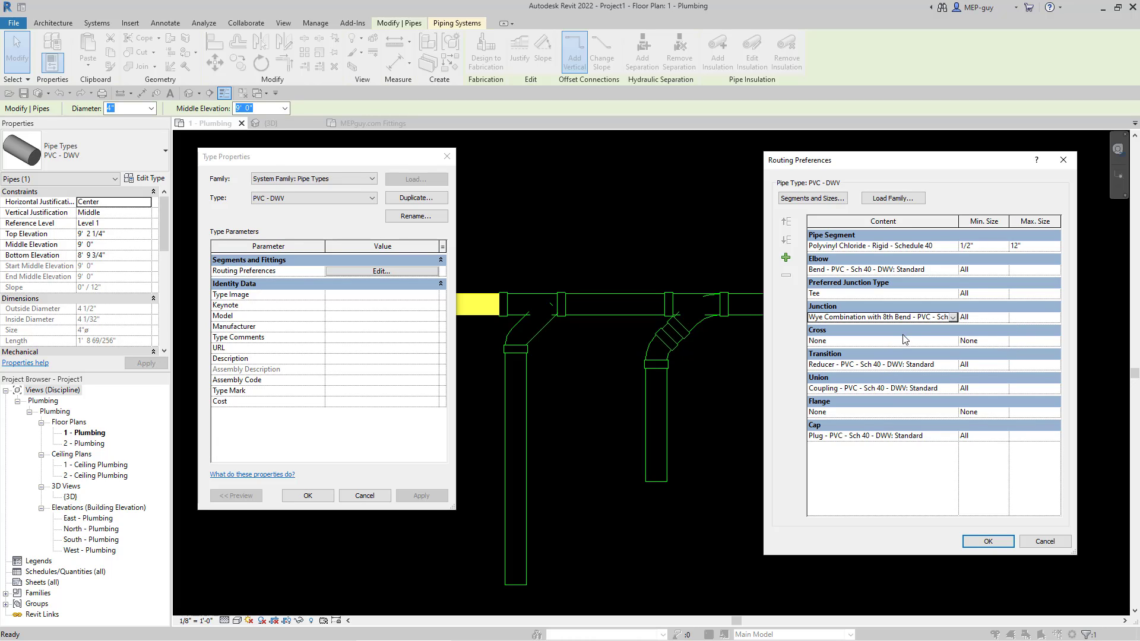
pyautogui.click(987, 542)
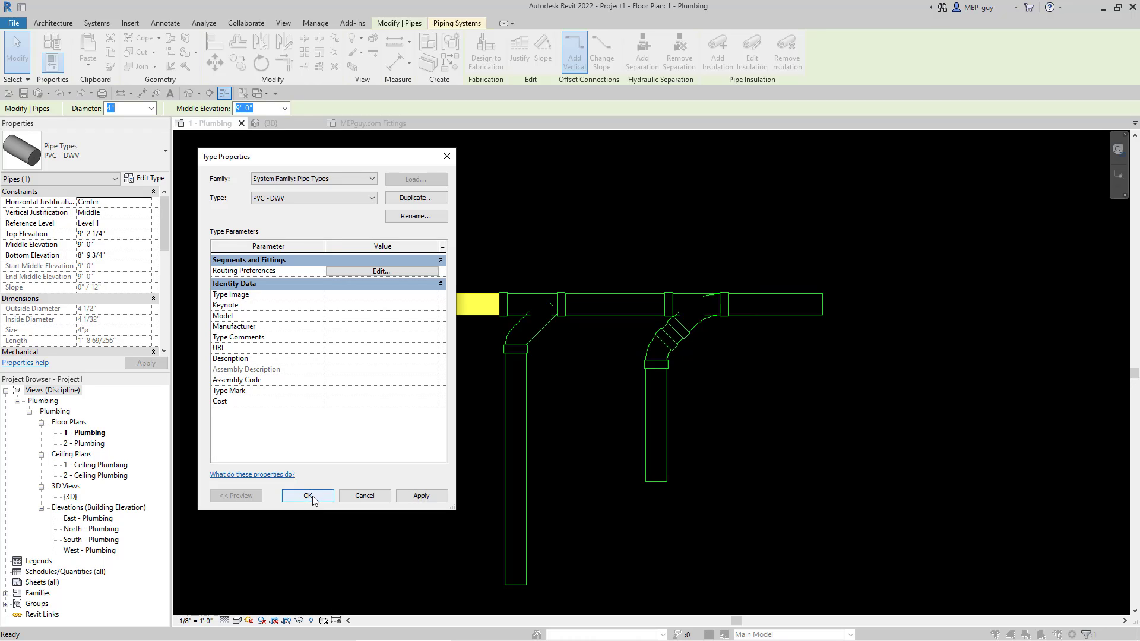
pyautogui.click(308, 496)
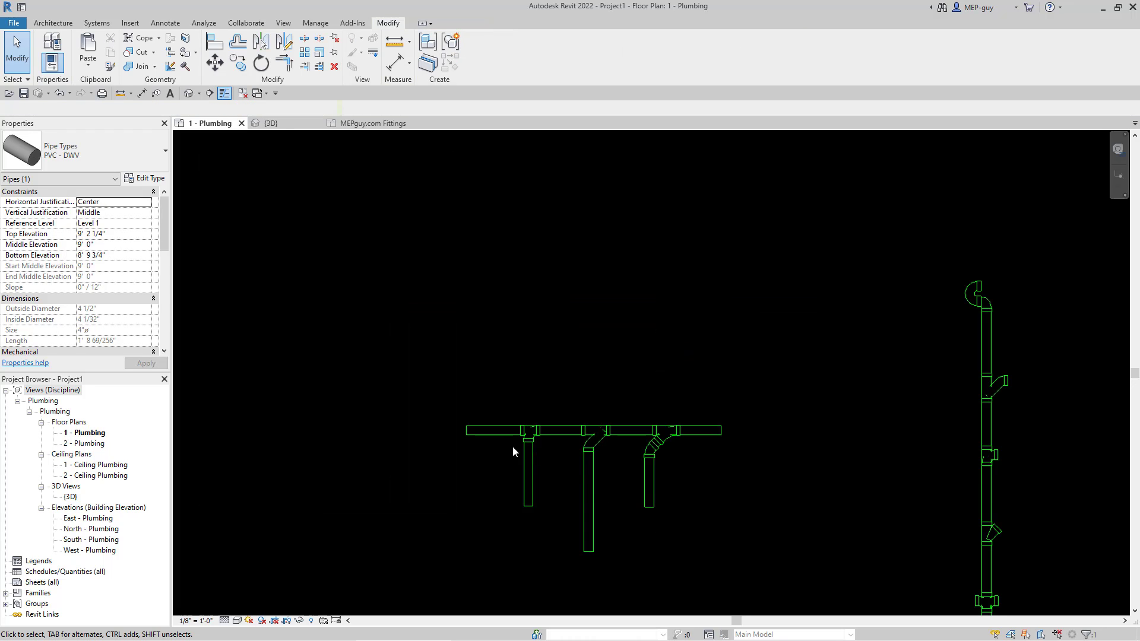
# Draw a new horizontal 4" PVC main at 9' 0" with one branch dropping off through a combination wye
pyautogui.click(494, 430)
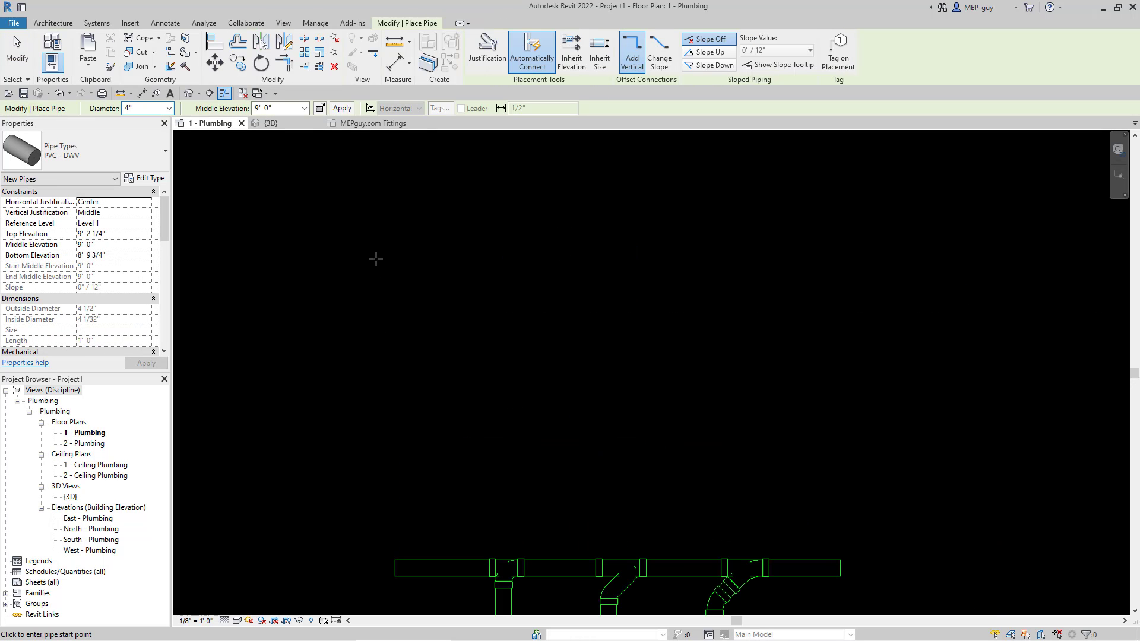
pyautogui.click(376, 259)
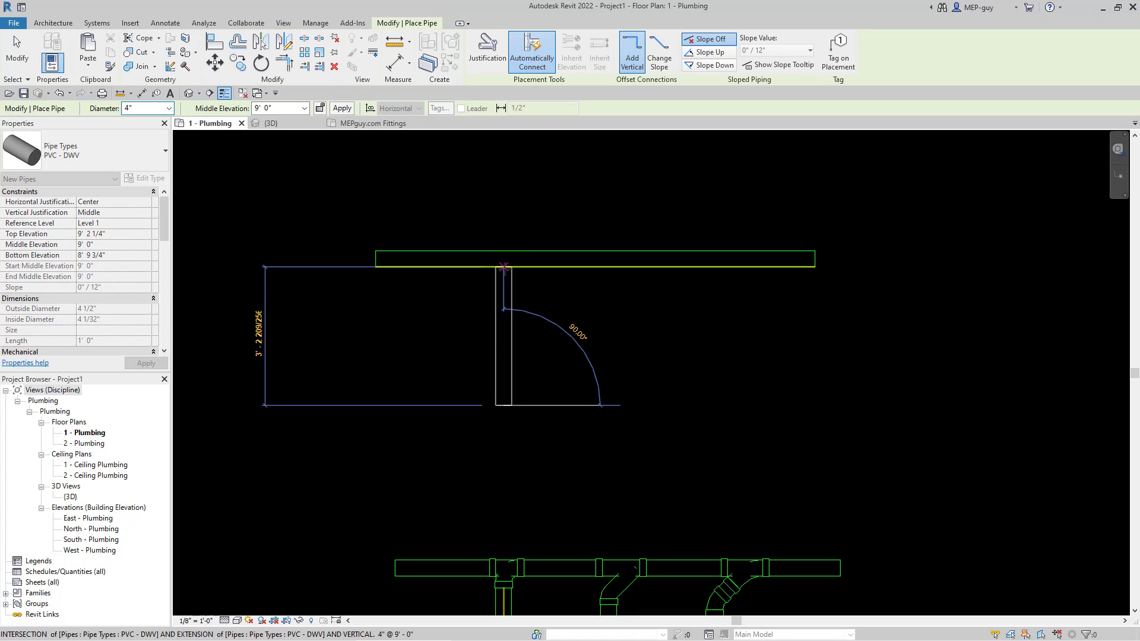
pyautogui.click(501, 267)
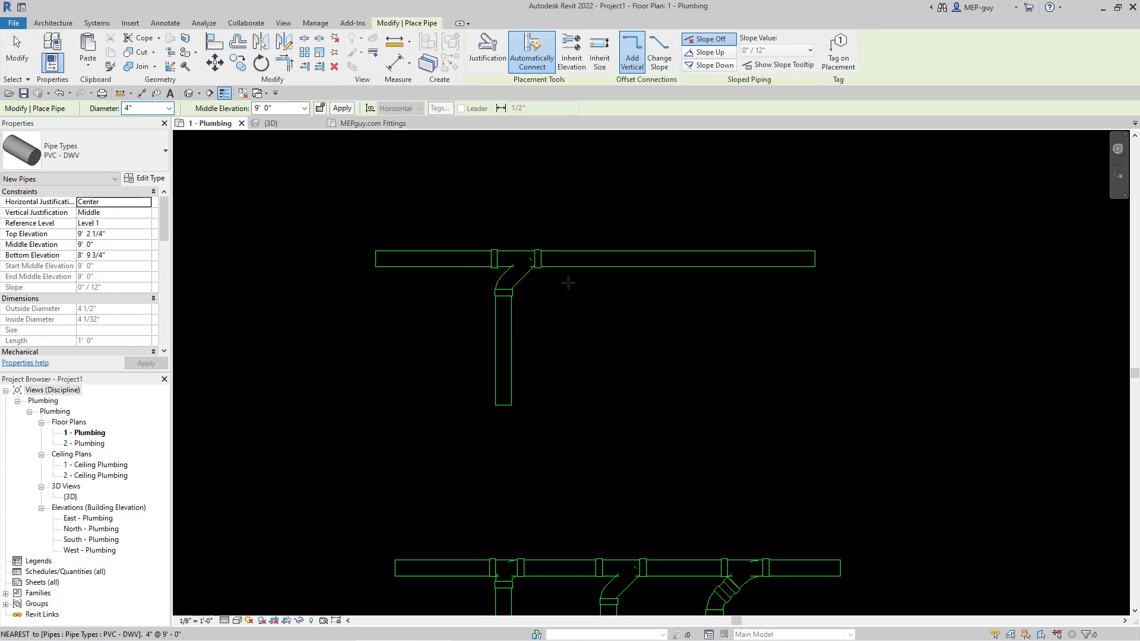
pyautogui.moveTo(580, 368)
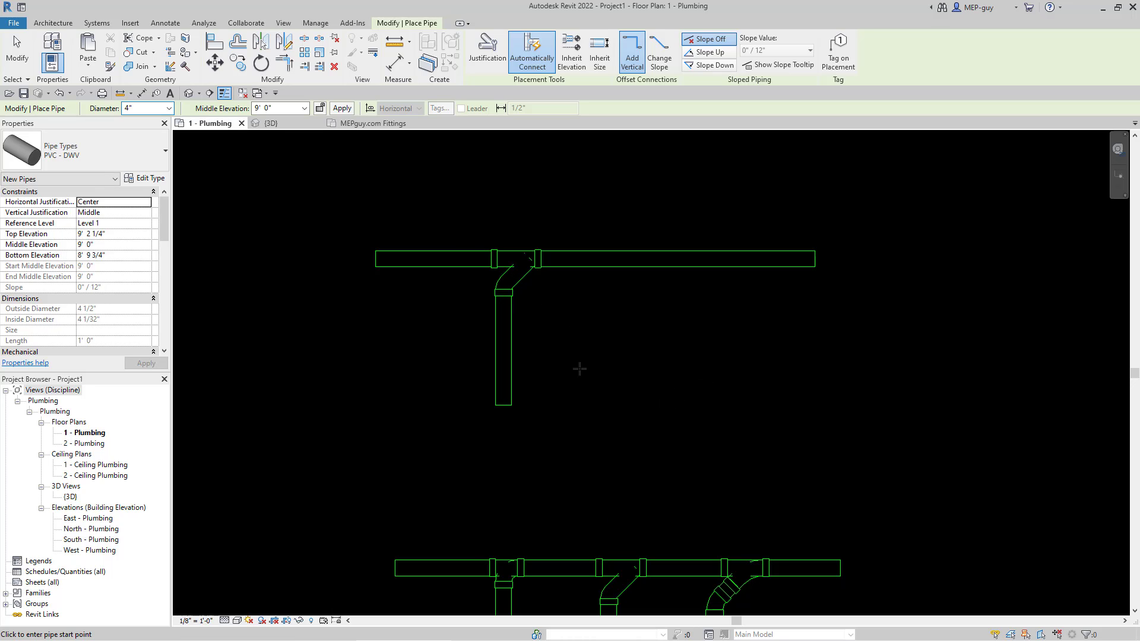
pyautogui.press('Escape')
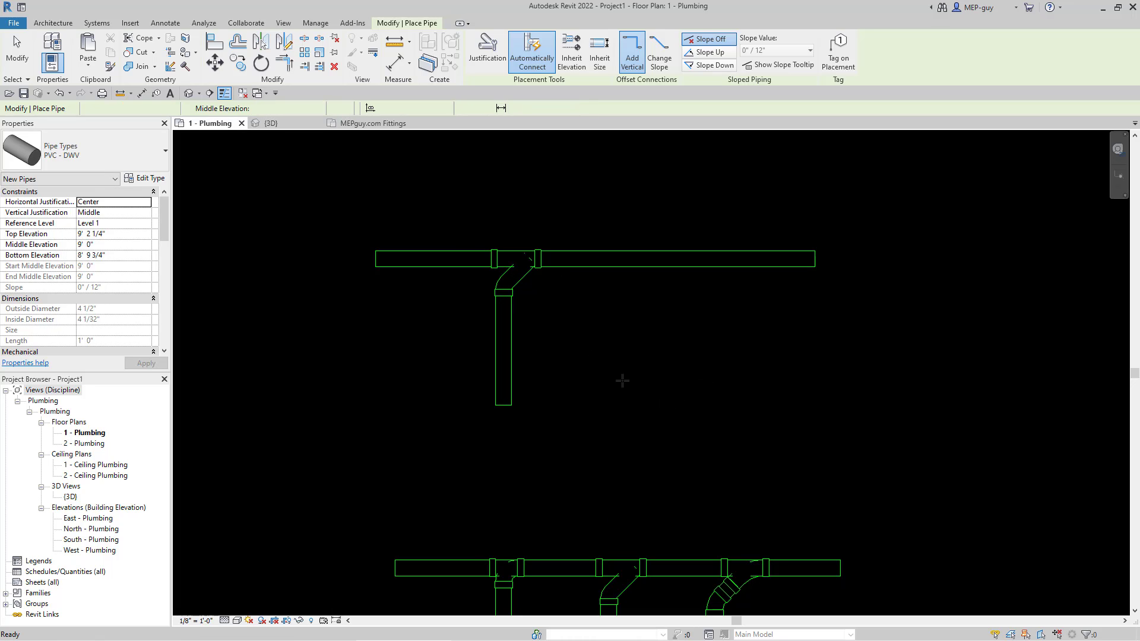
pyautogui.press('Escape')
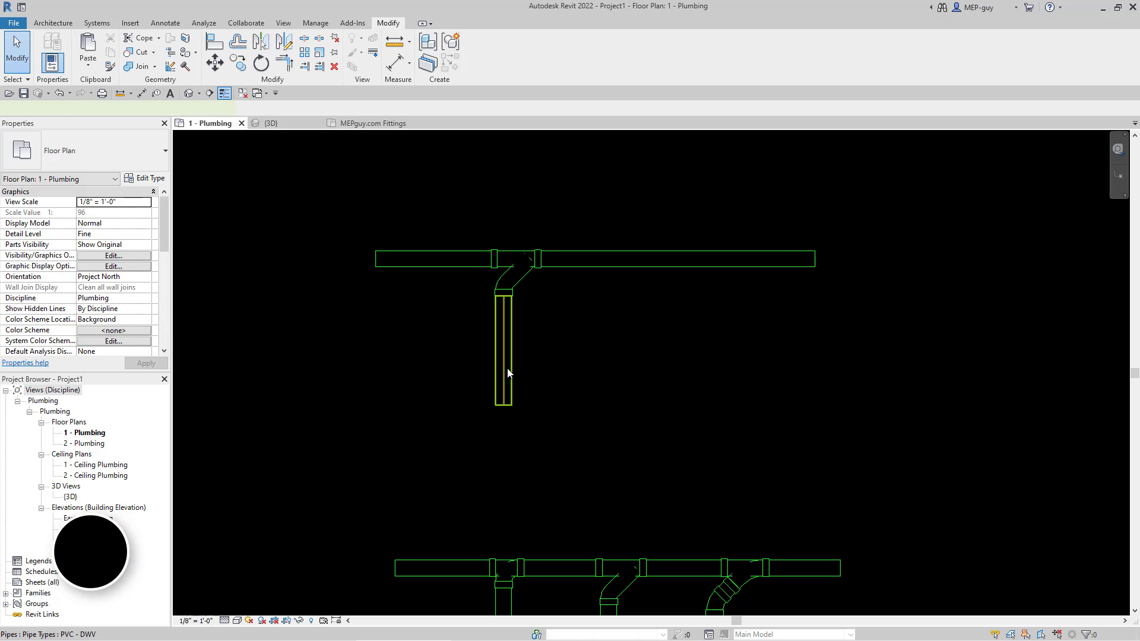
# Copy the branch pipe to the right to place a second vertical drop under the new main
pyautogui.click(502, 350)
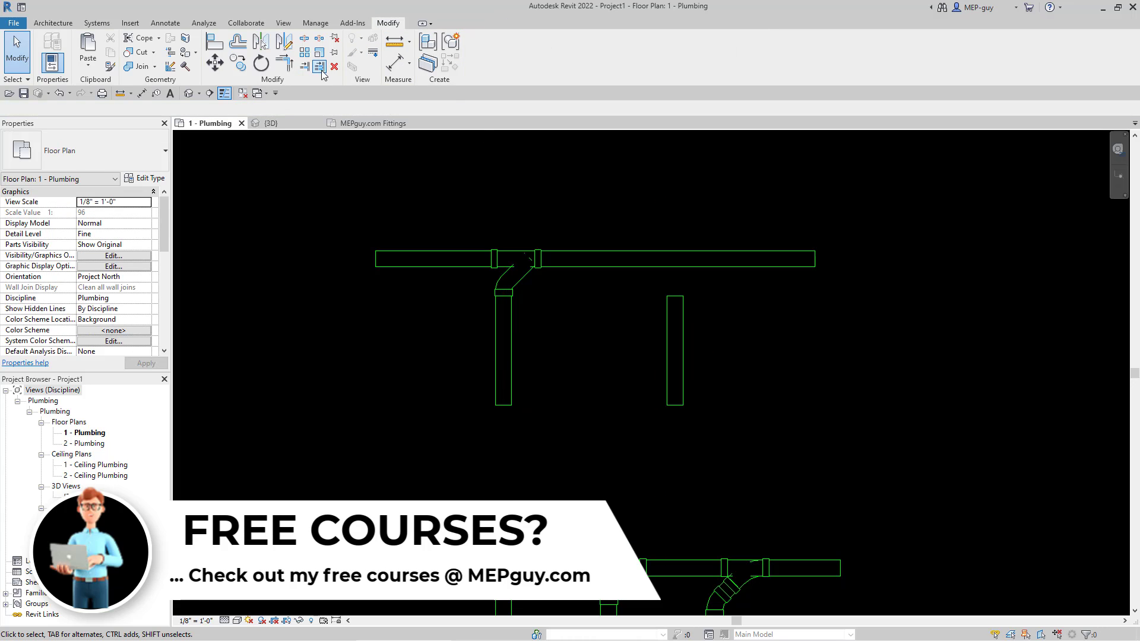
pyautogui.moveTo(318, 65)
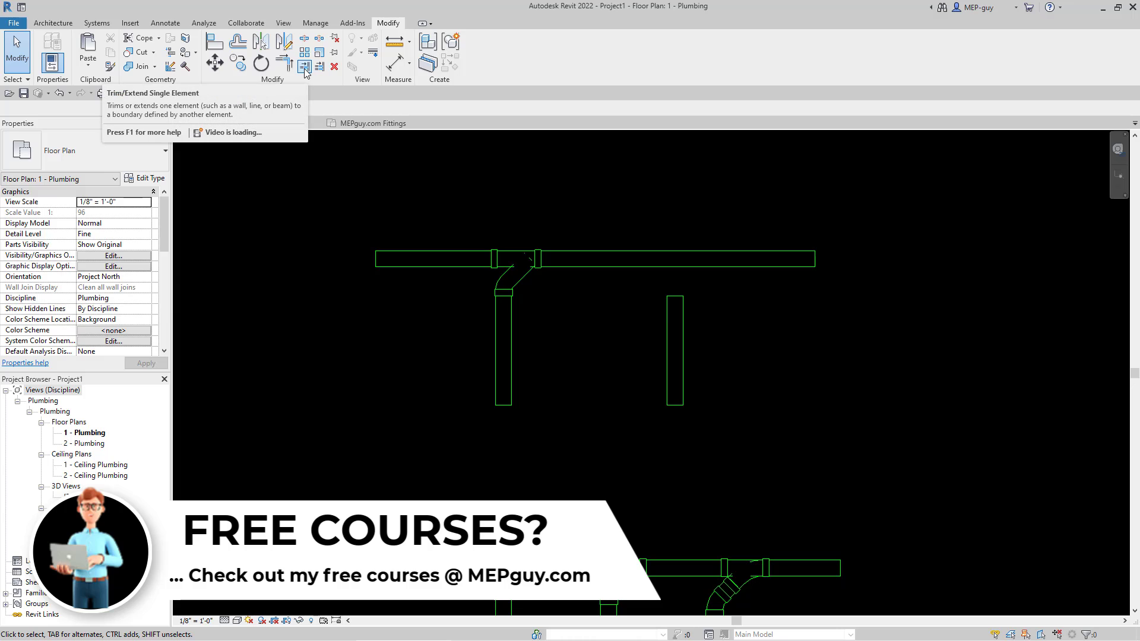
pyautogui.moveTo(305, 64)
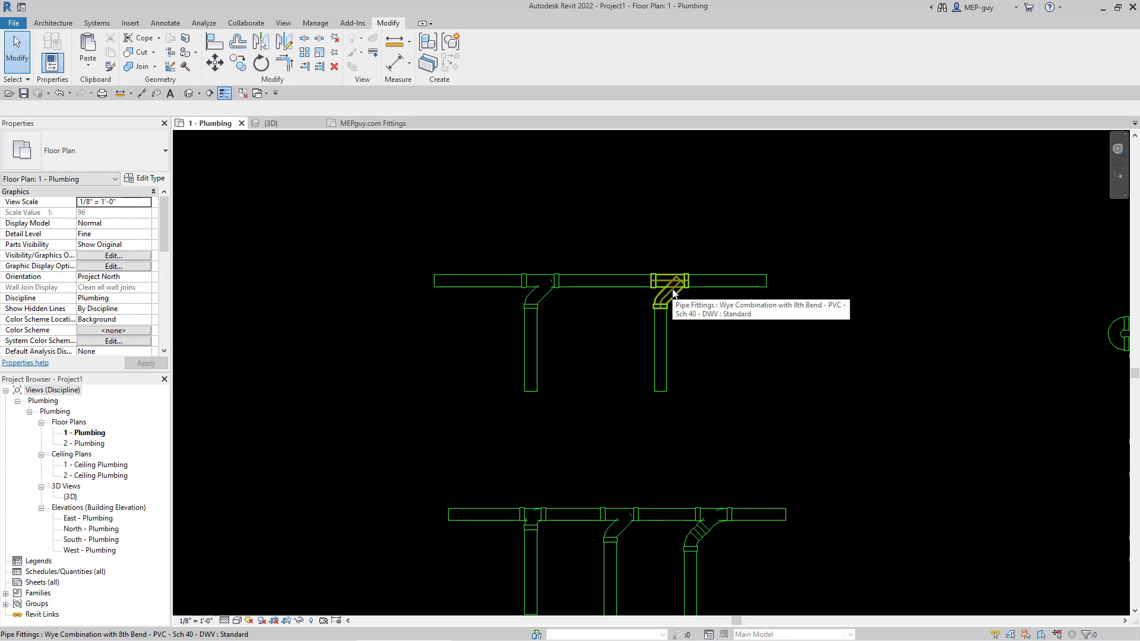
pyautogui.moveTo(669, 264)
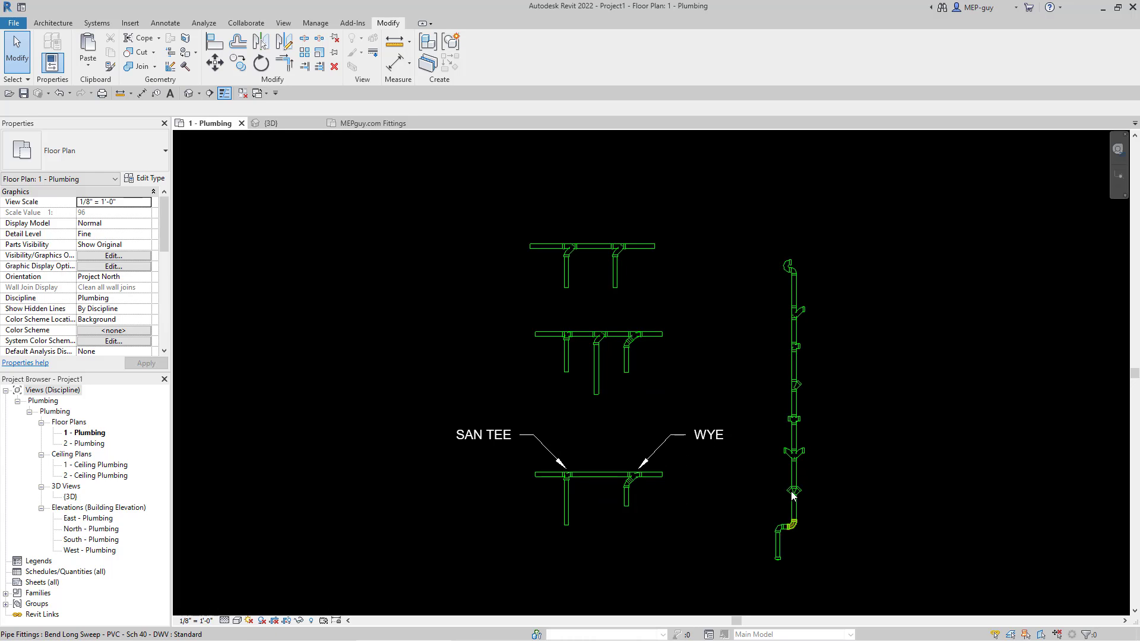
pyautogui.moveTo(793, 539)
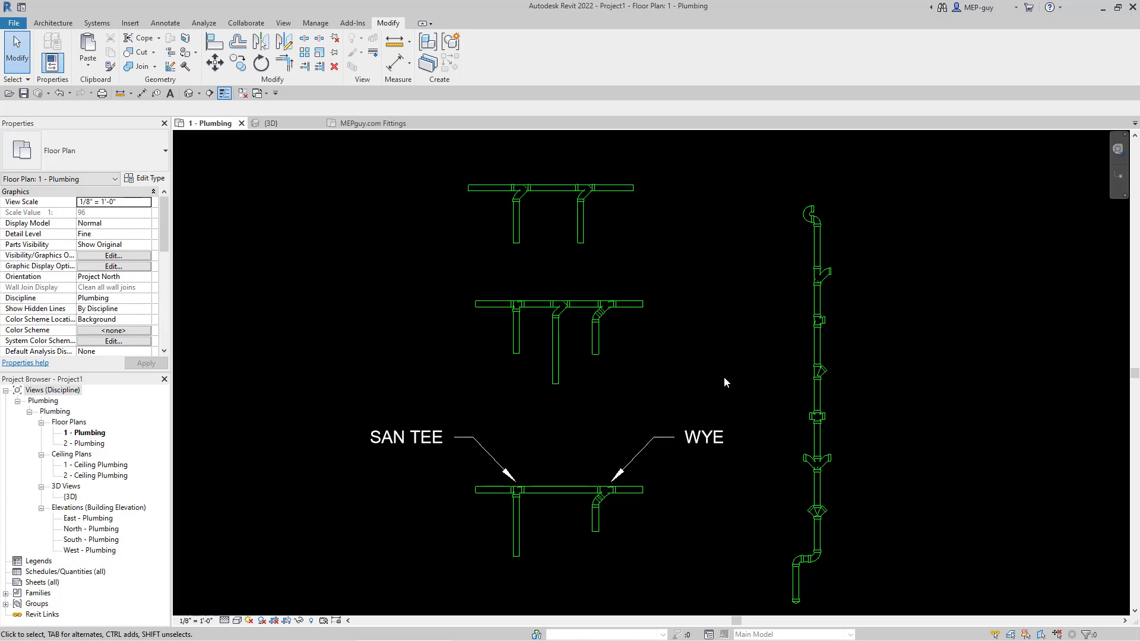
pyautogui.moveTo(822, 575)
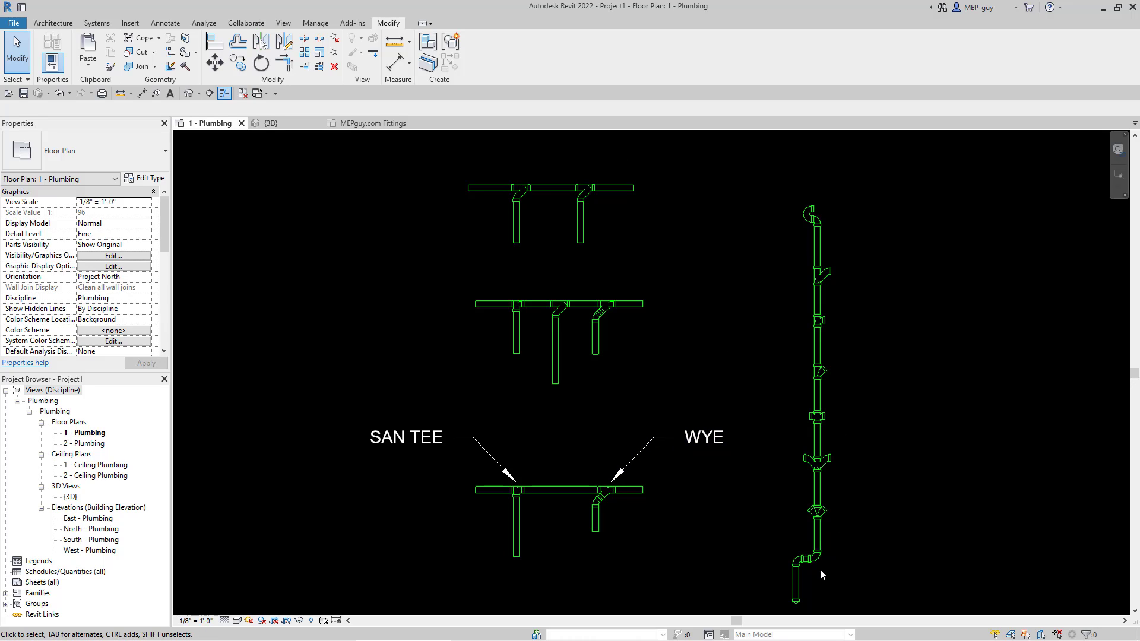
pyautogui.moveTo(900, 470)
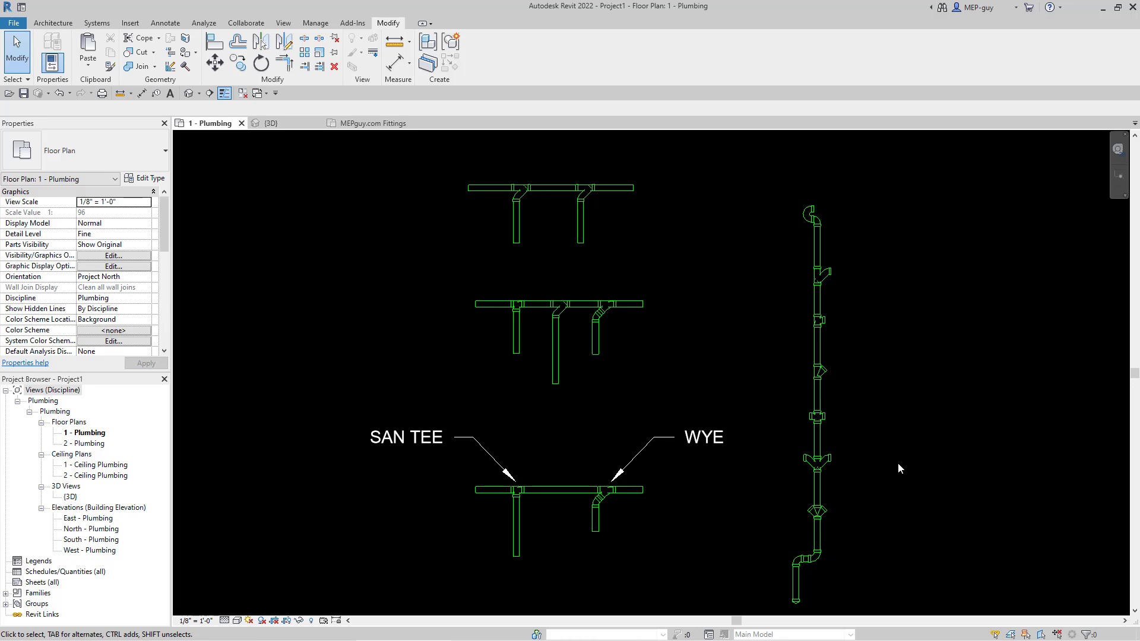
pyautogui.click(406, 437)
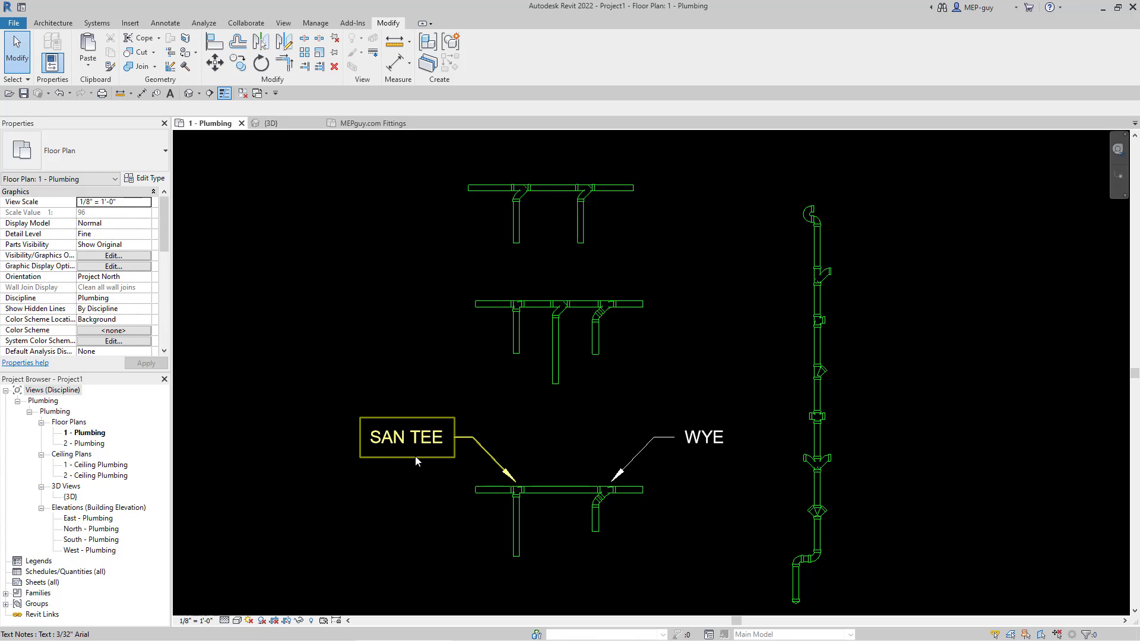
pyautogui.click(301, 139)
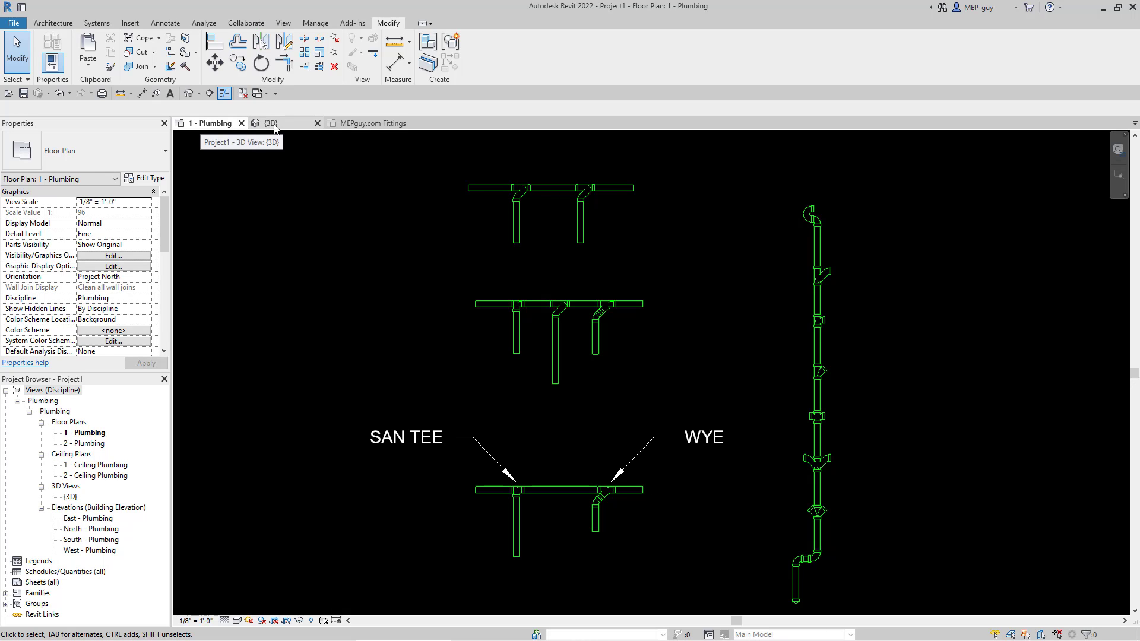
# In the {3D} view, select the sanitary tee and the short pipe beyond the wye to inspect them
pyautogui.click(269, 122)
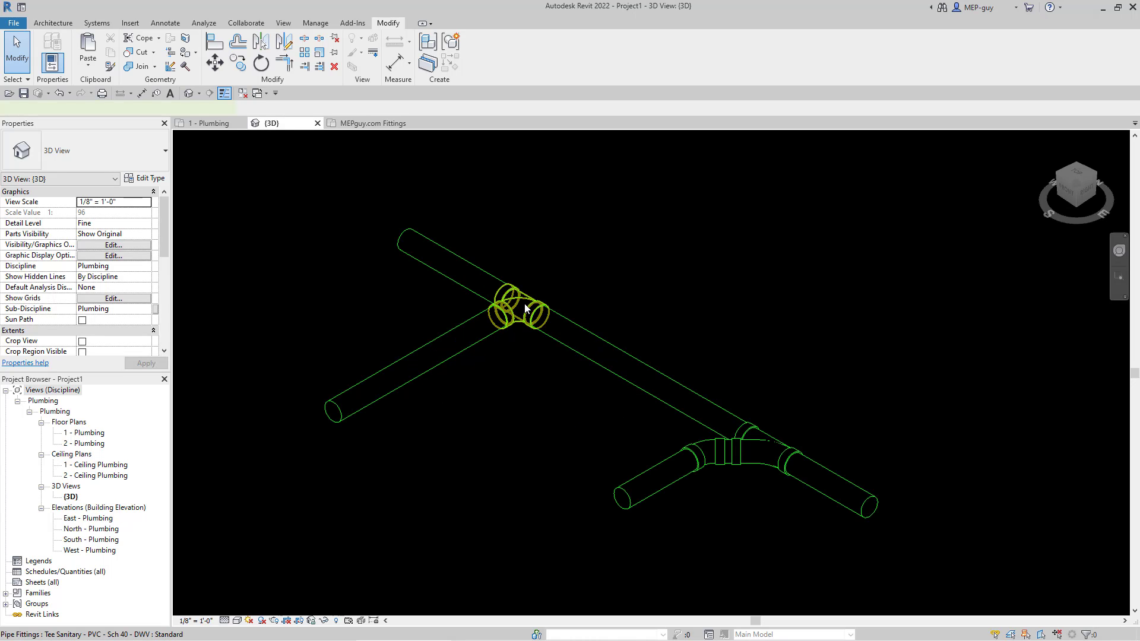
pyautogui.click(523, 306)
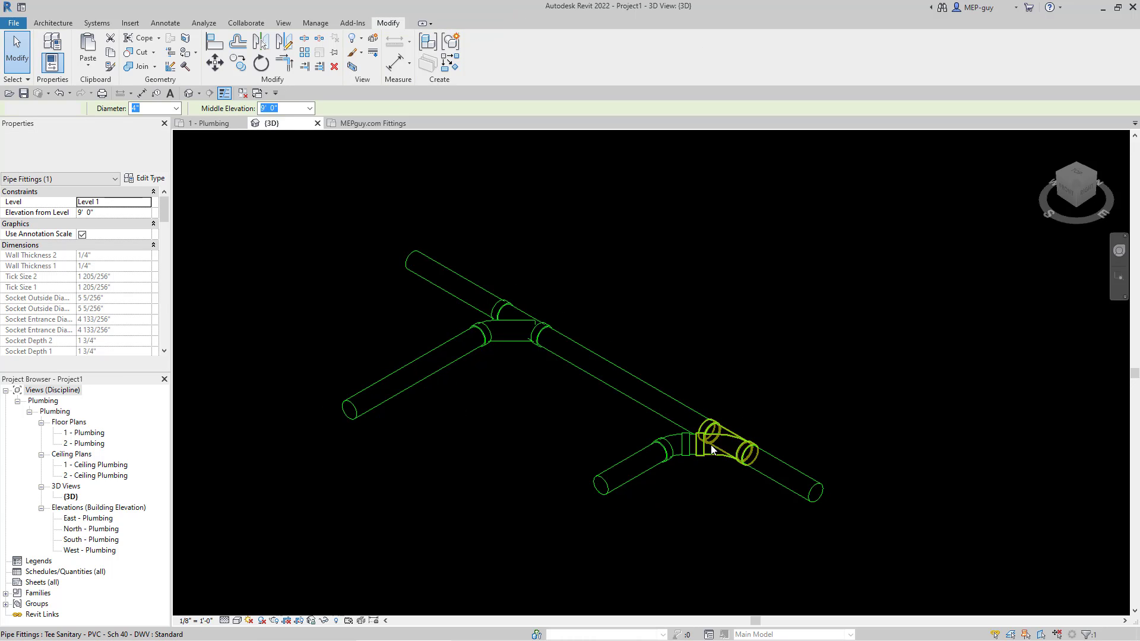
pyautogui.click(705, 481)
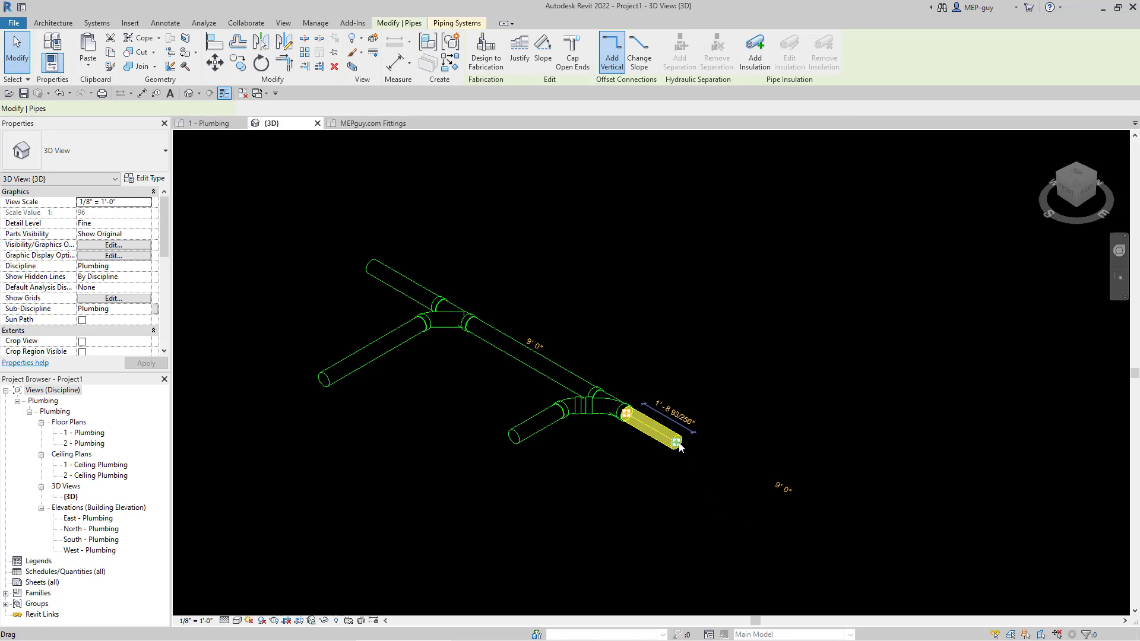
# Draw Pipe from the main's end down to a horizontal run at Middle Elevation 5' 0"
pyautogui.rightClick(679, 446)
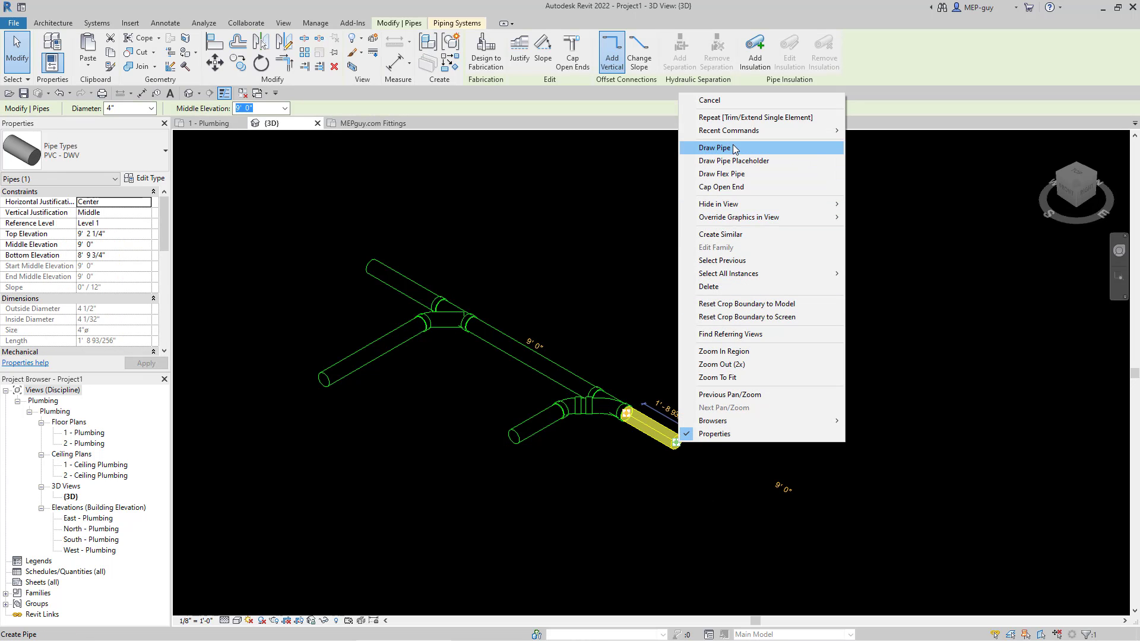
pyautogui.click(724, 147)
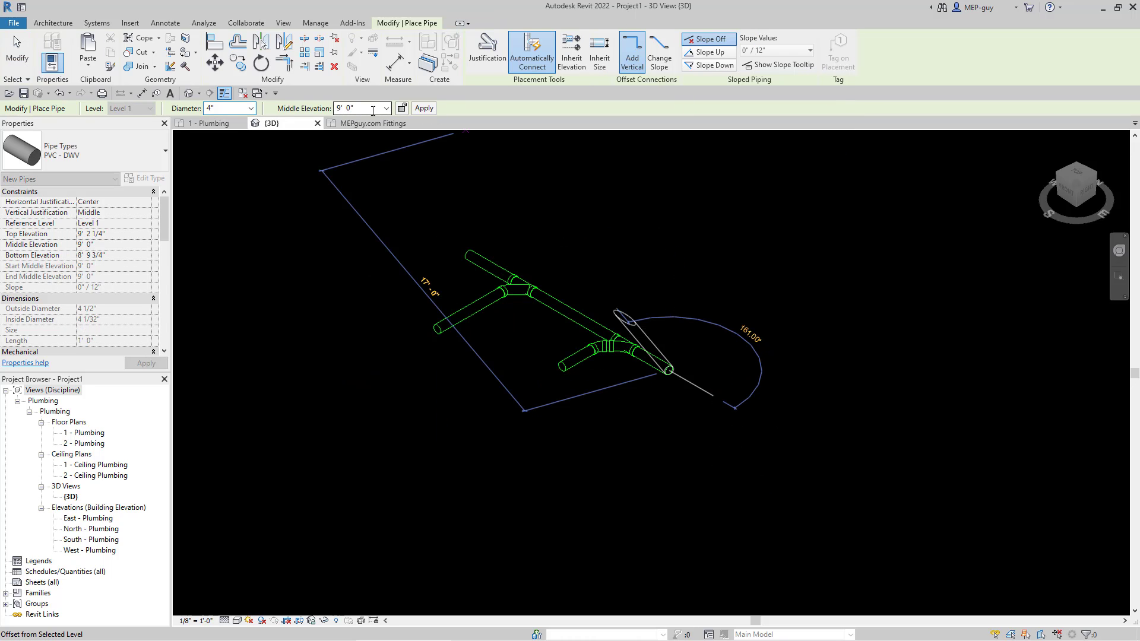
pyautogui.write('5\' 0"')
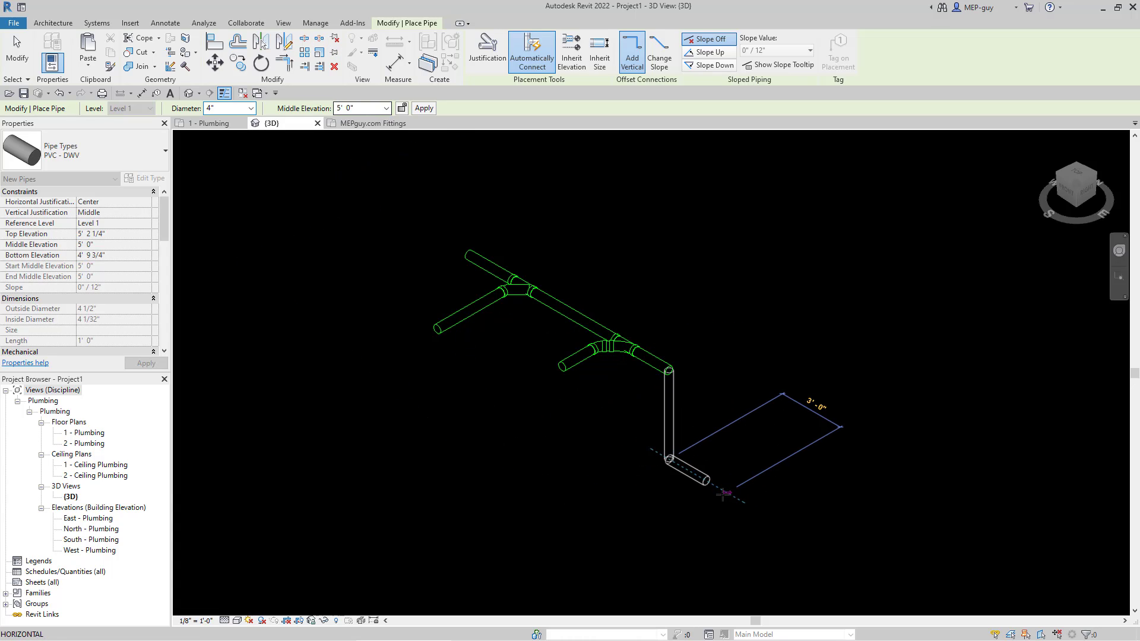
pyautogui.moveTo(879, 539)
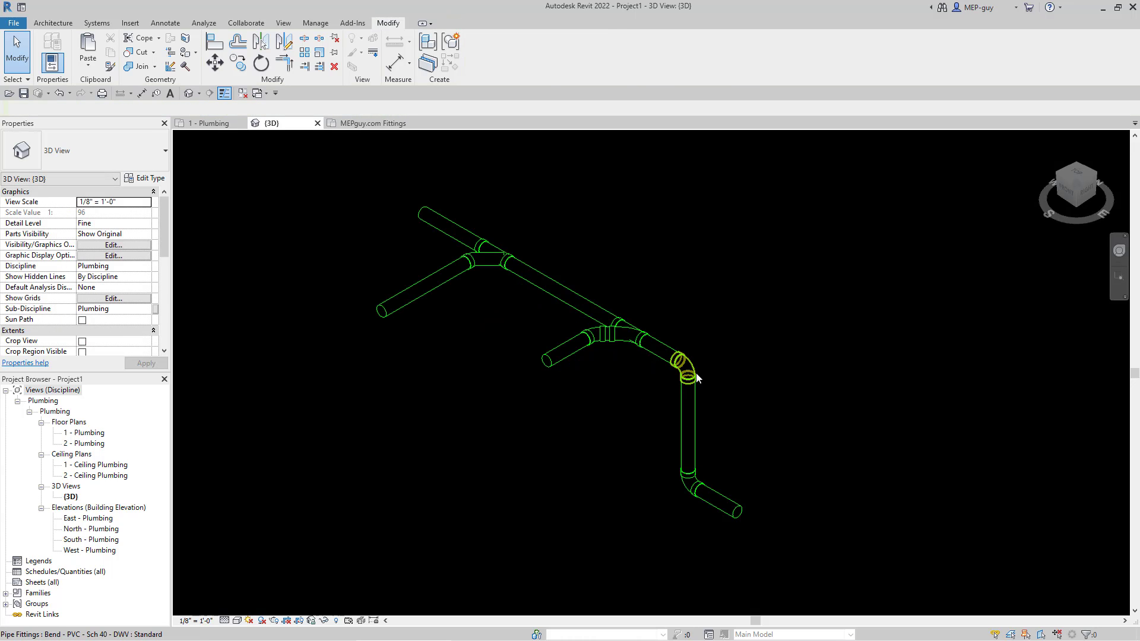
# Upgrade the bend at the top of the drop to a tee and check the wye on the first branch
pyautogui.click(682, 361)
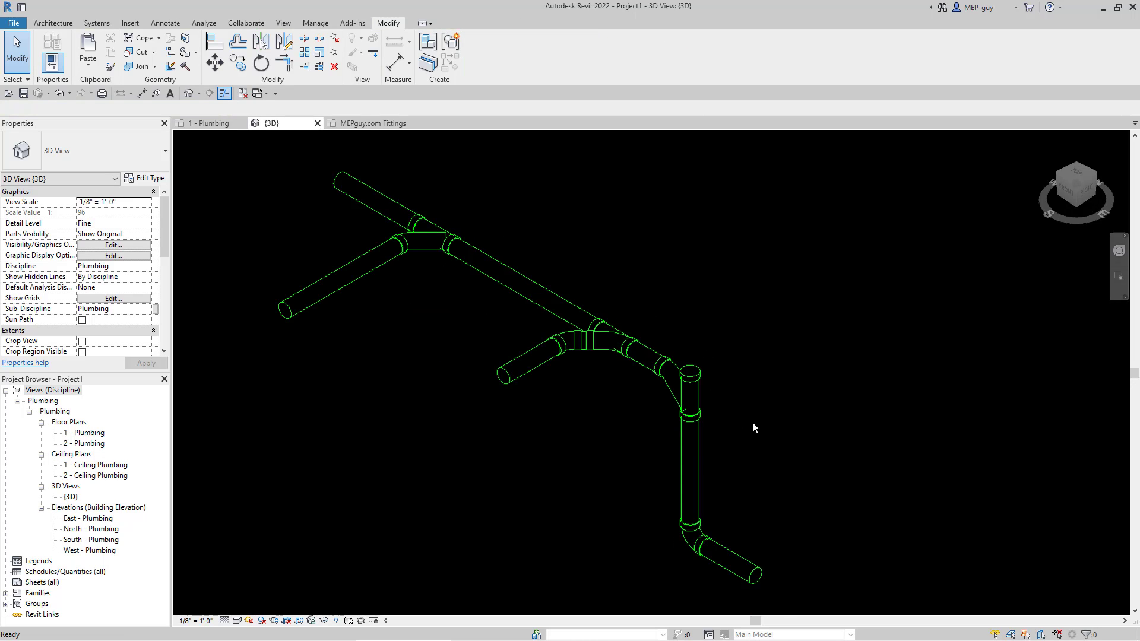
pyautogui.click(607, 349)
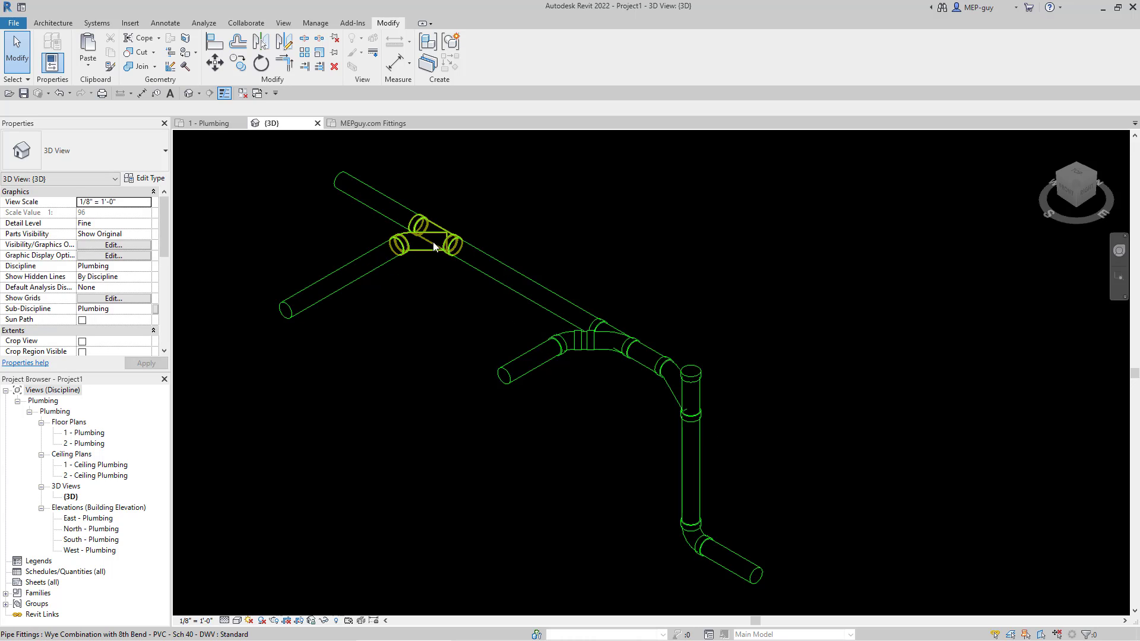
pyautogui.click(687, 381)
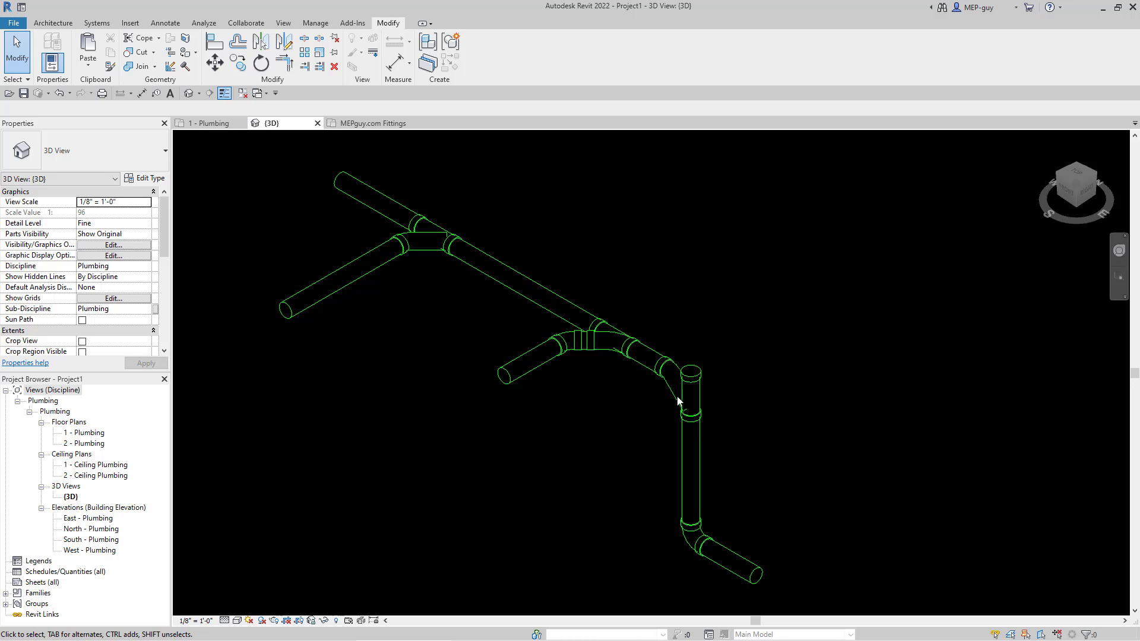
# Select the new tee and the vertical drop pipe to inspect the fitting chain
pyautogui.click(680, 403)
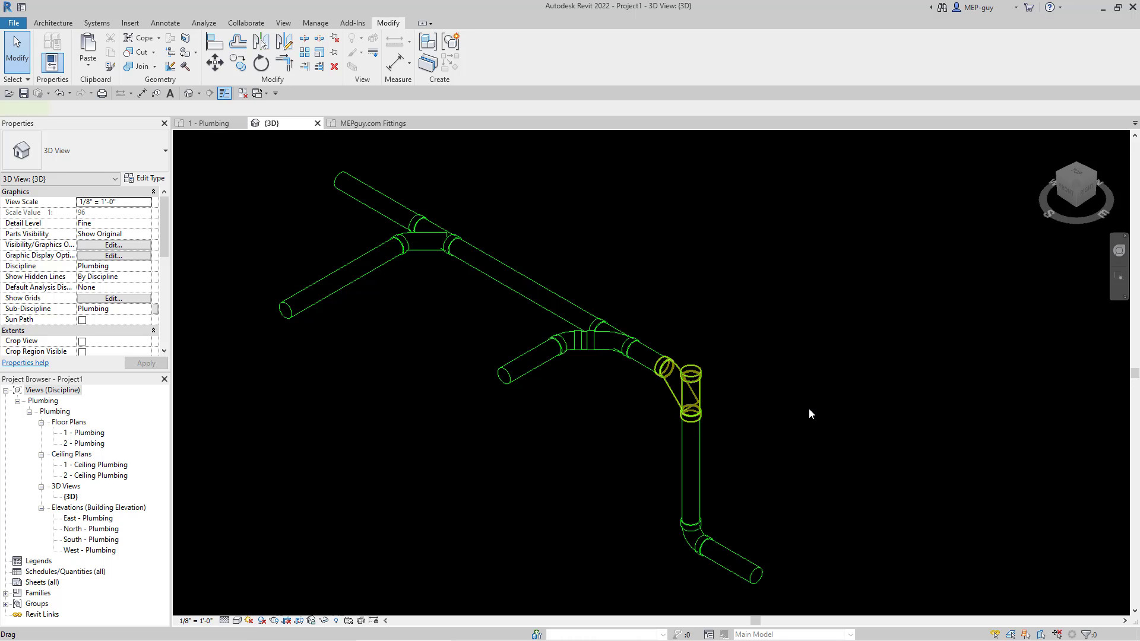
pyautogui.click(668, 371)
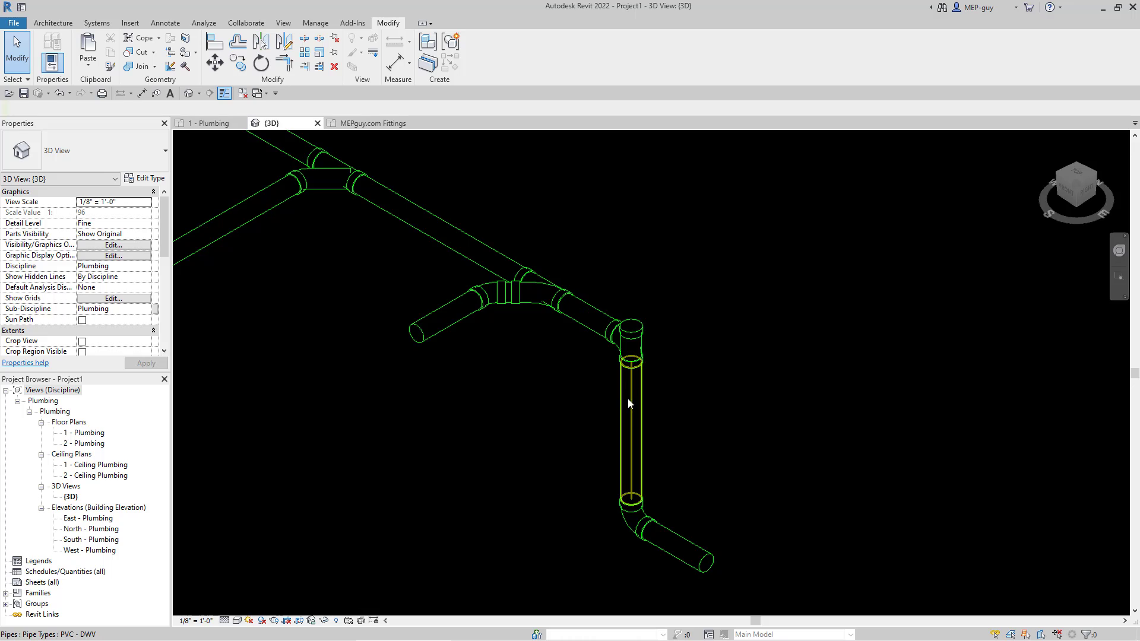
pyautogui.click(695, 442)
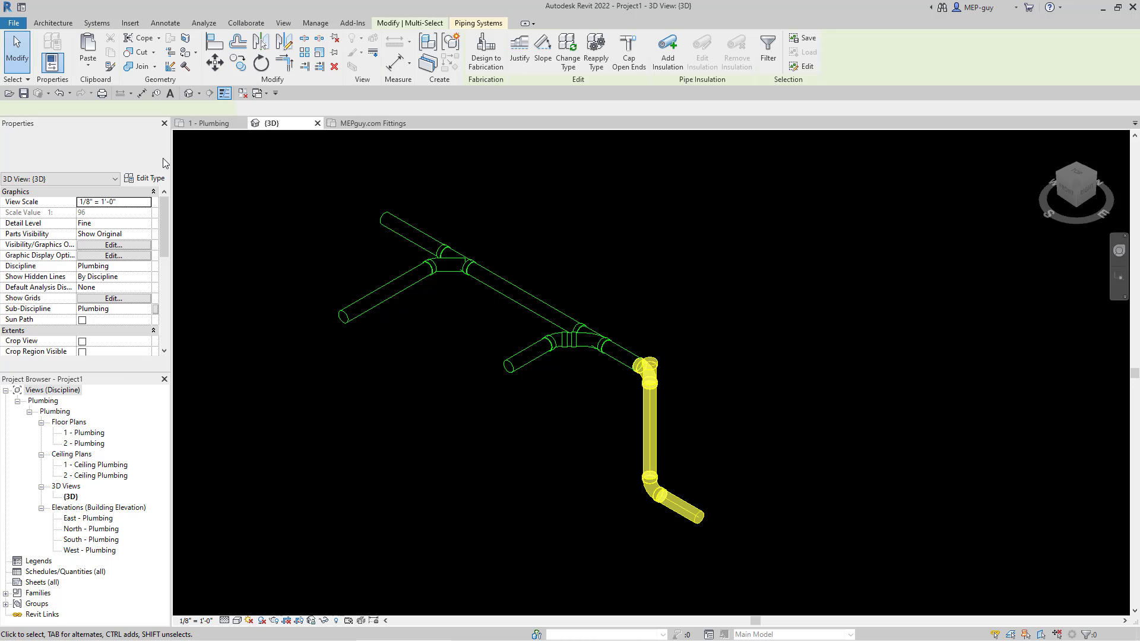
# Change the fitting at the top of the drop to Tee Sanitary - PVC - Sch 40 - DWV
pyautogui.click(177, 108)
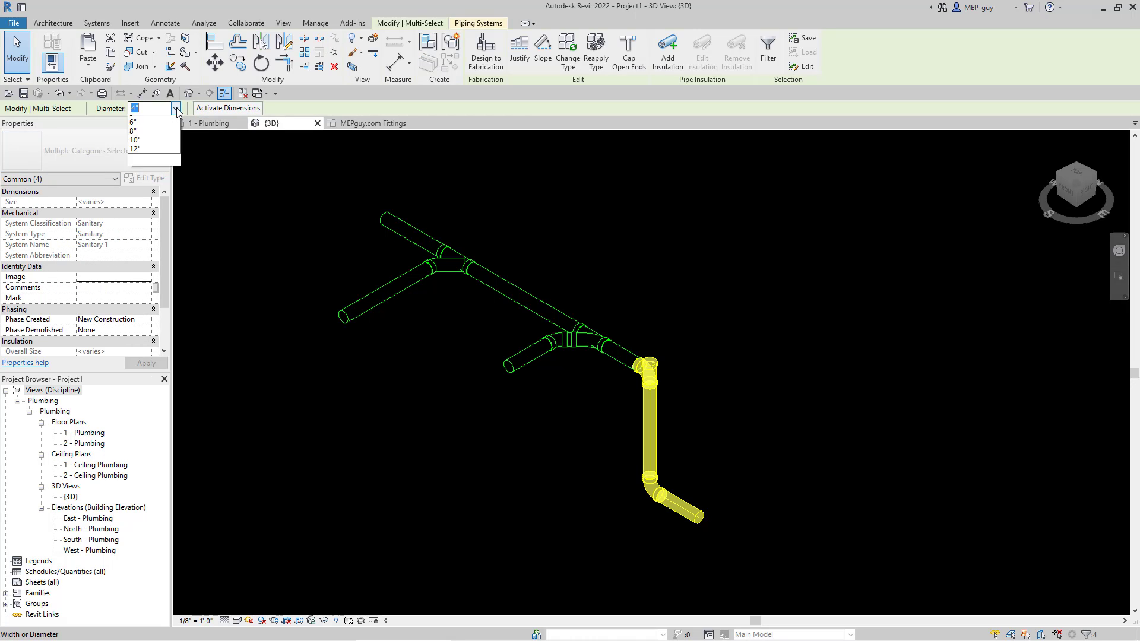
pyautogui.click(634, 393)
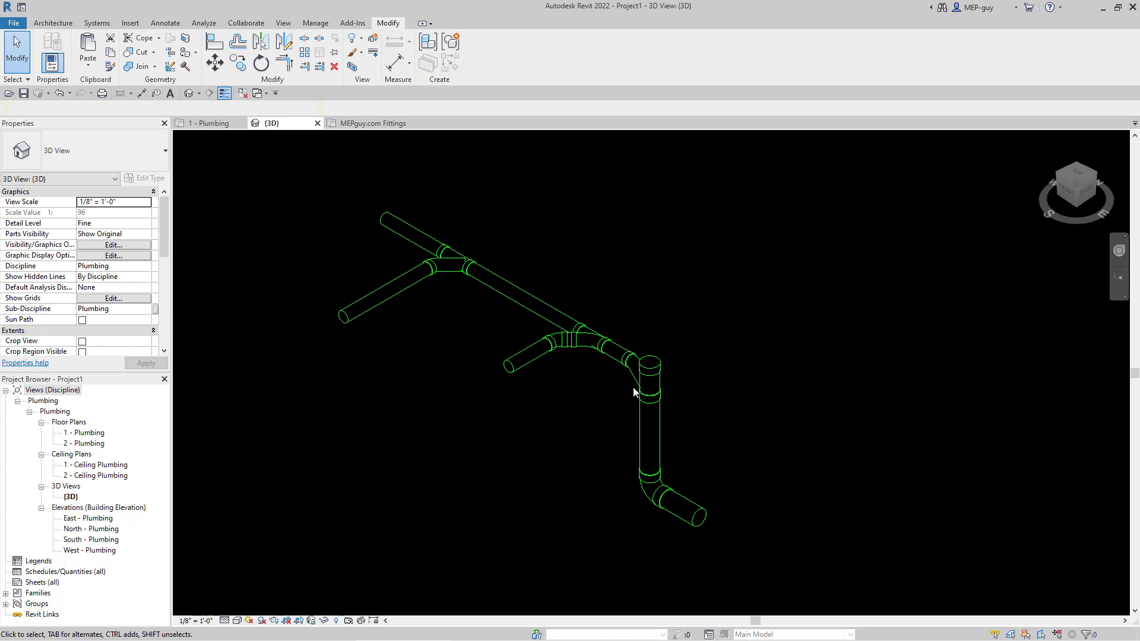
pyautogui.click(644, 374)
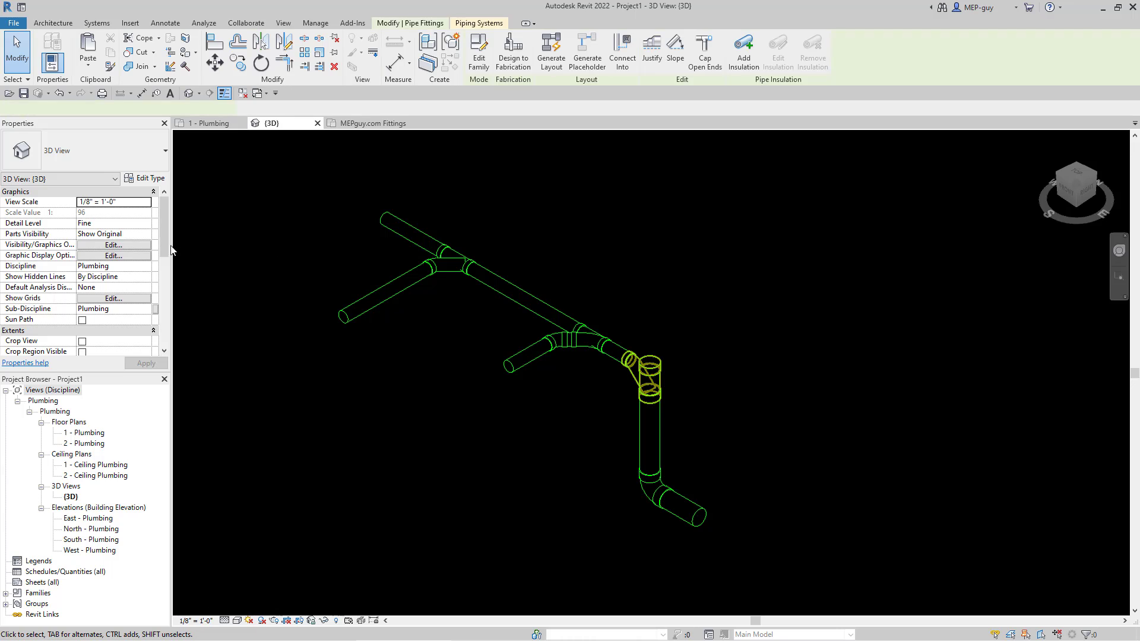
pyautogui.click(644, 377)
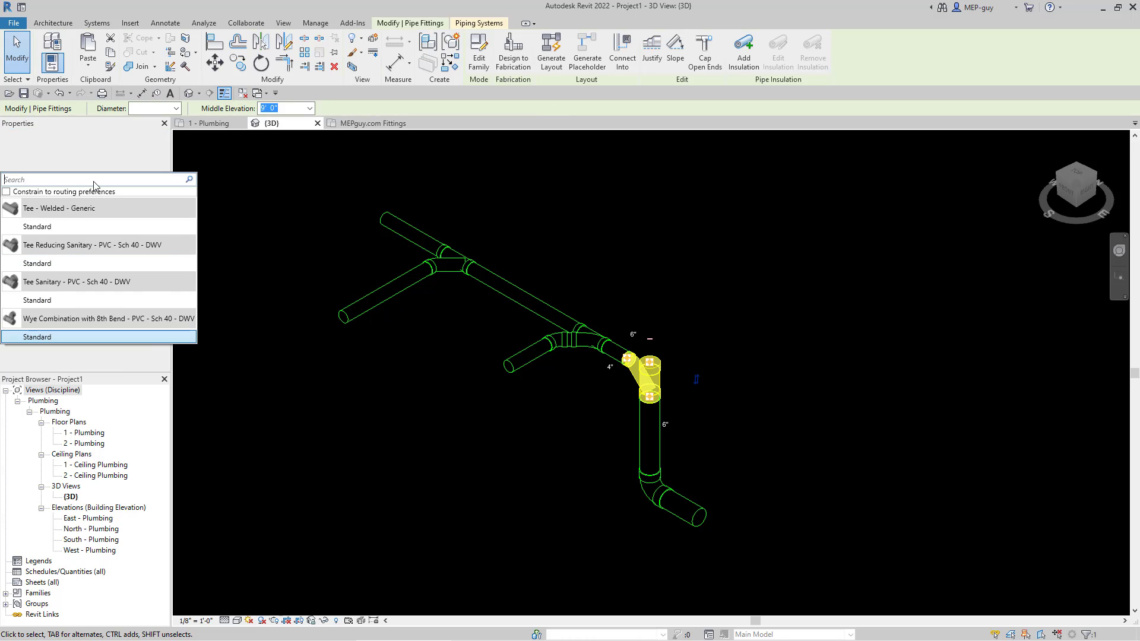
pyautogui.click(693, 435)
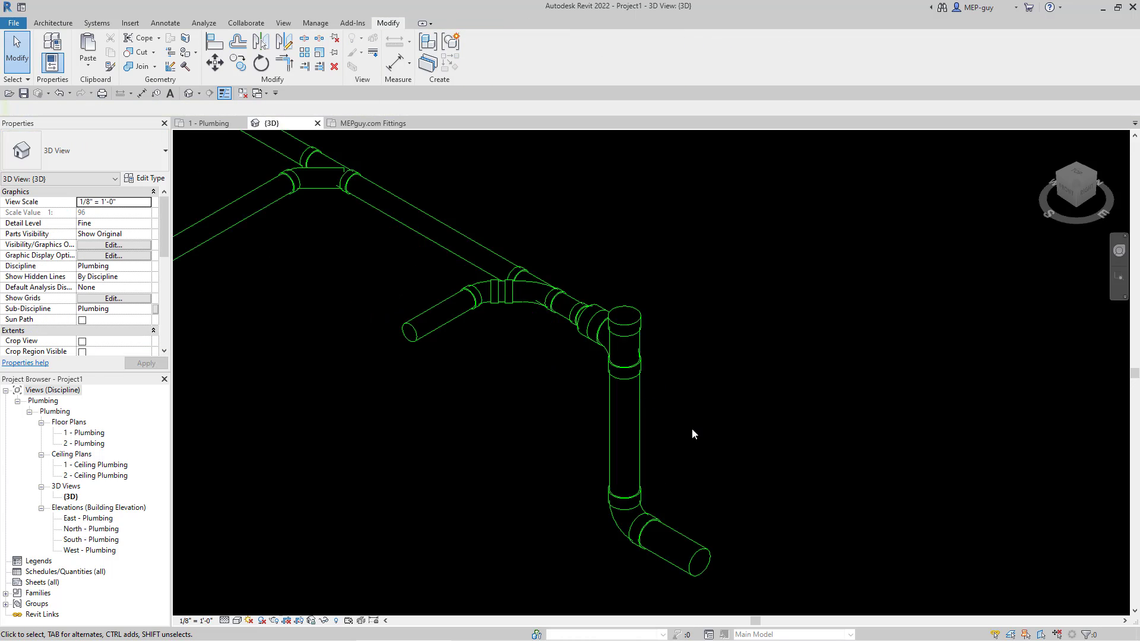
# Review the reducer feeding the sanitary tee and adjust the selection around it
pyautogui.click(604, 335)
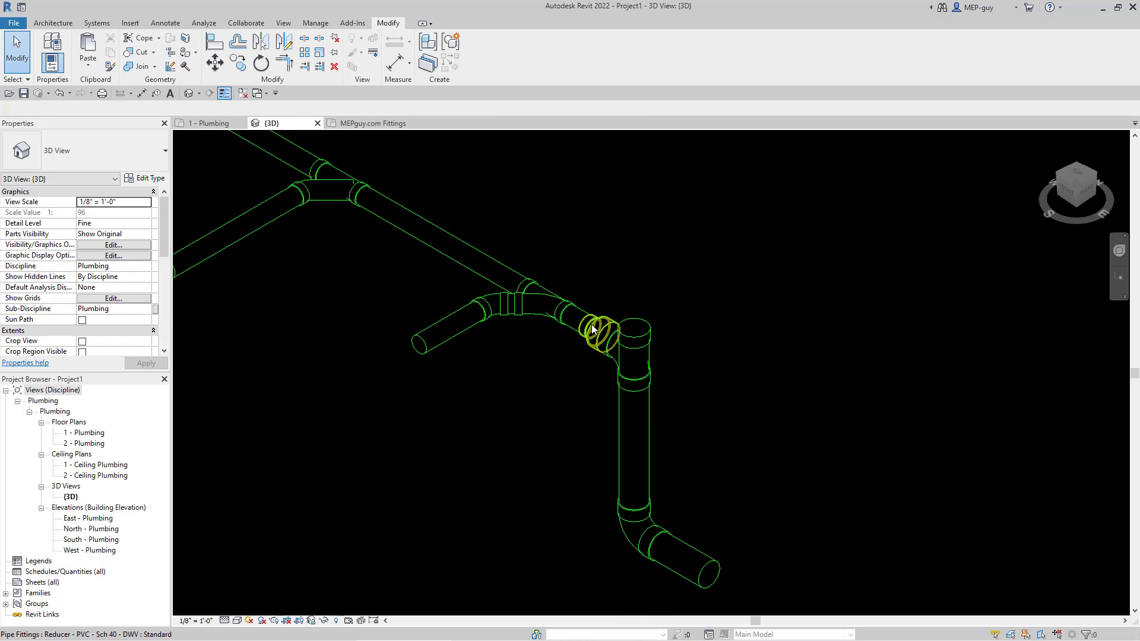
pyautogui.scroll(3)
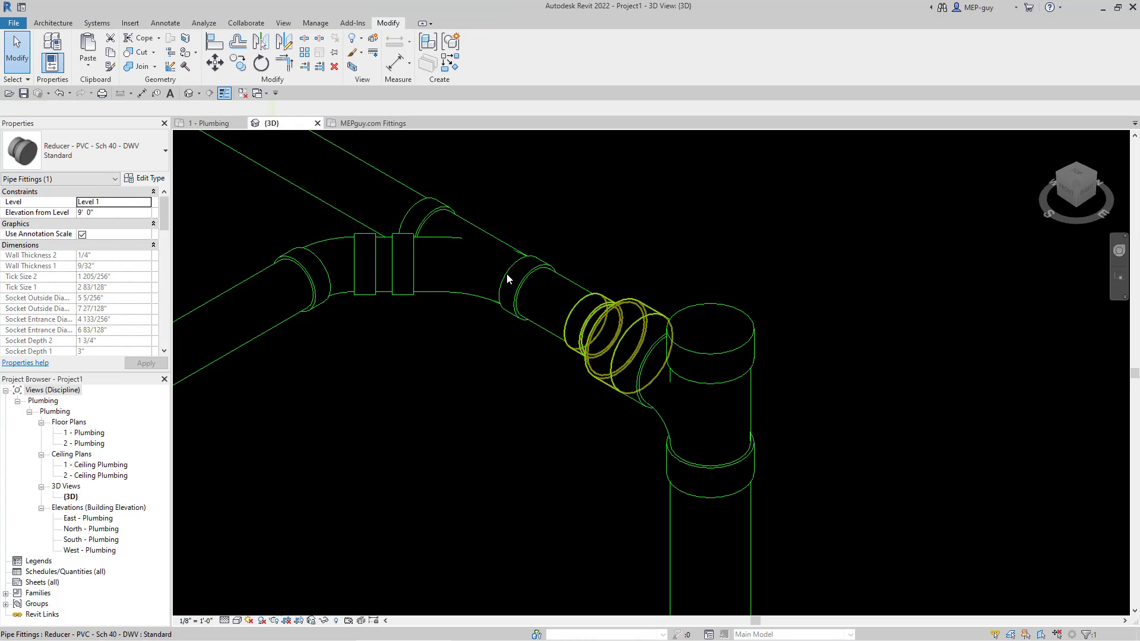
pyautogui.click(542, 298)
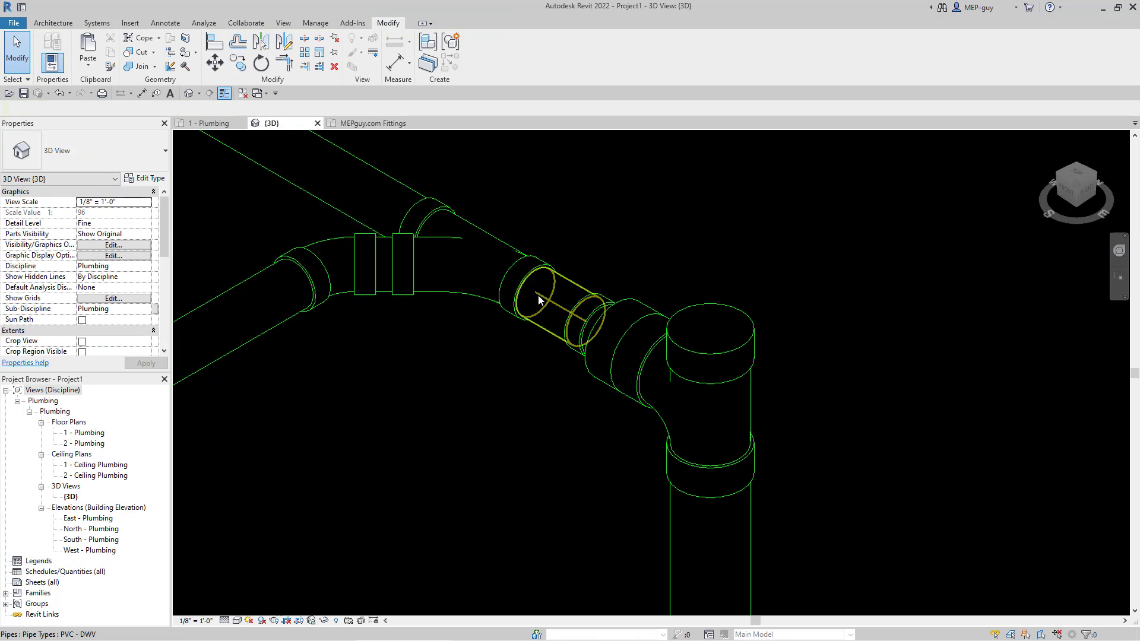
pyautogui.click(603, 335)
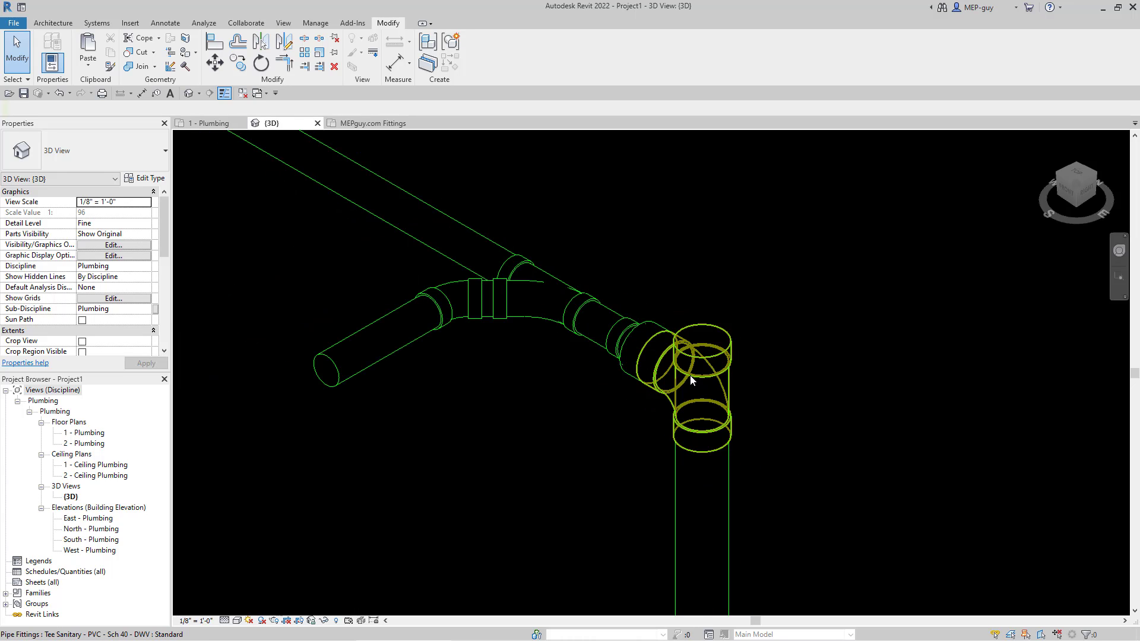
pyautogui.click(607, 252)
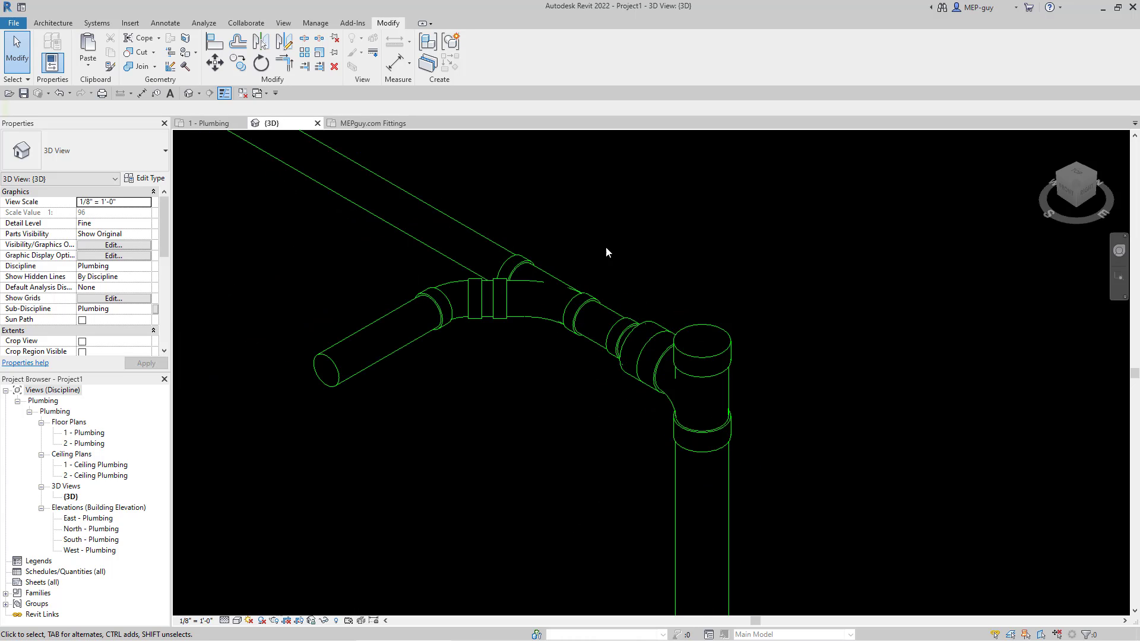
pyautogui.click(640, 348)
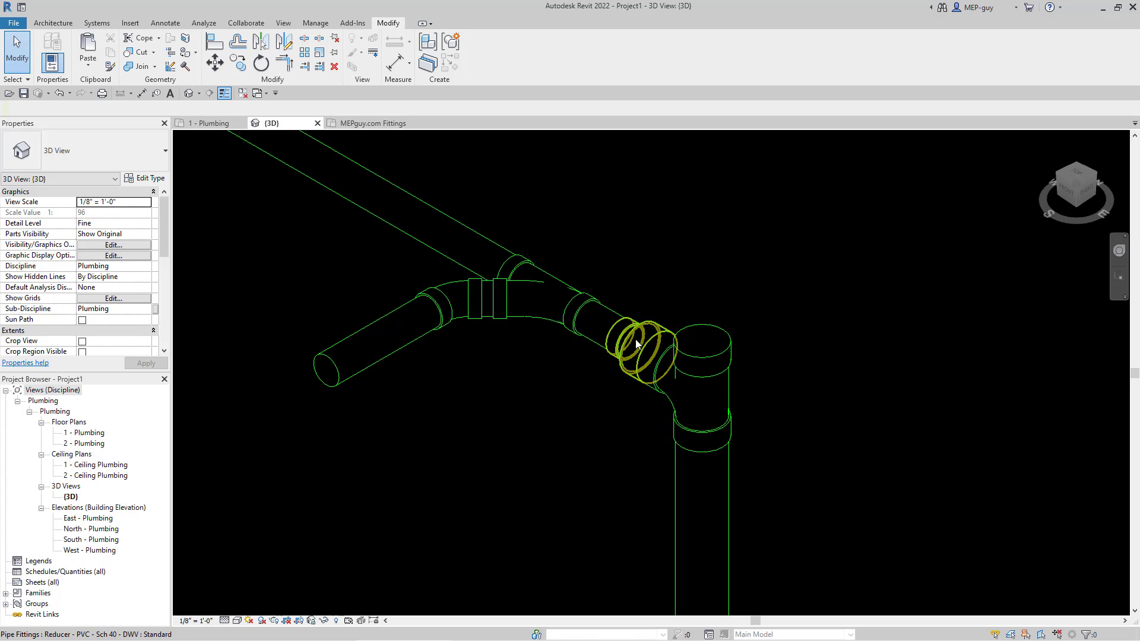
pyautogui.moveTo(706, 377)
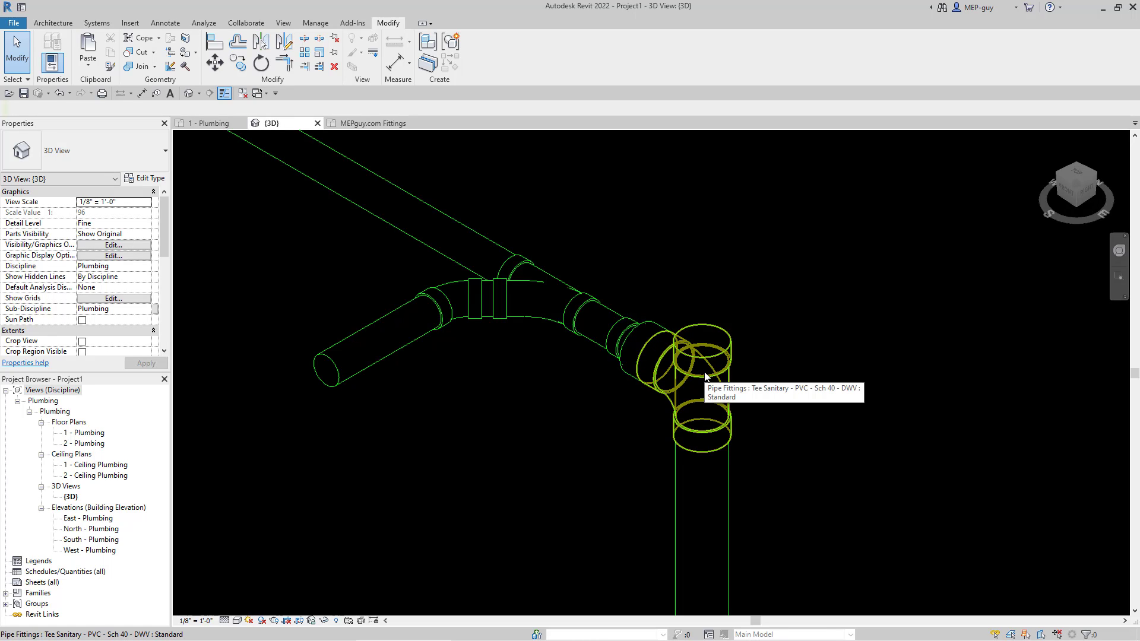
pyautogui.click(373, 123)
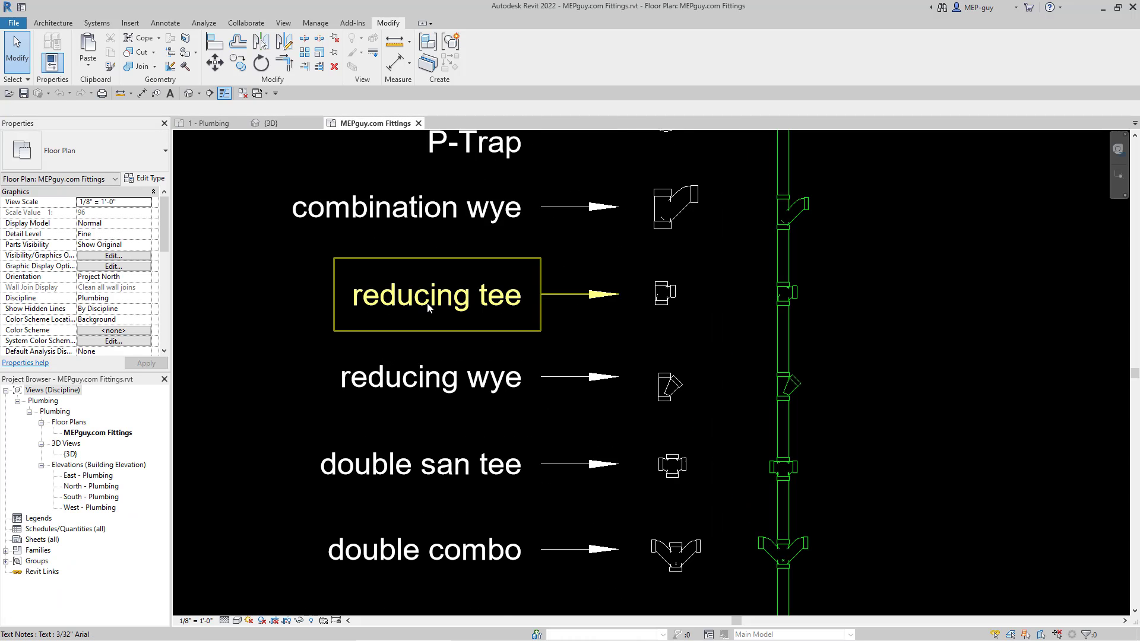
pyautogui.click(329, 150)
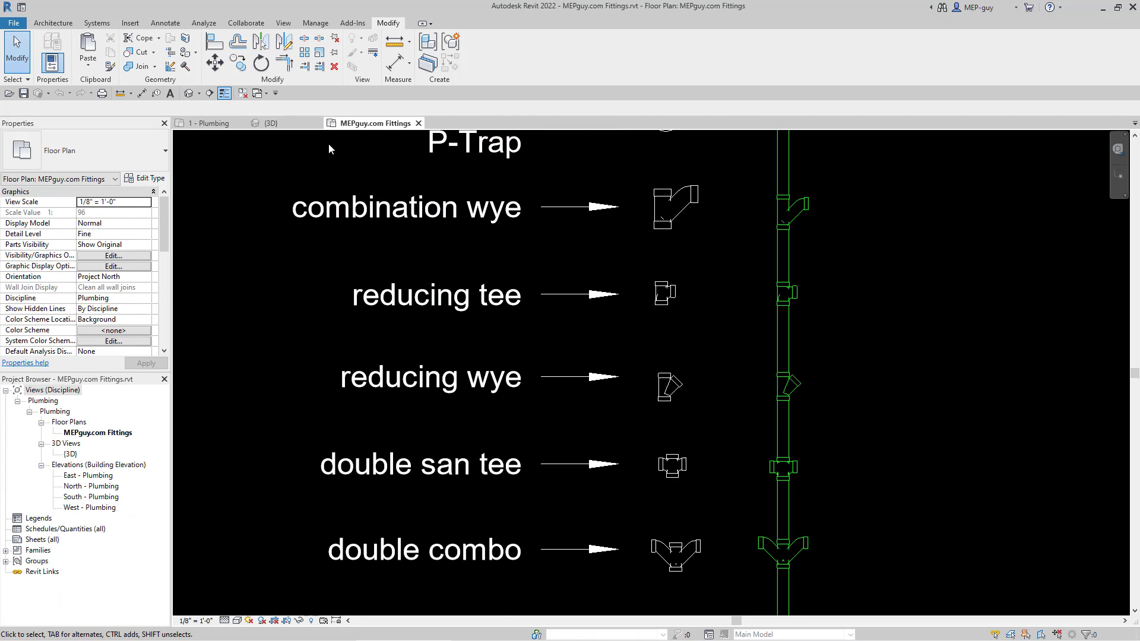
pyautogui.moveTo(269, 123)
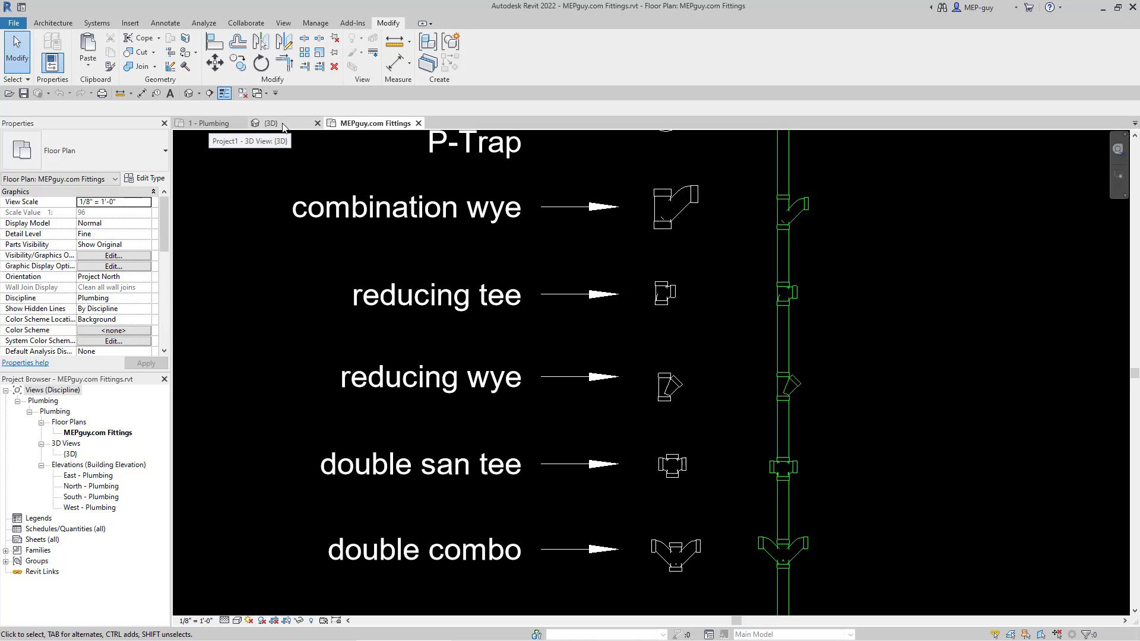
pyautogui.click(270, 122)
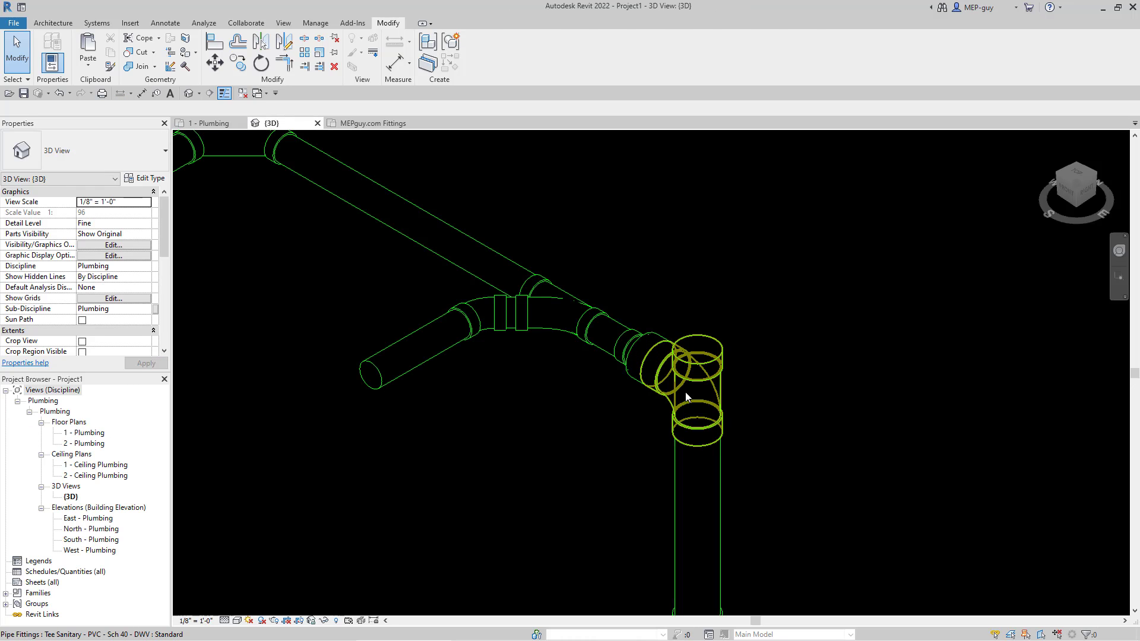
# Show the pipe network at Coarse detail as single lines
pyautogui.click(684, 378)
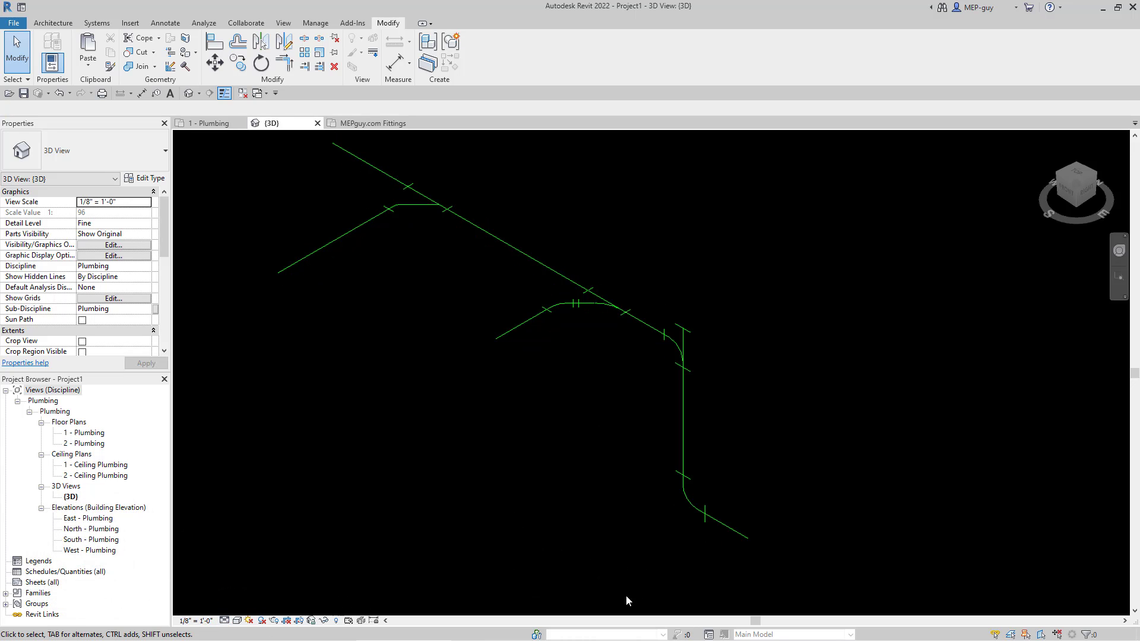
# Return the network to Medium then Fine detail and bring up the MEPguy.com Fittings view
pyautogui.click(114, 223)
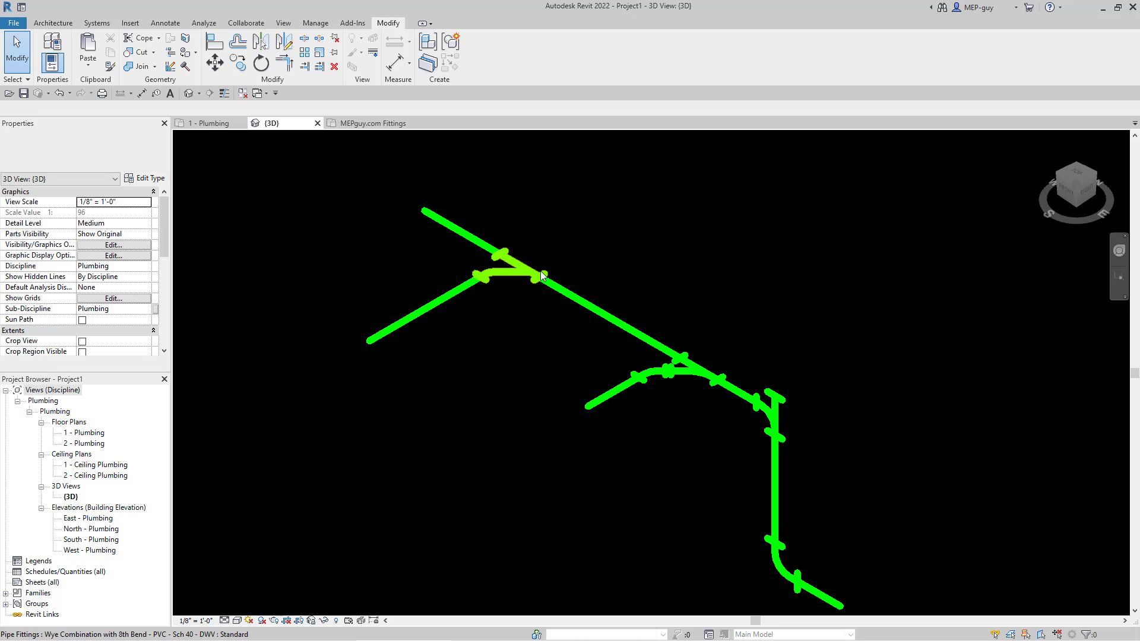
pyautogui.click(669, 371)
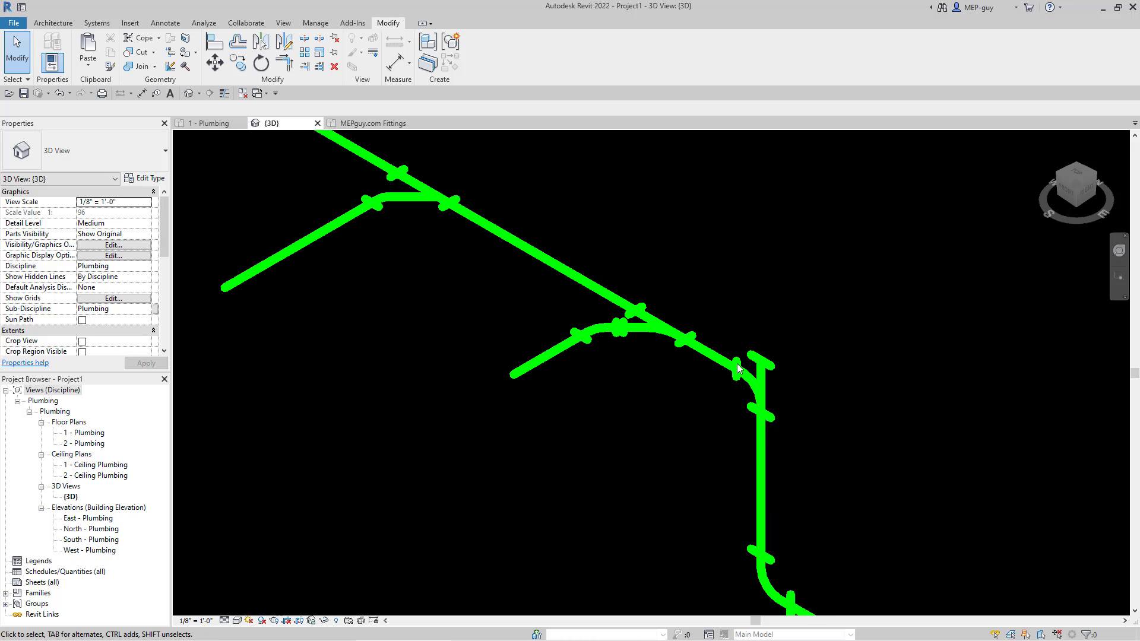
pyautogui.moveTo(691, 442)
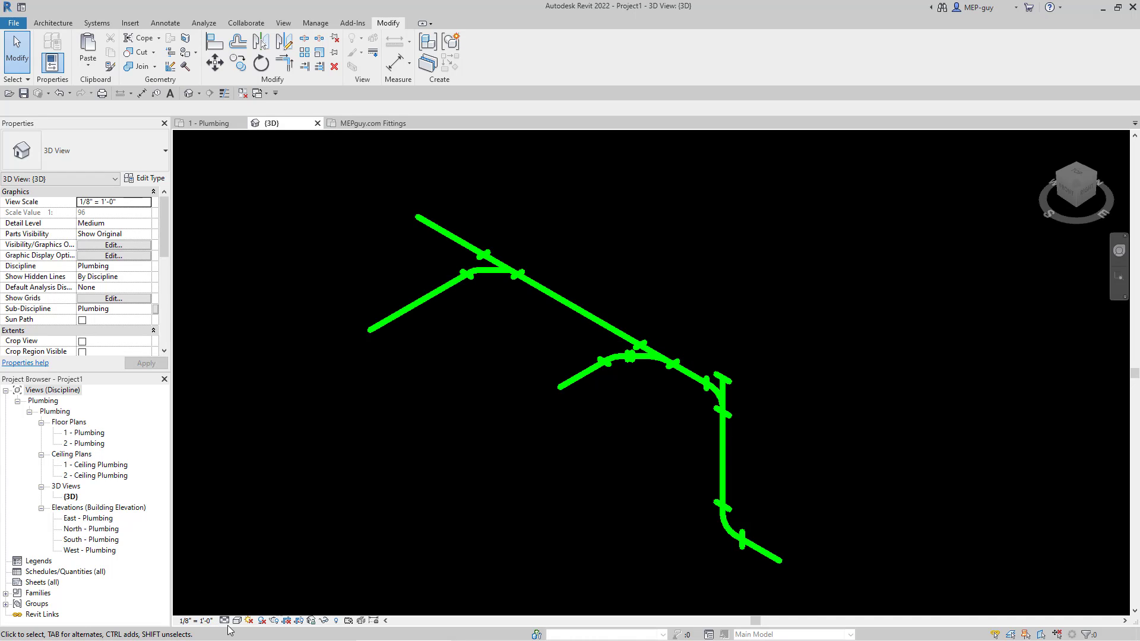
pyautogui.click(114, 224)
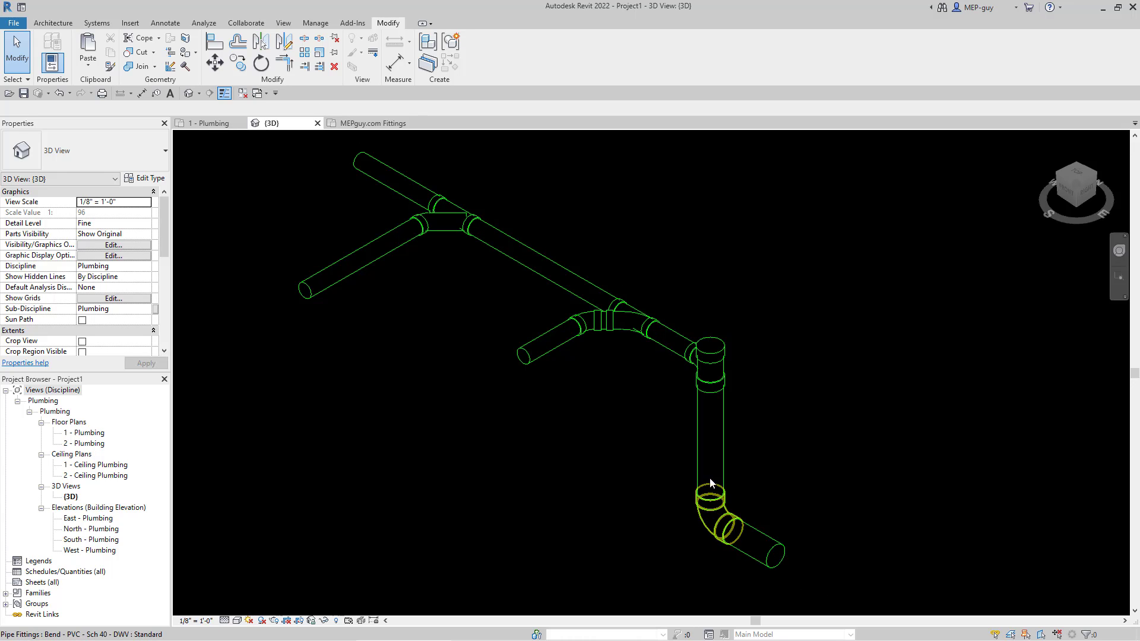
pyautogui.click(277, 183)
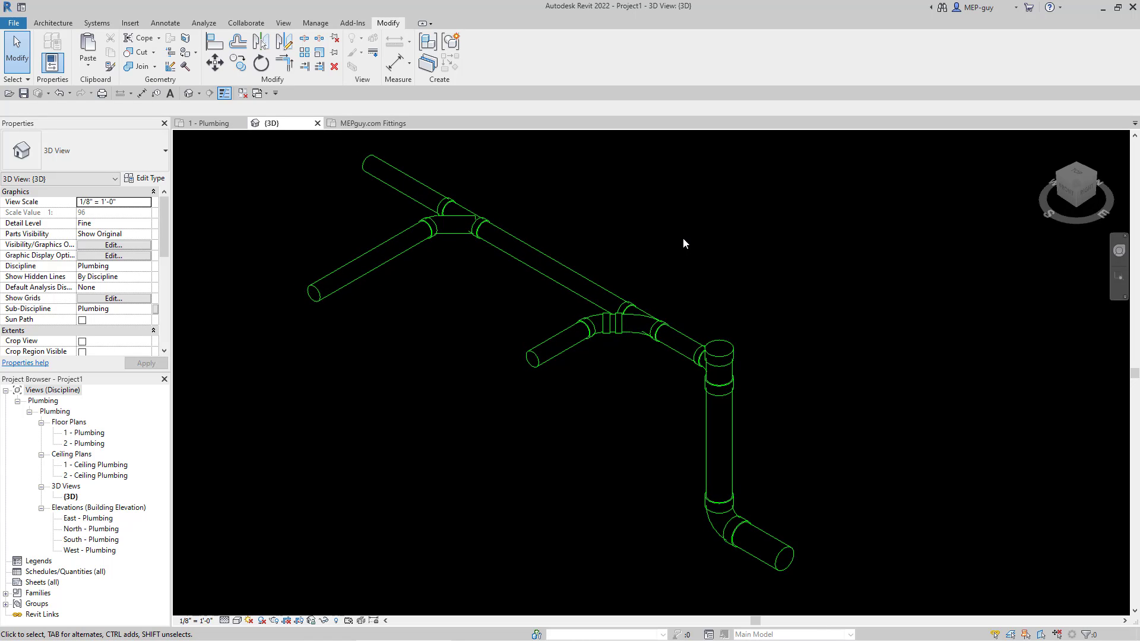
pyautogui.moveTo(639, 247)
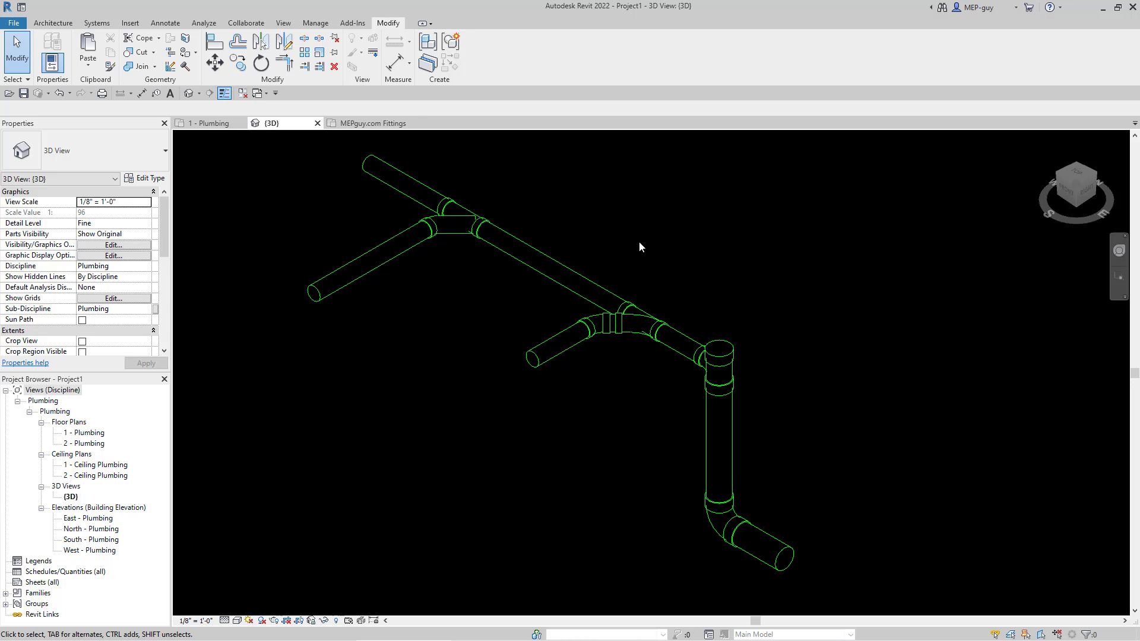
pyautogui.click(372, 123)
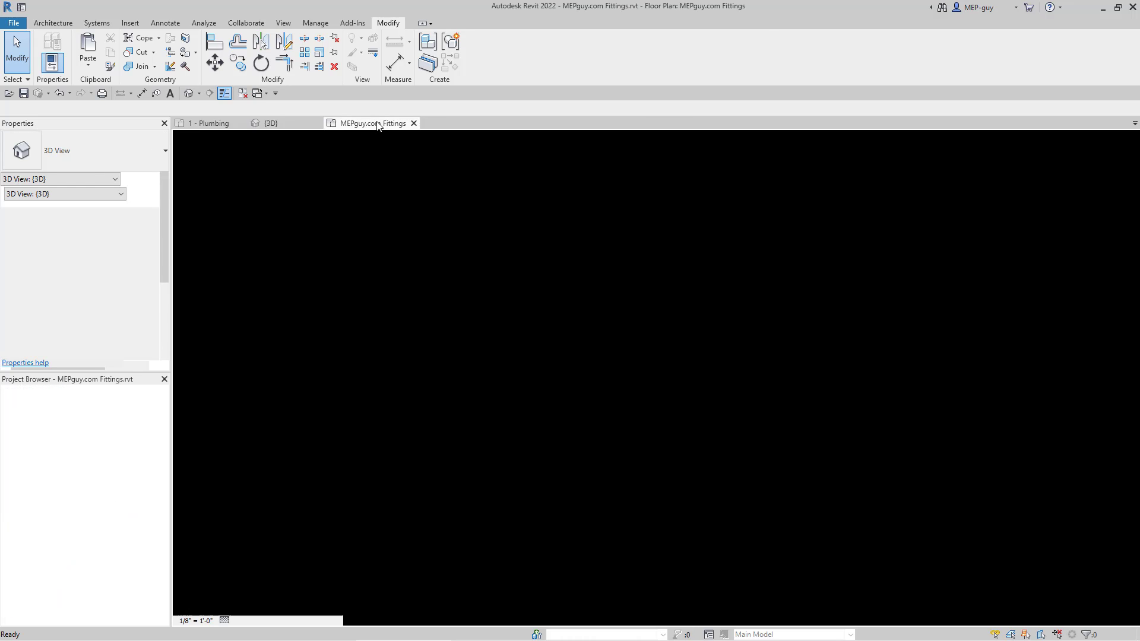
# Fit the MEPguy.com Fittings plan to show all labelled sample fittings beside the stack
pyautogui.click(371, 123)
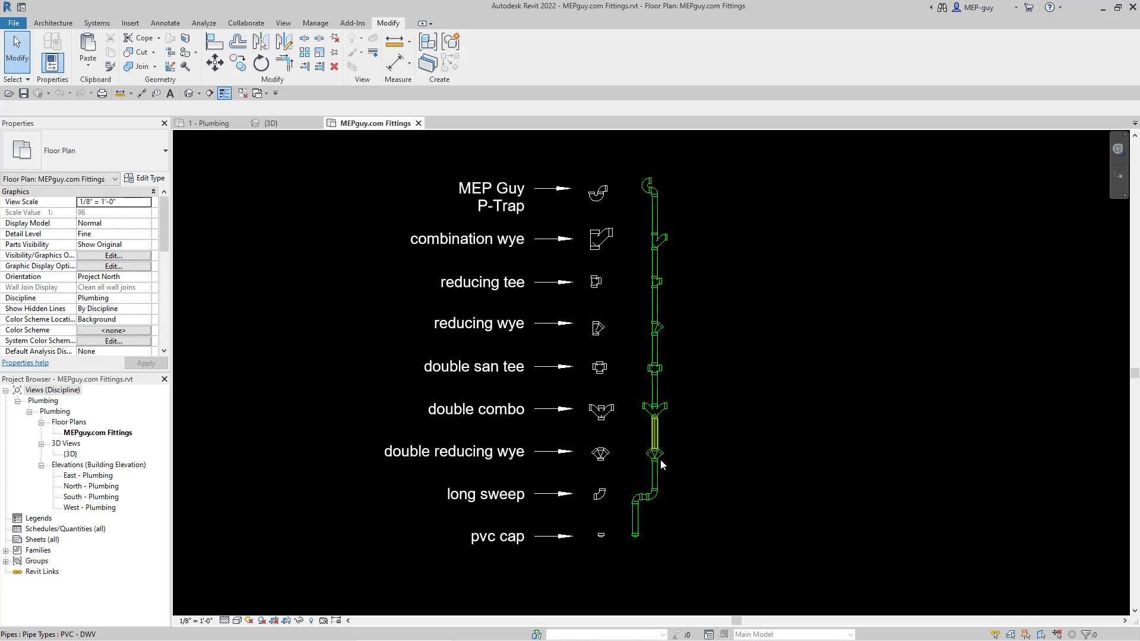
pyautogui.click(711, 306)
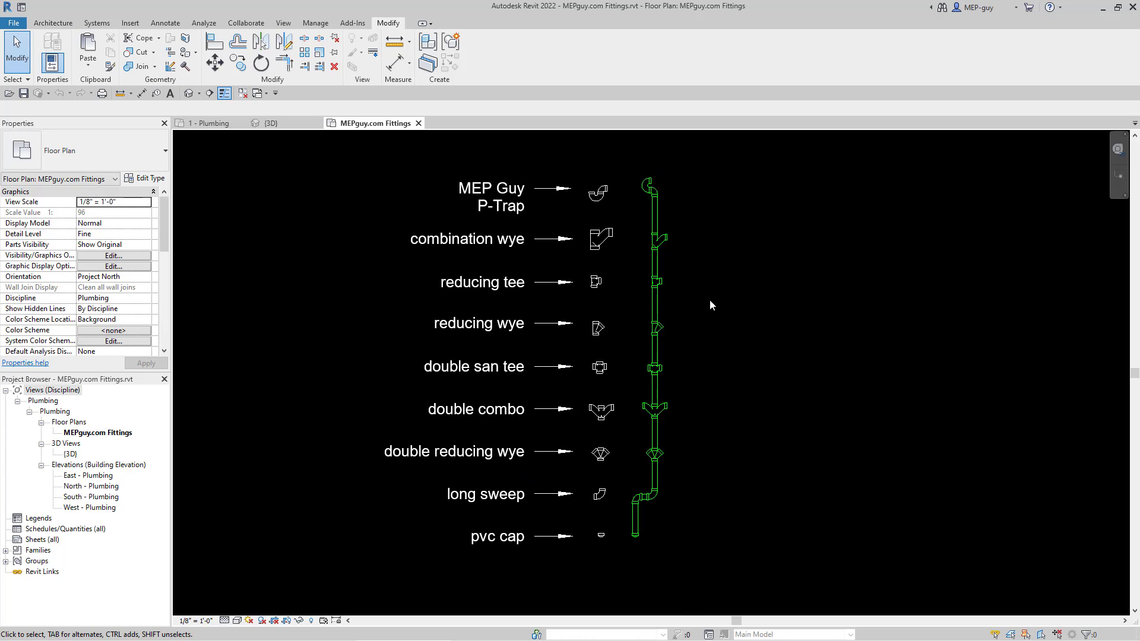
pyautogui.moveTo(914, 391)
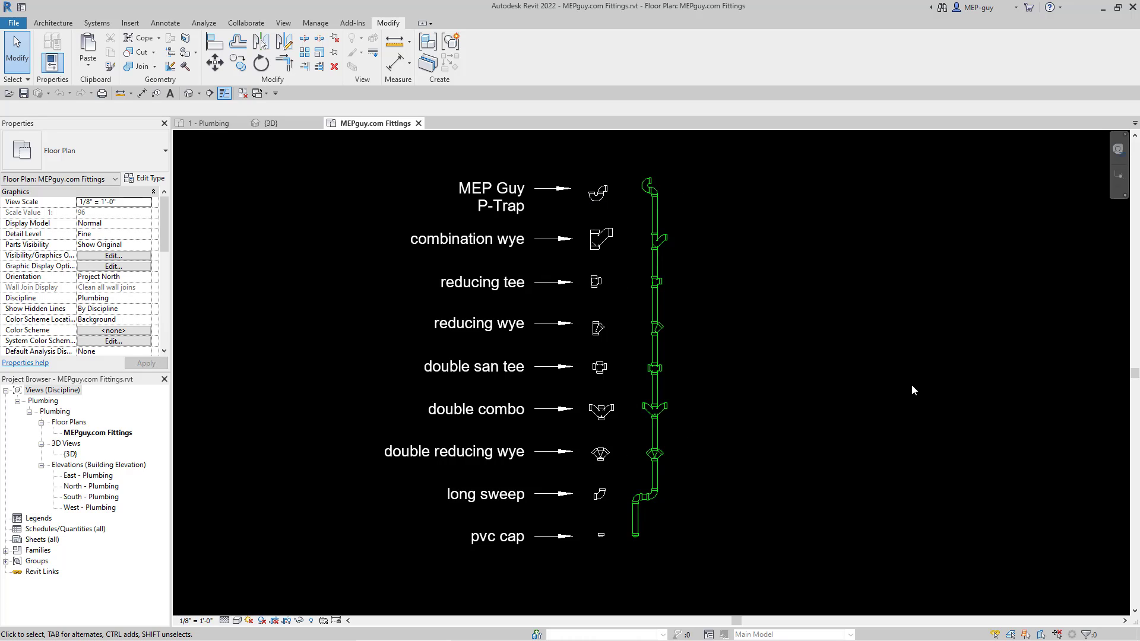
pyautogui.moveTo(902, 93)
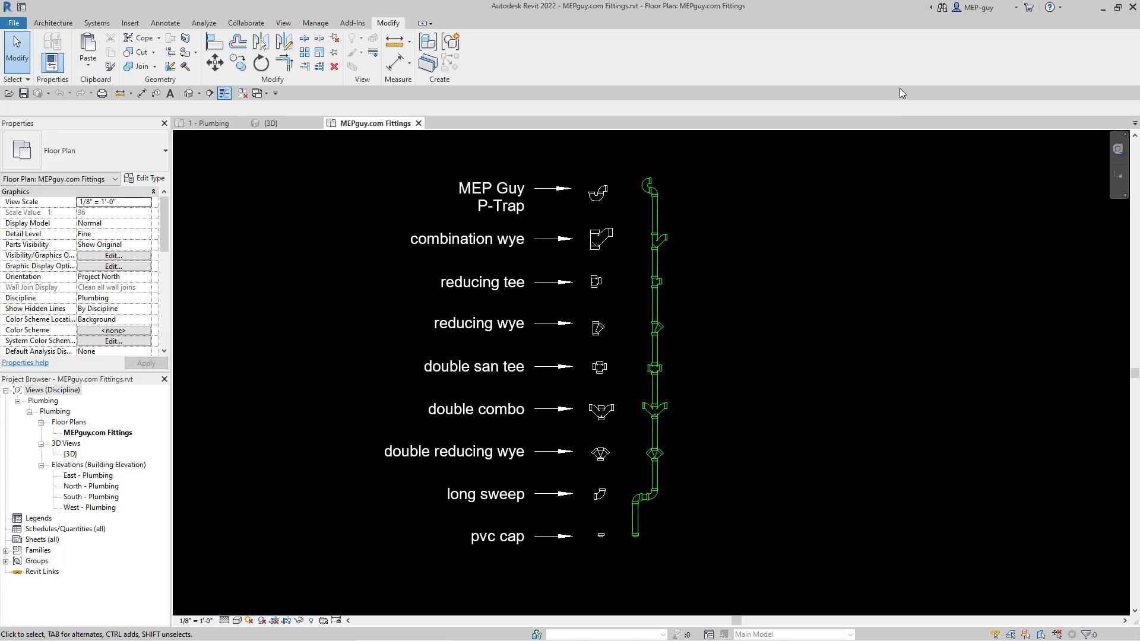